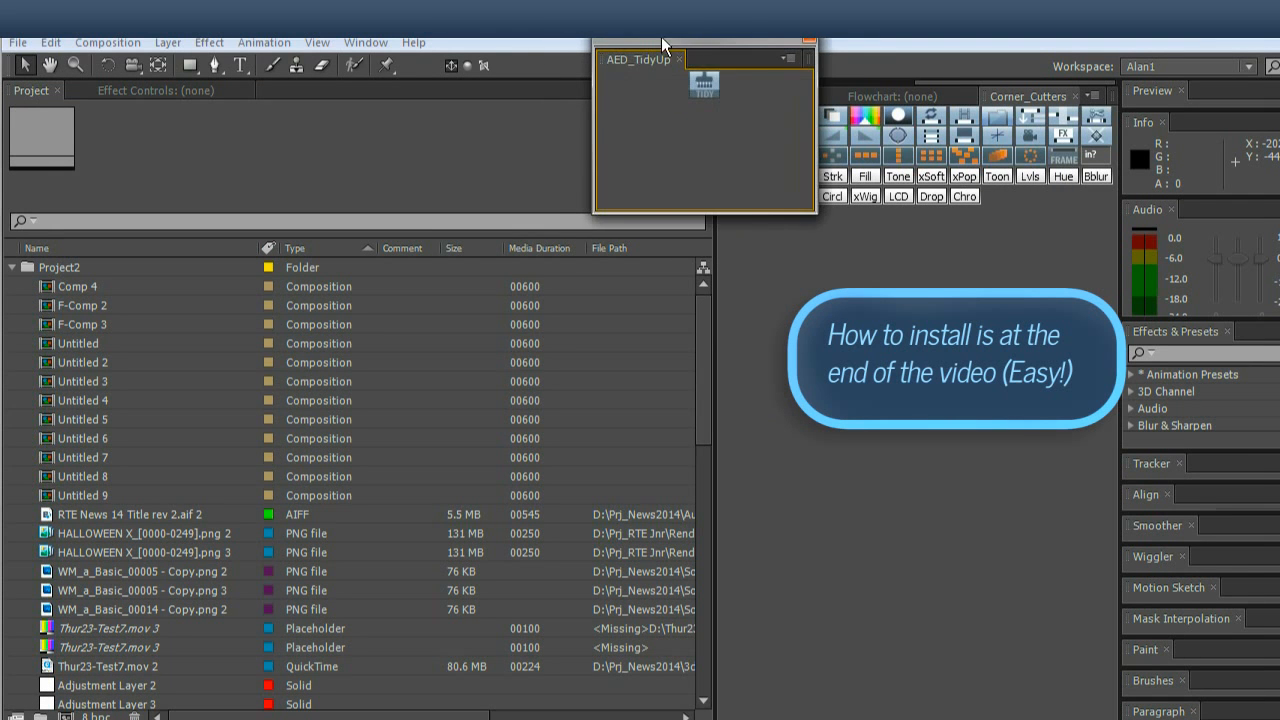
Drag the floating AED_TidyUp panel to a new spot over the Project panel.
{"action": "left_click_drag", "start_coordinate": [638, 58], "coordinate": [527, 278]}
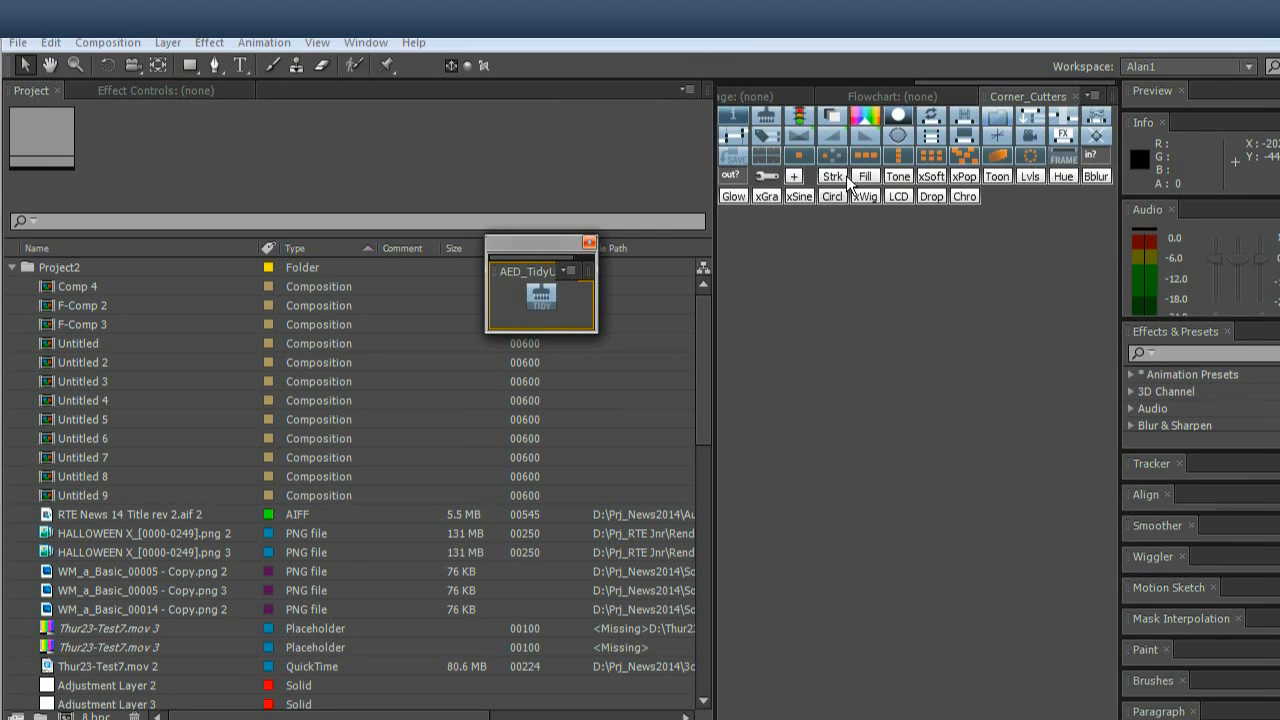
{"action": "mouse_move", "coordinate": [845, 133]}
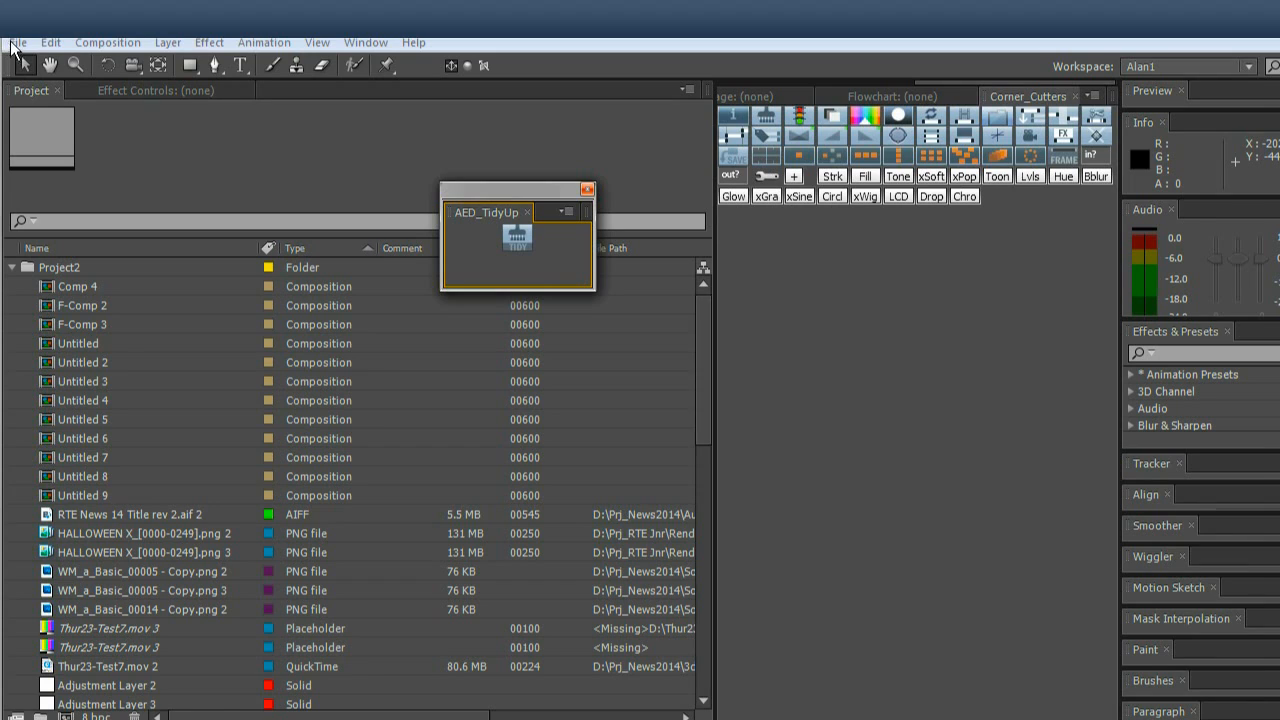
{"action": "mouse_move", "coordinate": [25, 65]}
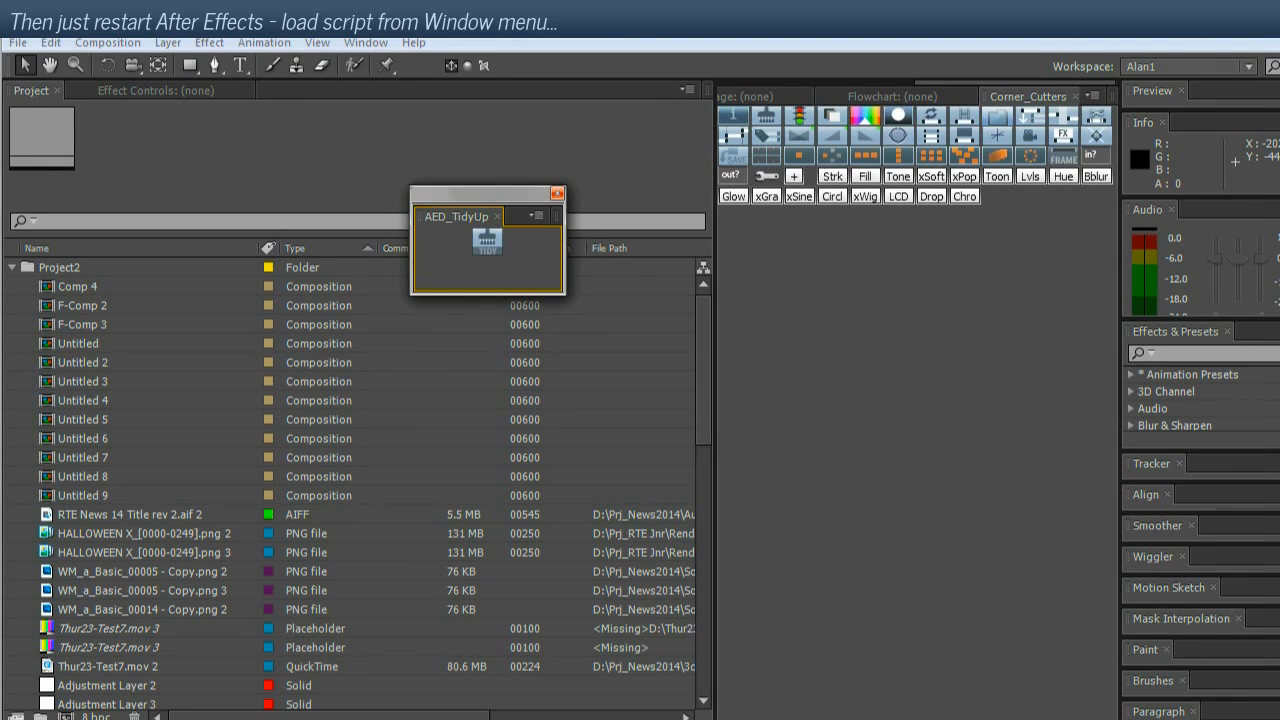
{"action": "left_click_drag", "start_coordinate": [485, 195], "coordinate": [440, 197]}
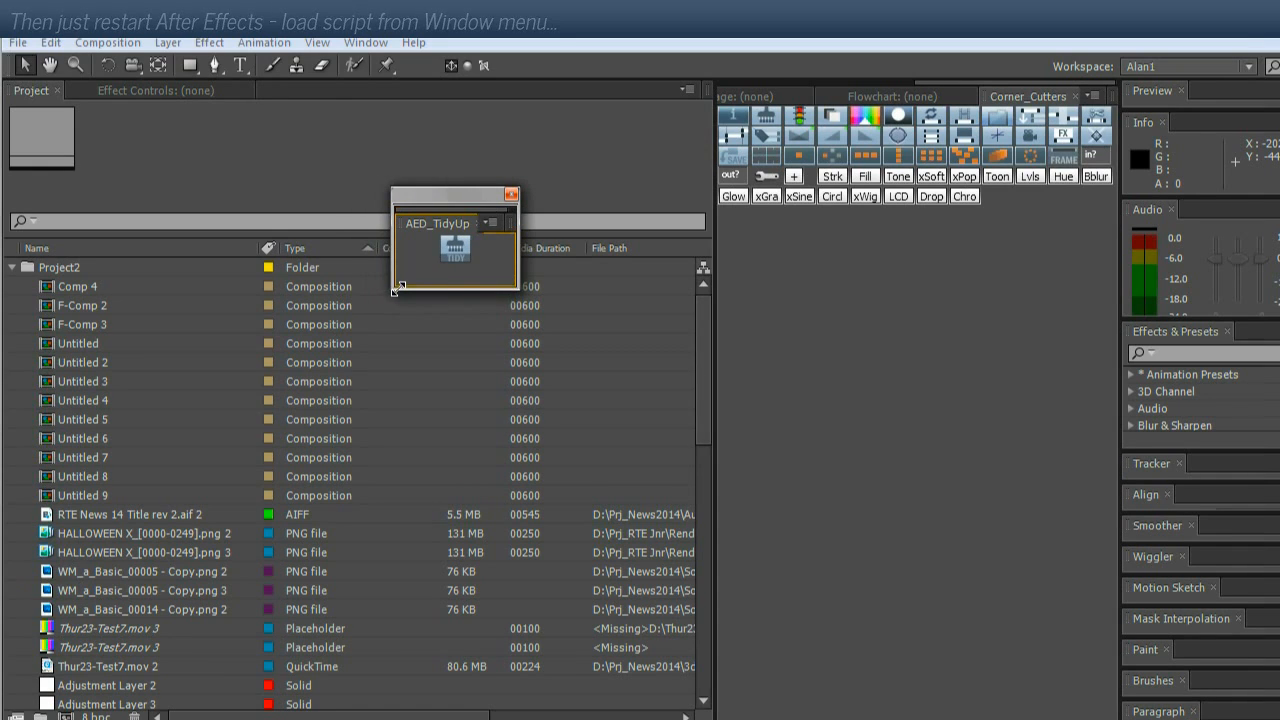
{"action": "left_click_drag", "start_coordinate": [455, 194], "coordinate": [430, 193]}
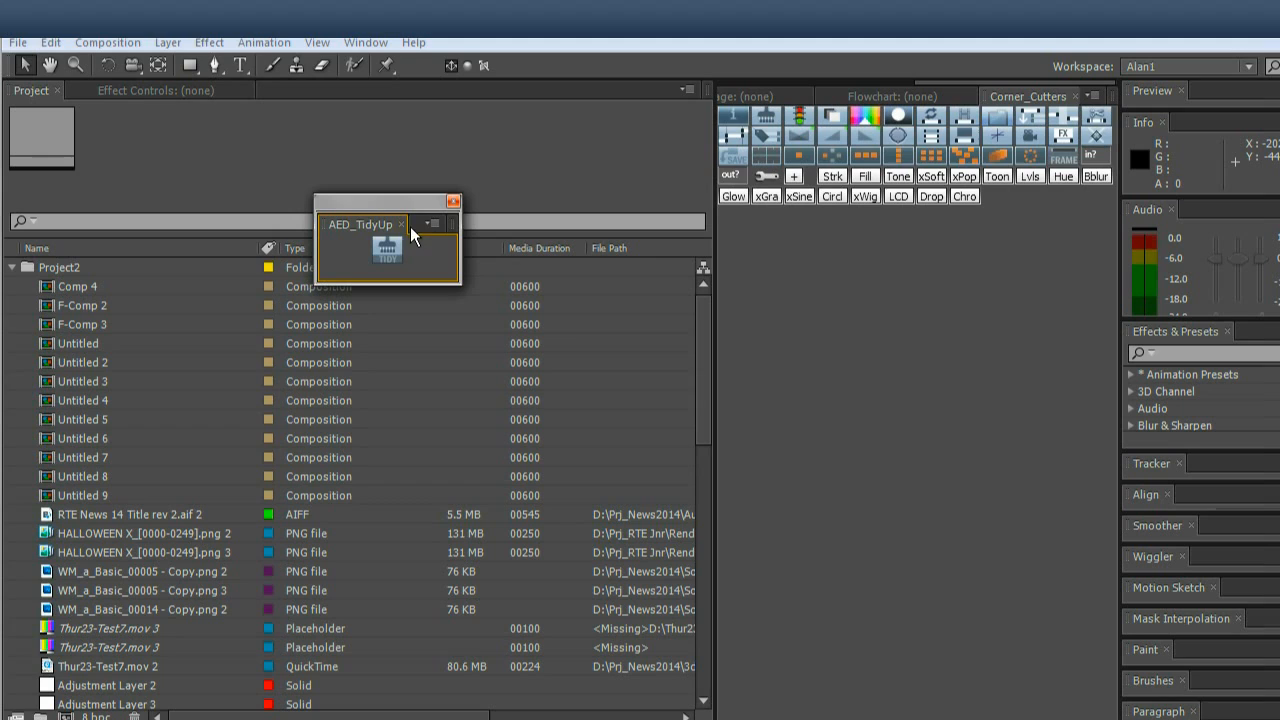
{"action": "left_click_drag", "start_coordinate": [384, 201], "coordinate": [310, 191]}
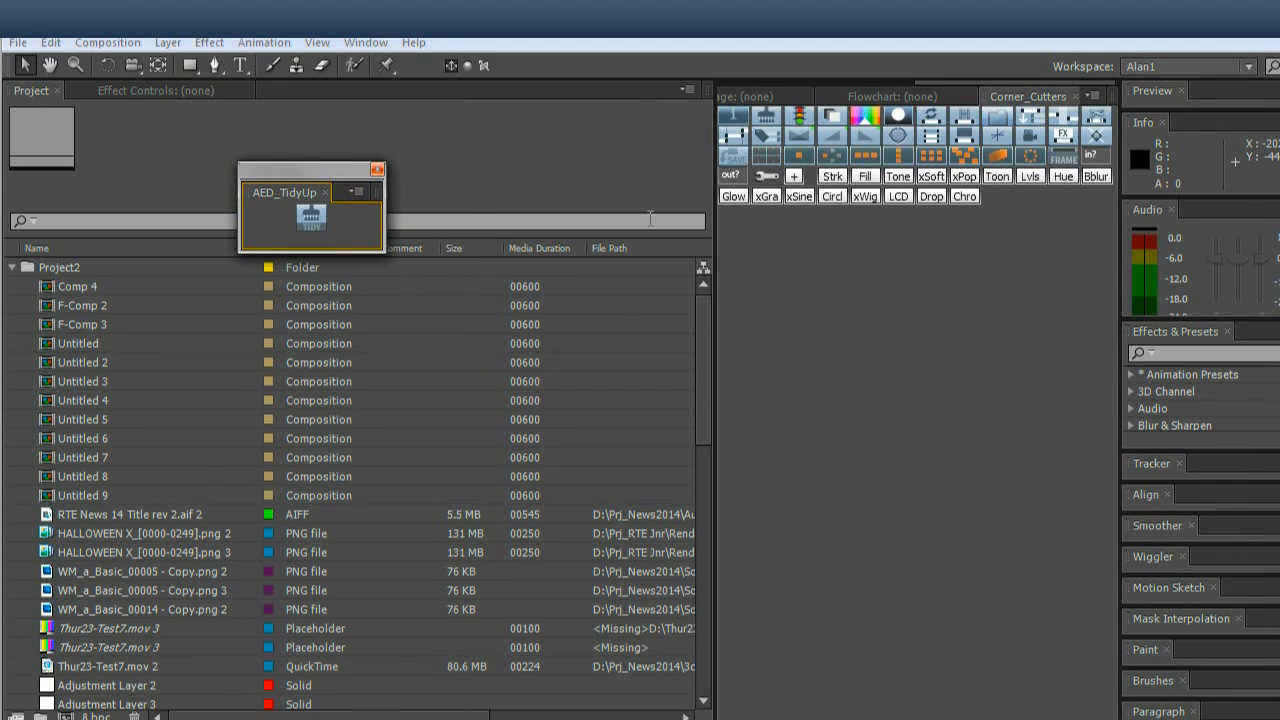
{"action": "mouse_move", "coordinate": [730, 247]}
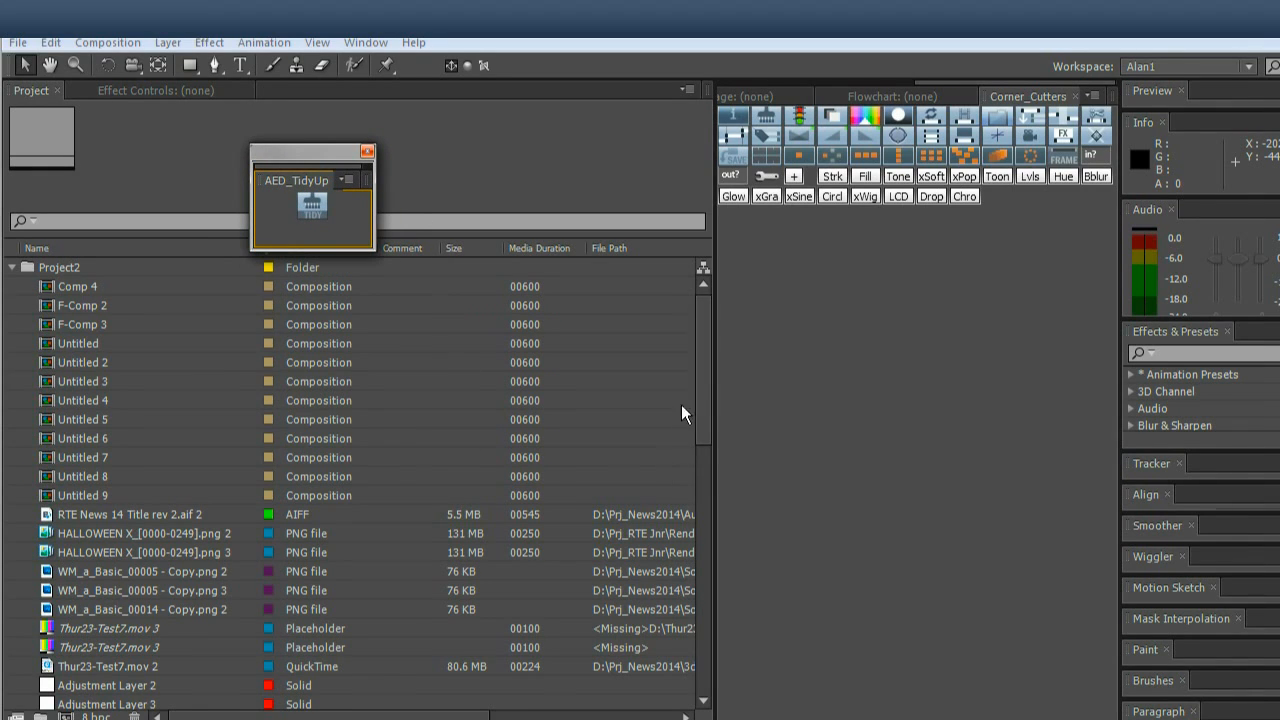
Select Untitled 5 in the Project panel and sort project items into type folders.
{"action": "left_click", "coordinate": [83, 400]}
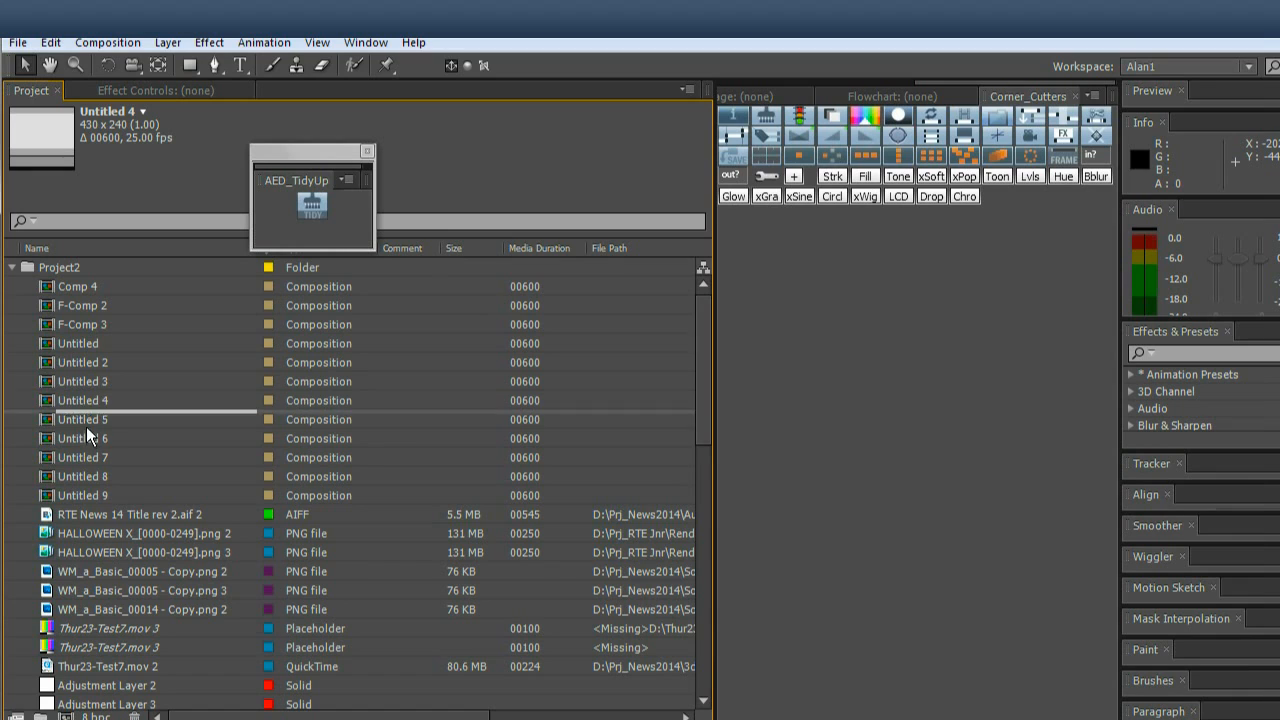
{"action": "left_click", "coordinate": [83, 419]}
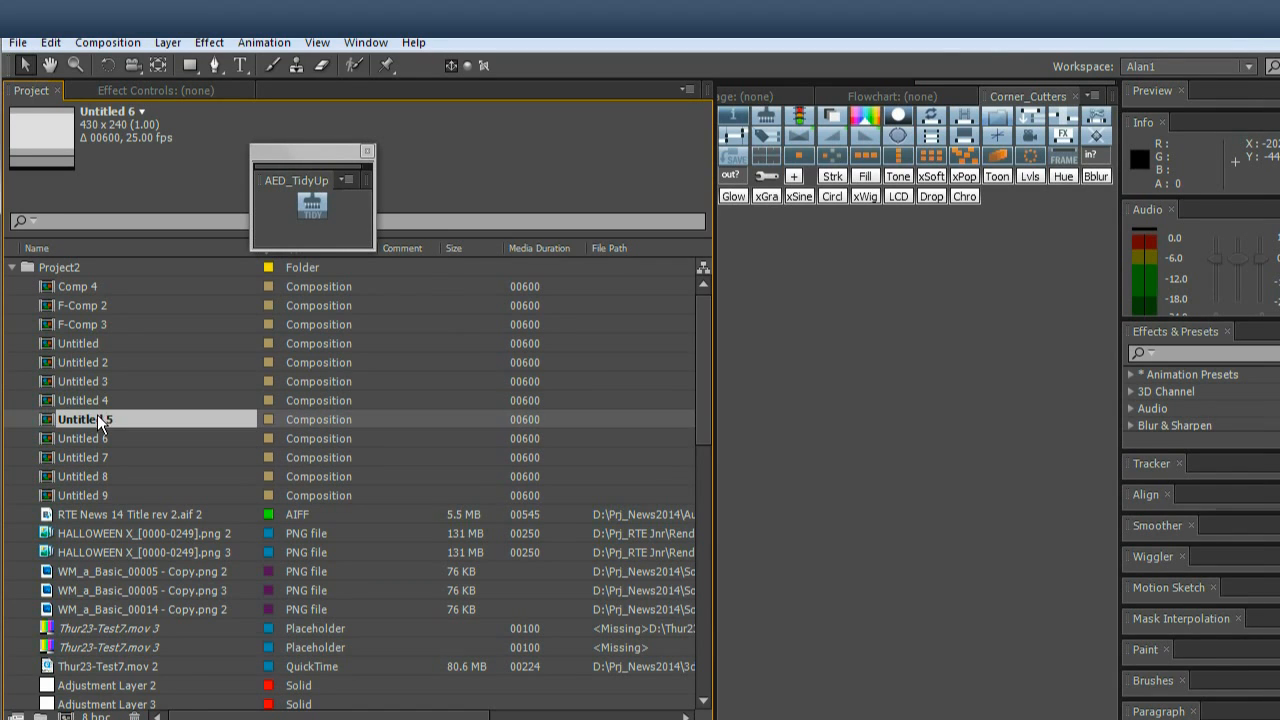
{"action": "left_click", "coordinate": [85, 400]}
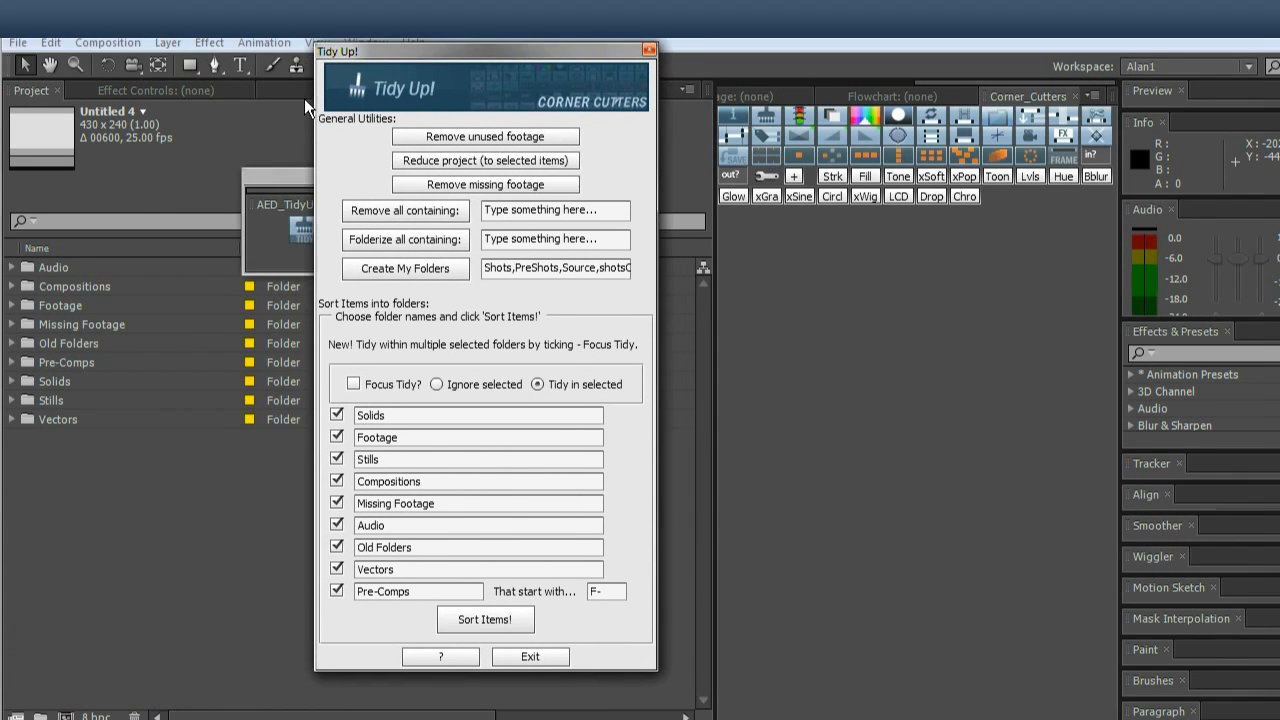
Expand the sorted category folders and inspect the missing Thur23-Test7.mov item.
{"action": "left_click", "coordinate": [54, 267]}
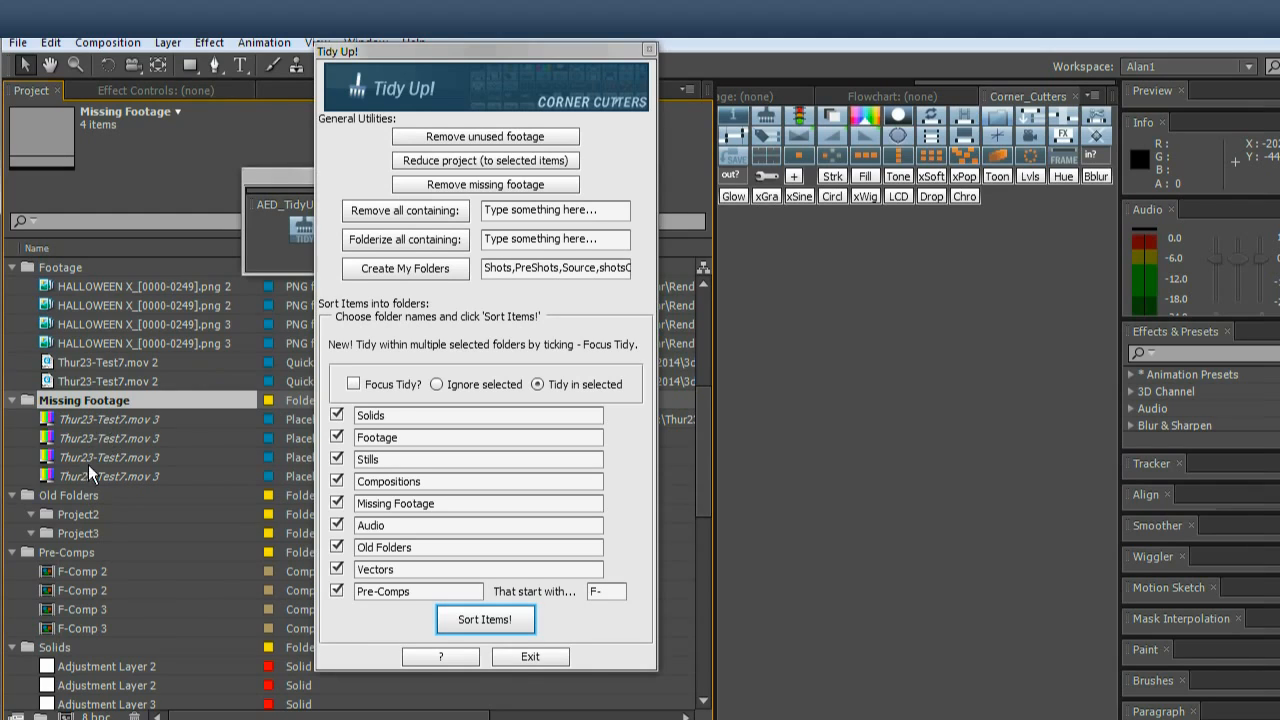
{"action": "left_click", "coordinate": [108, 419]}
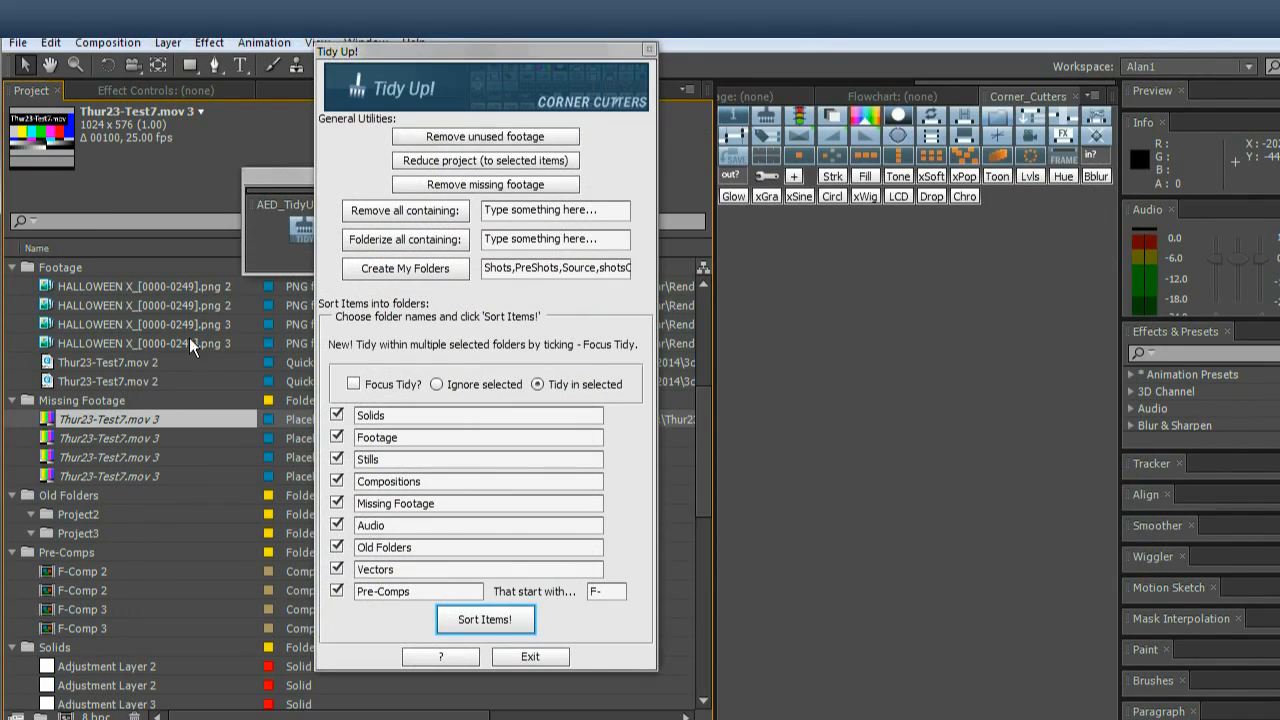
{"action": "left_click", "coordinate": [85, 400]}
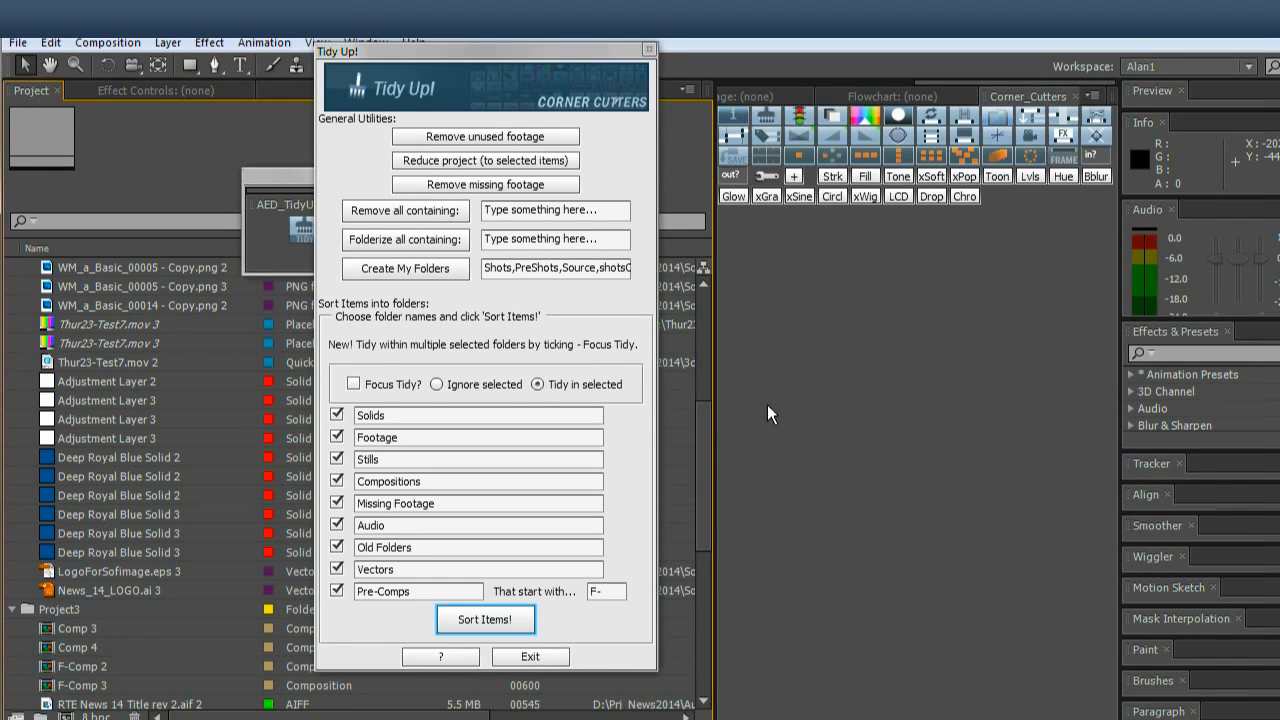
{"action": "mouse_move", "coordinate": [90, 310]}
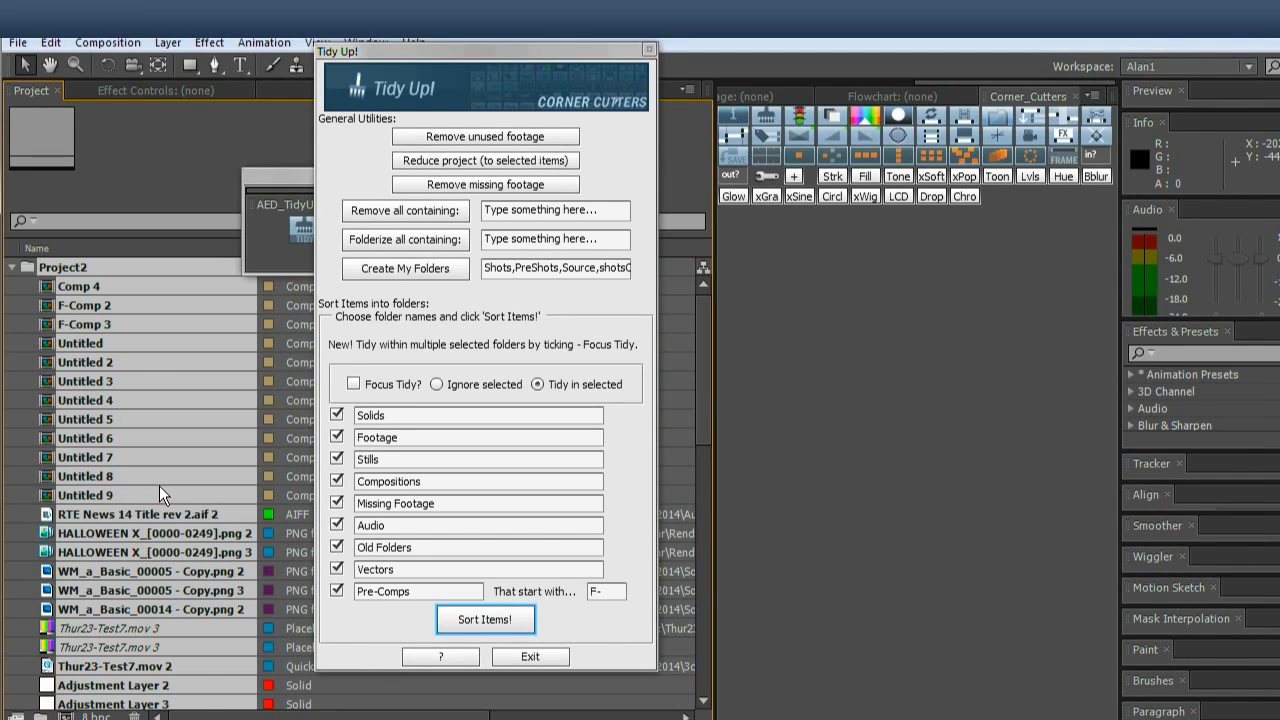
{"action": "mouse_move", "coordinate": [65, 267]}
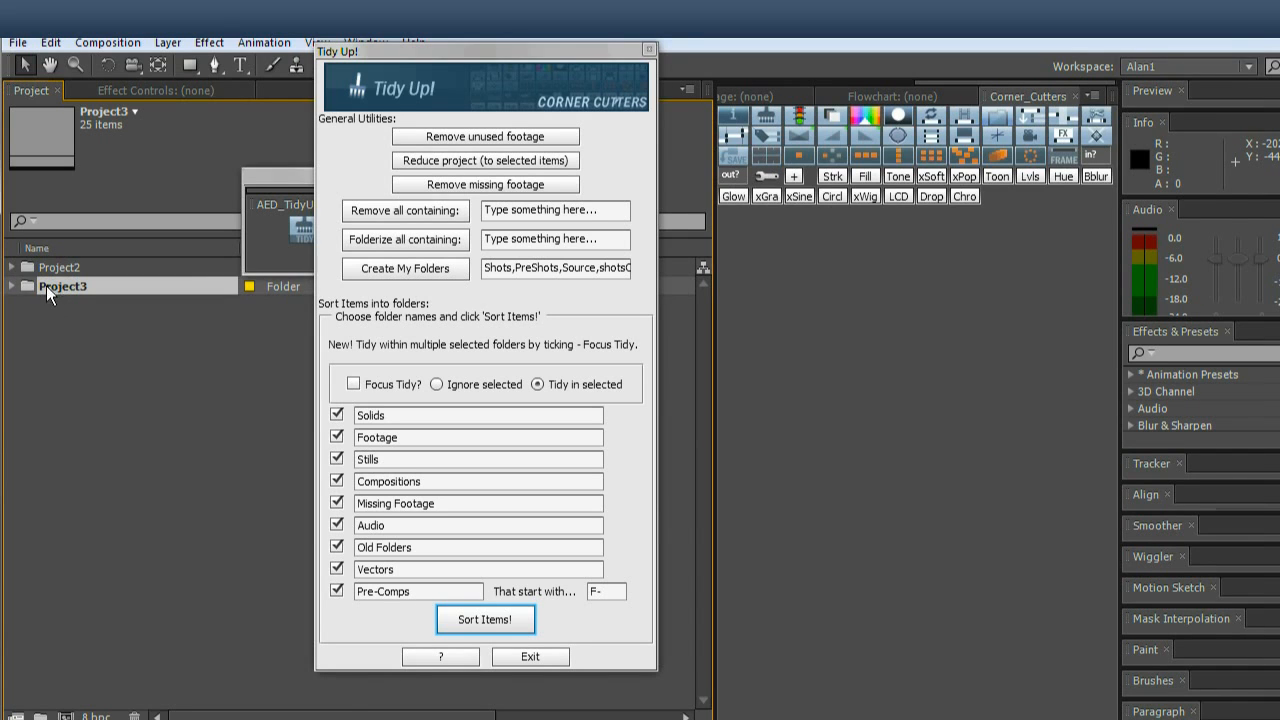
Expand and collapse Project3, then reveal Project2's items with Focus Tidy enabled.
{"action": "left_click", "coordinate": [12, 286]}
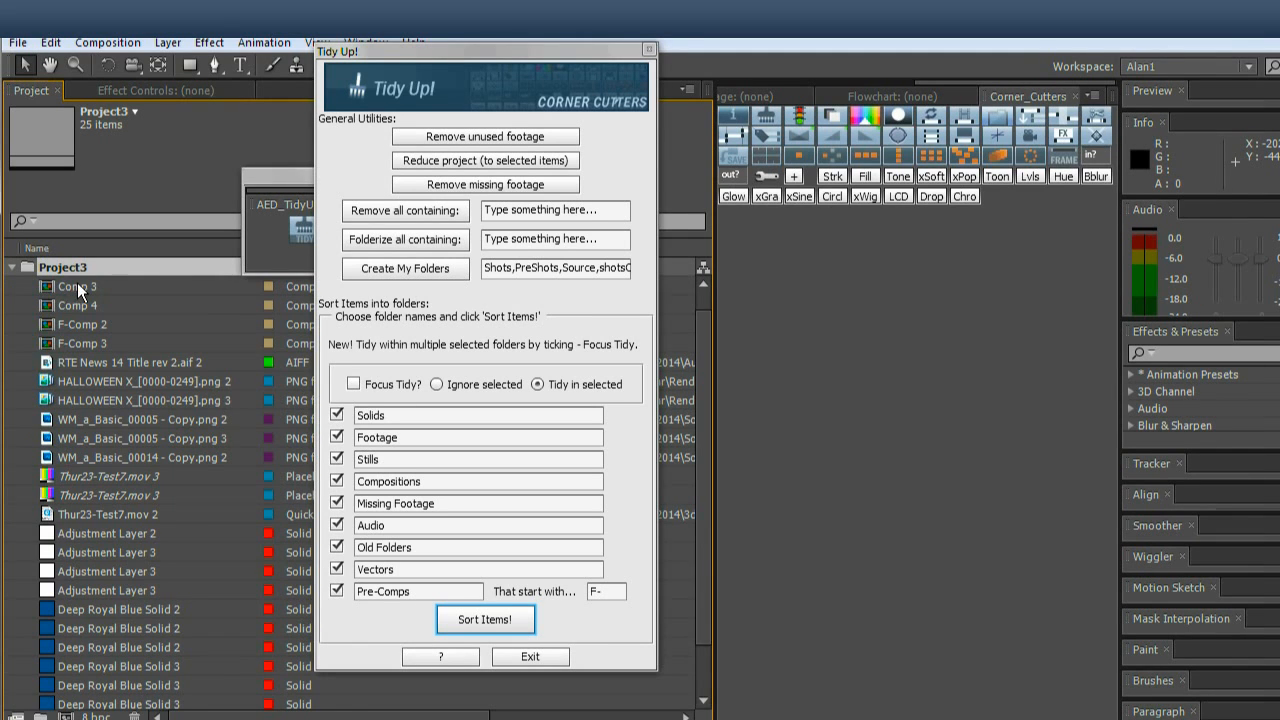
{"action": "mouse_move", "coordinate": [90, 317]}
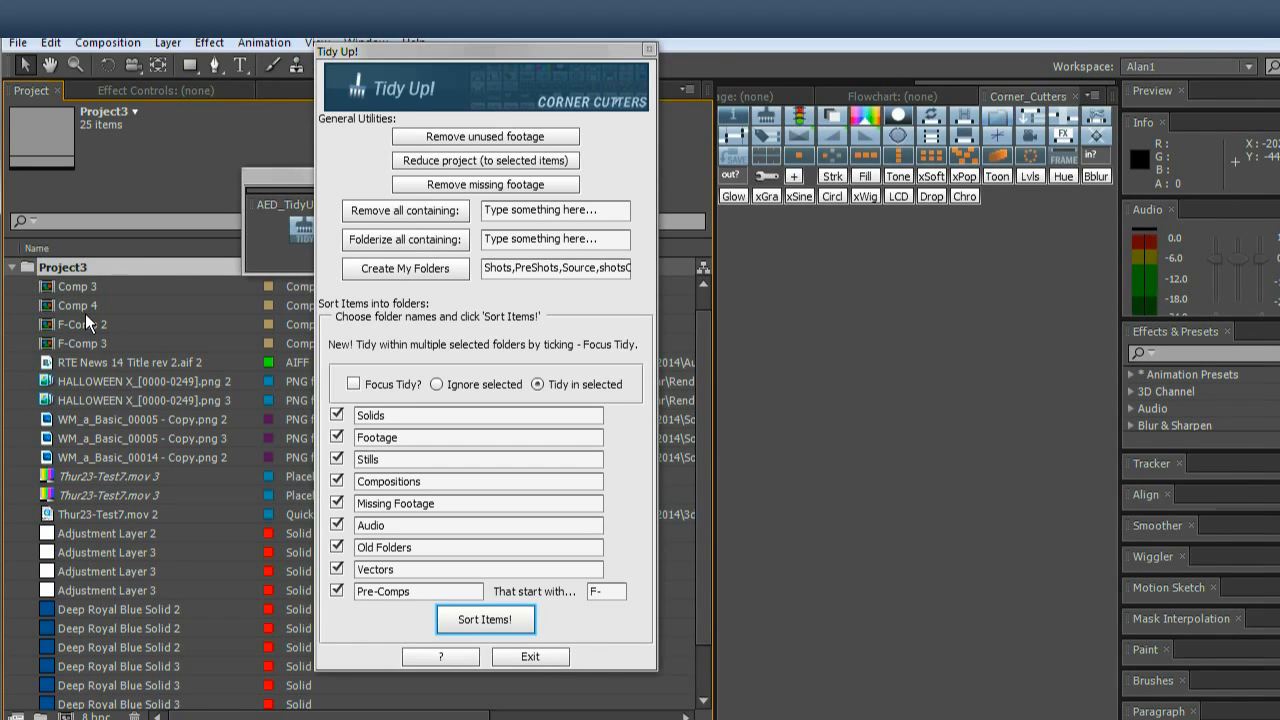
{"action": "mouse_move", "coordinate": [155, 343]}
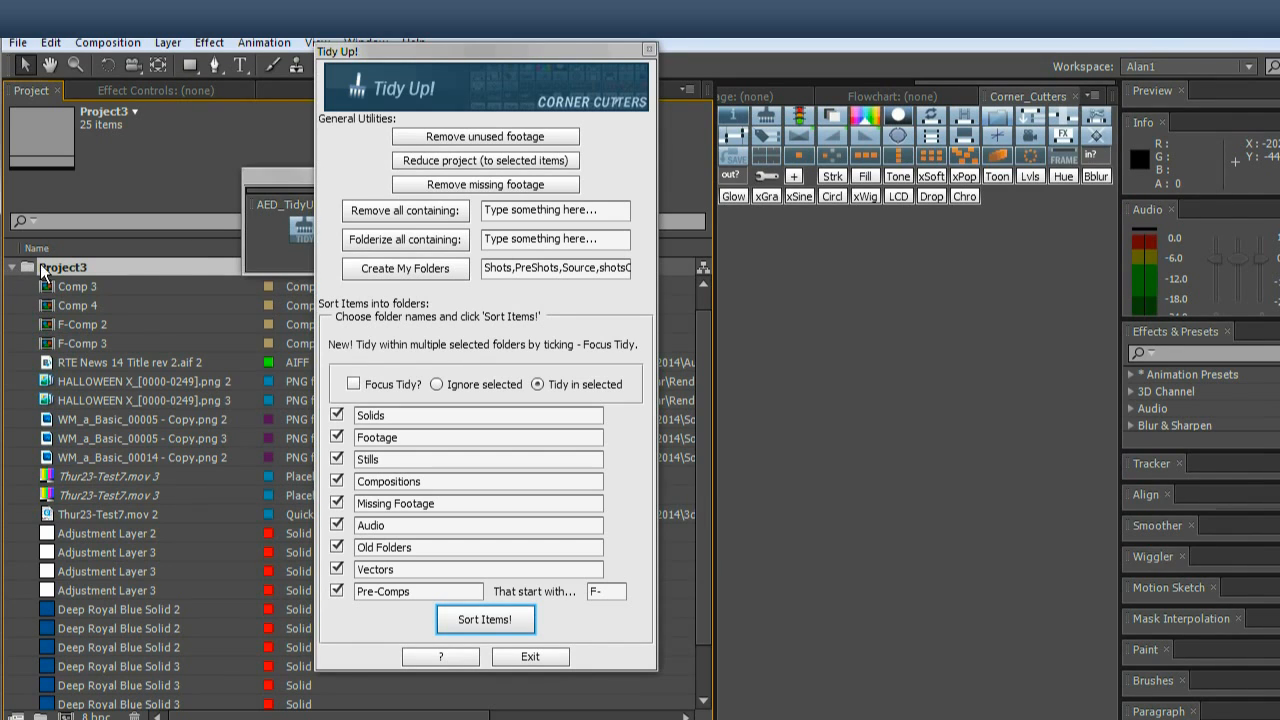
{"action": "left_click", "coordinate": [27, 267]}
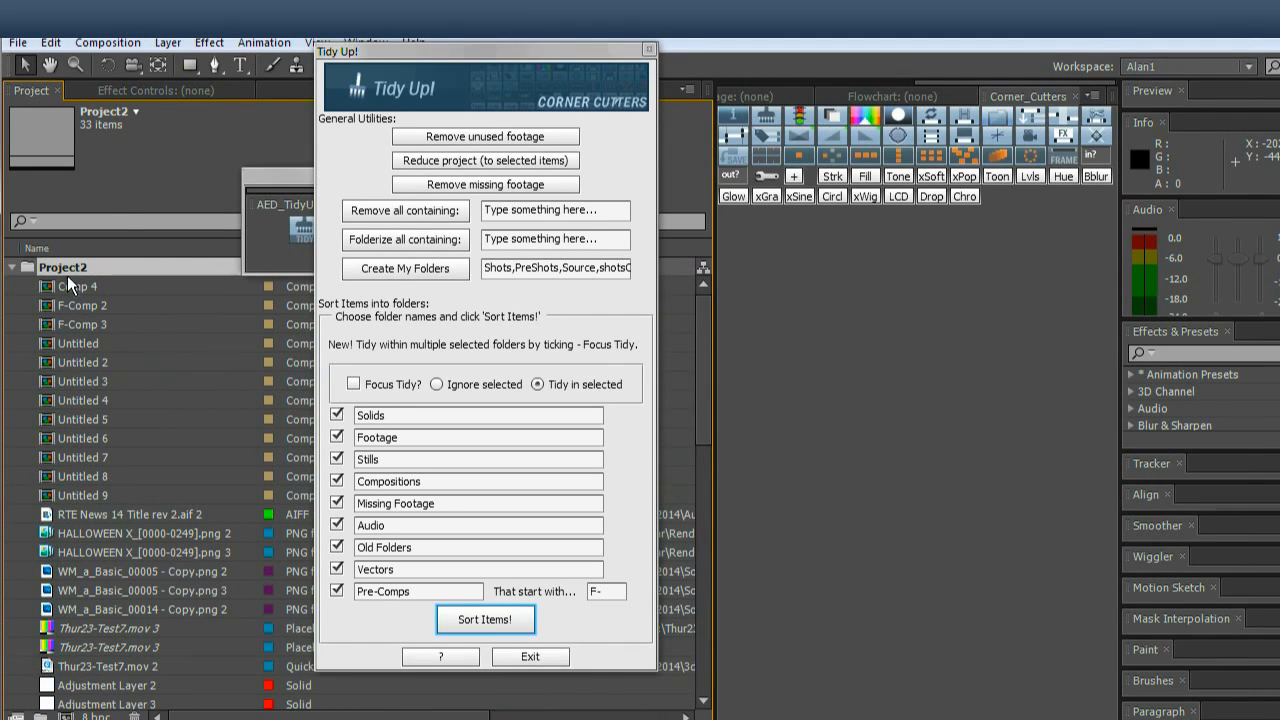
{"action": "mouse_move", "coordinate": [224, 310]}
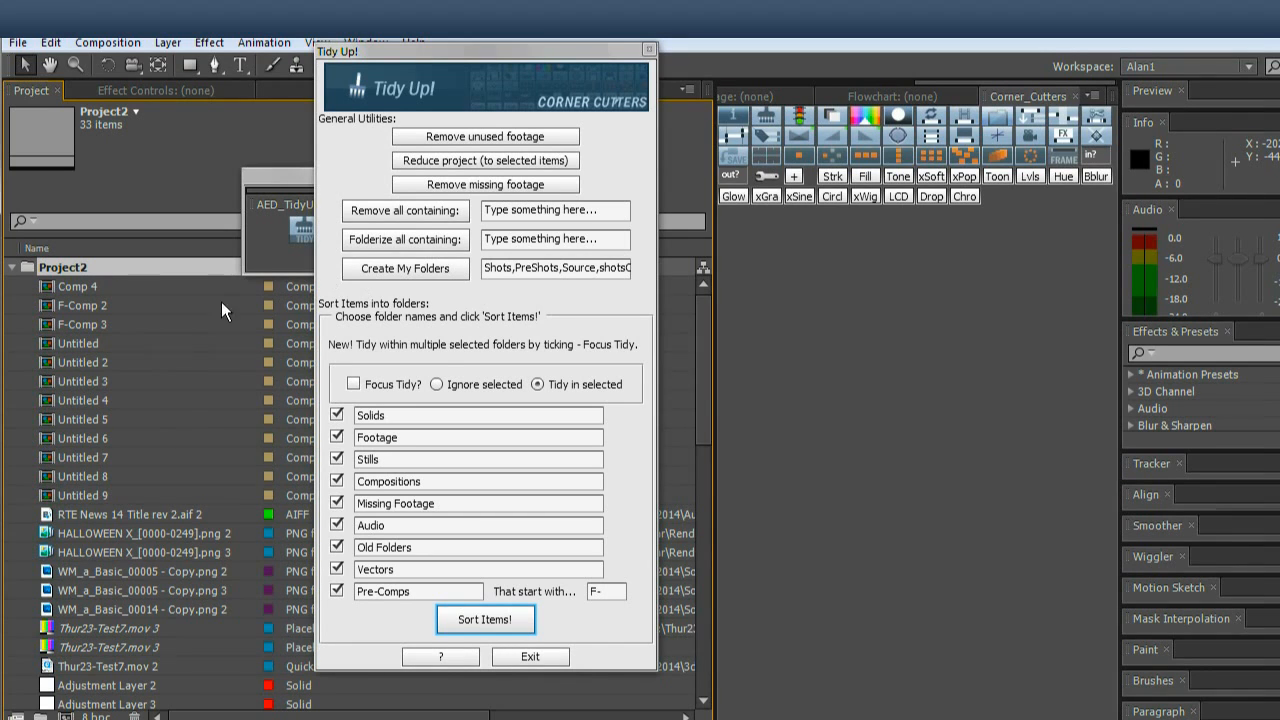
{"action": "left_click", "coordinate": [353, 384]}
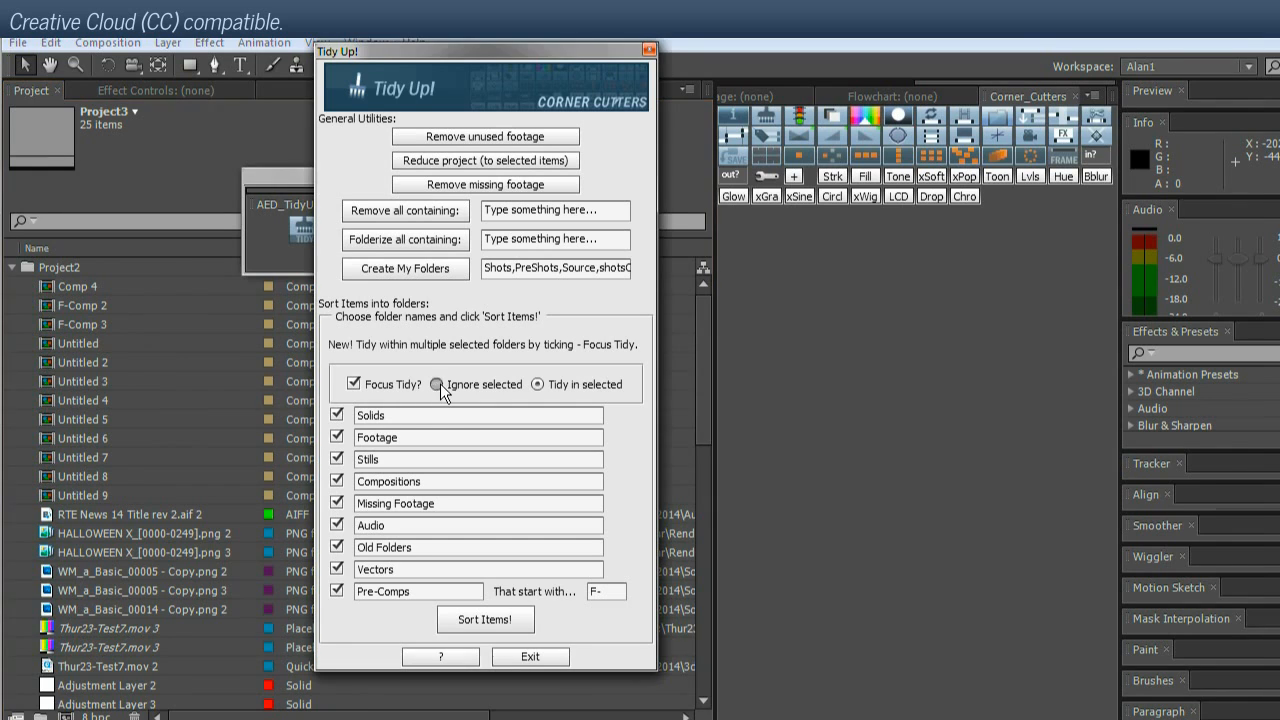
Set Focus Tidy to ignore the selected Project2 folder and sort the remaining items.
{"action": "left_click", "coordinate": [437, 384]}
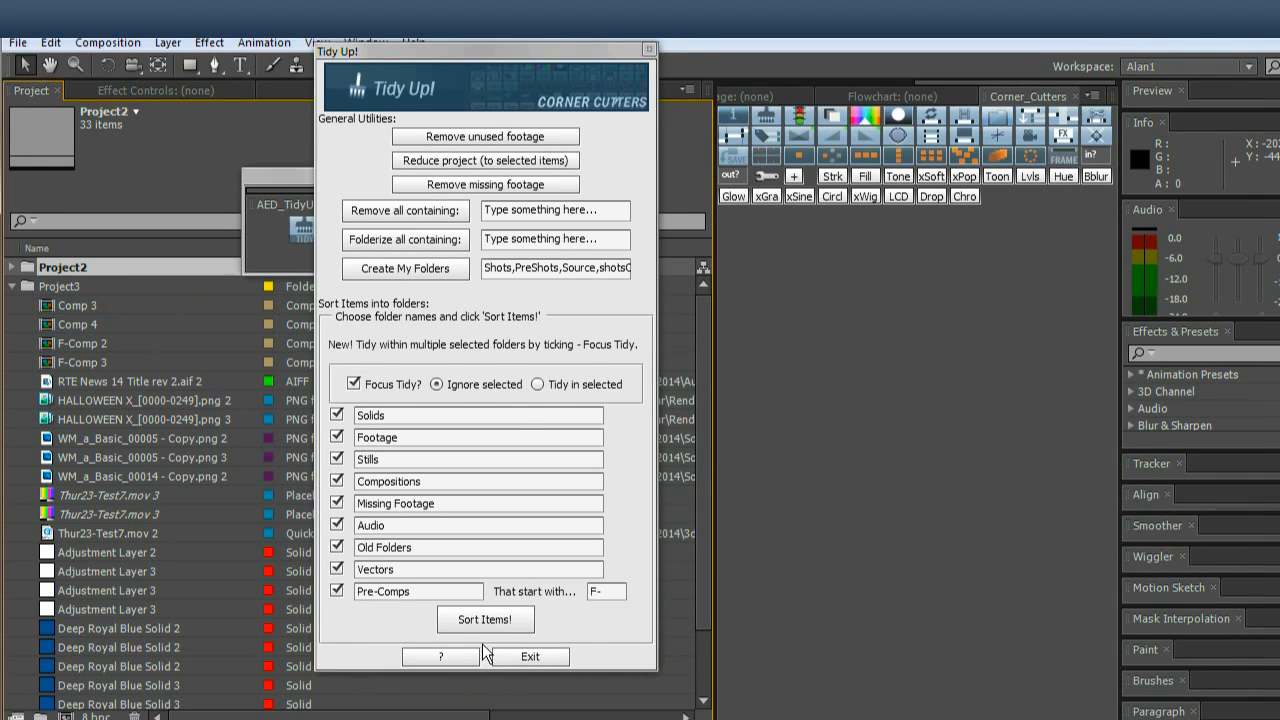
{"action": "left_click", "coordinate": [485, 619]}
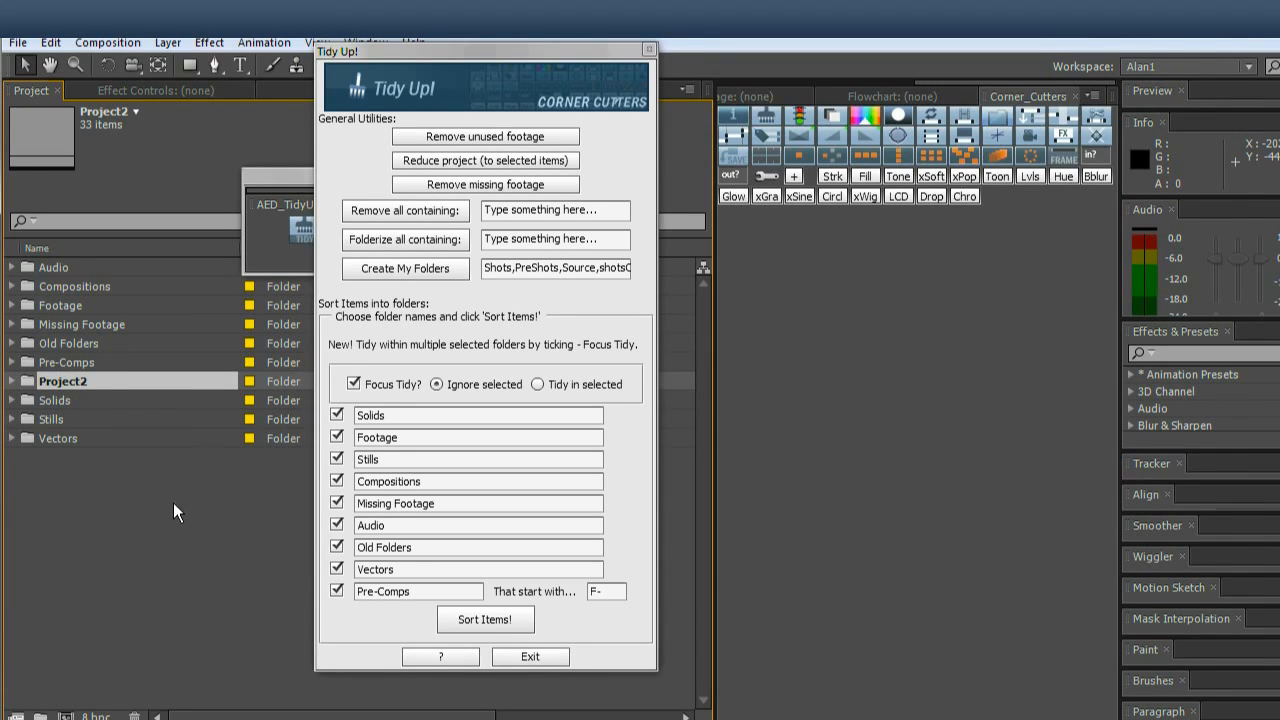
{"action": "mouse_move", "coordinate": [147, 522]}
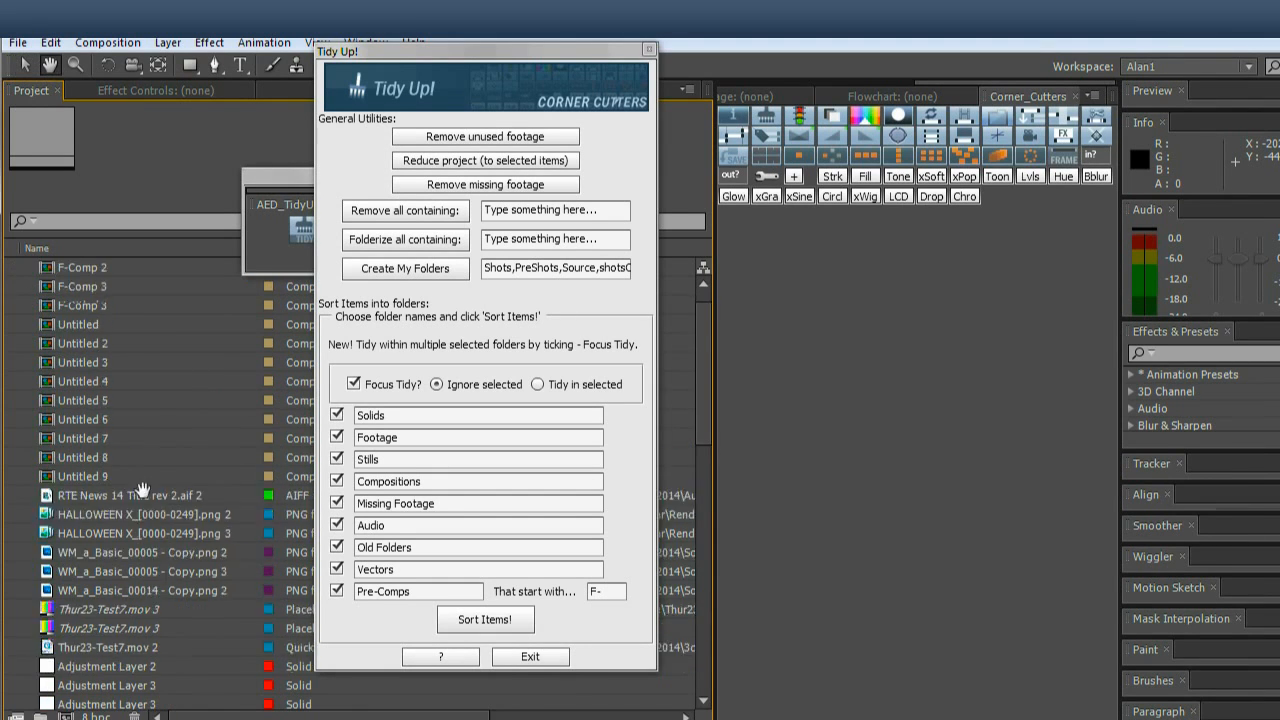
Rename the Comp 4 composition to 'final render'.
{"action": "scroll", "scroll_direction": "down", "scroll_amount": 3}
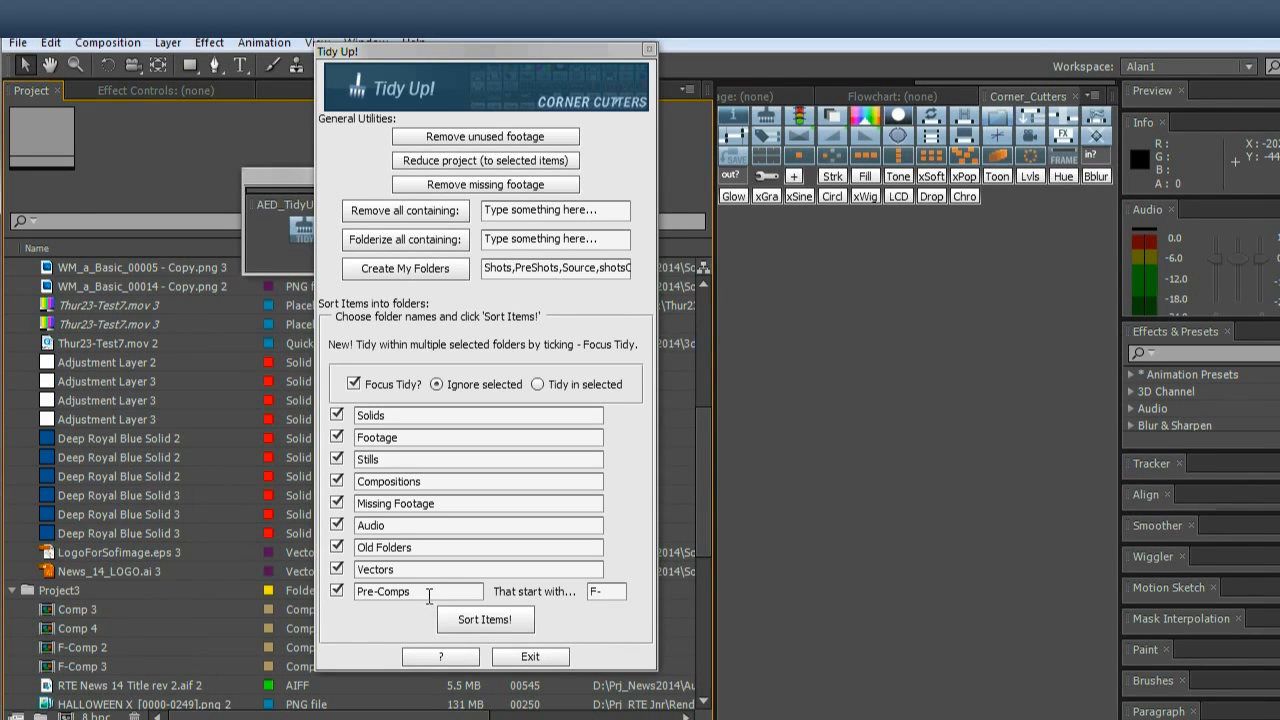
{"action": "left_click", "coordinate": [418, 591]}
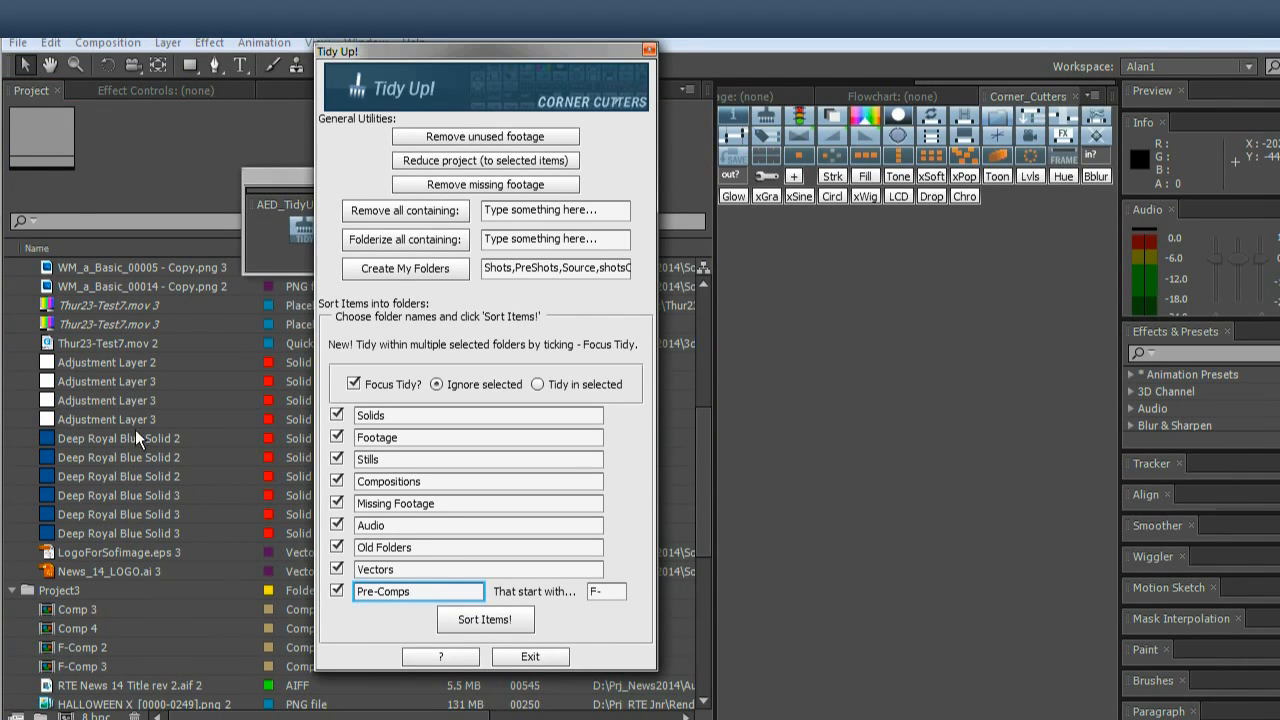
{"action": "left_click", "coordinate": [113, 381]}
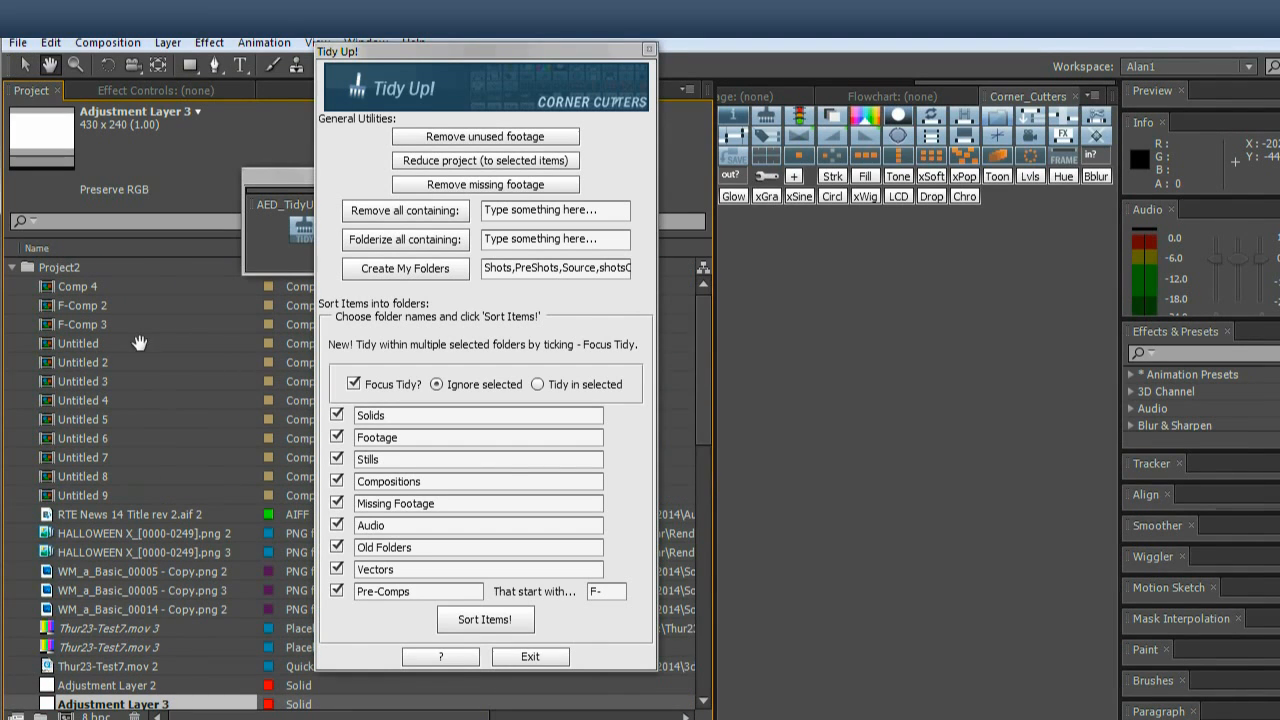
{"action": "mouse_move", "coordinate": [337, 459]}
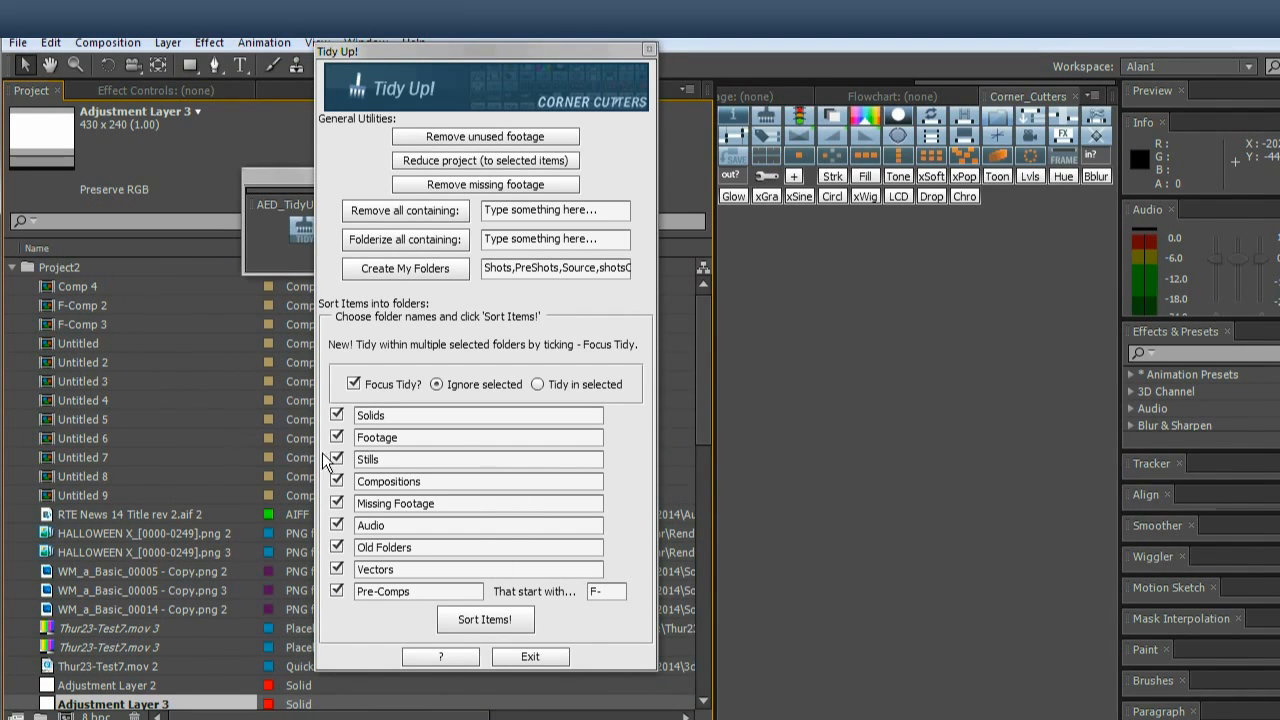
{"action": "left_click", "coordinate": [84, 305]}
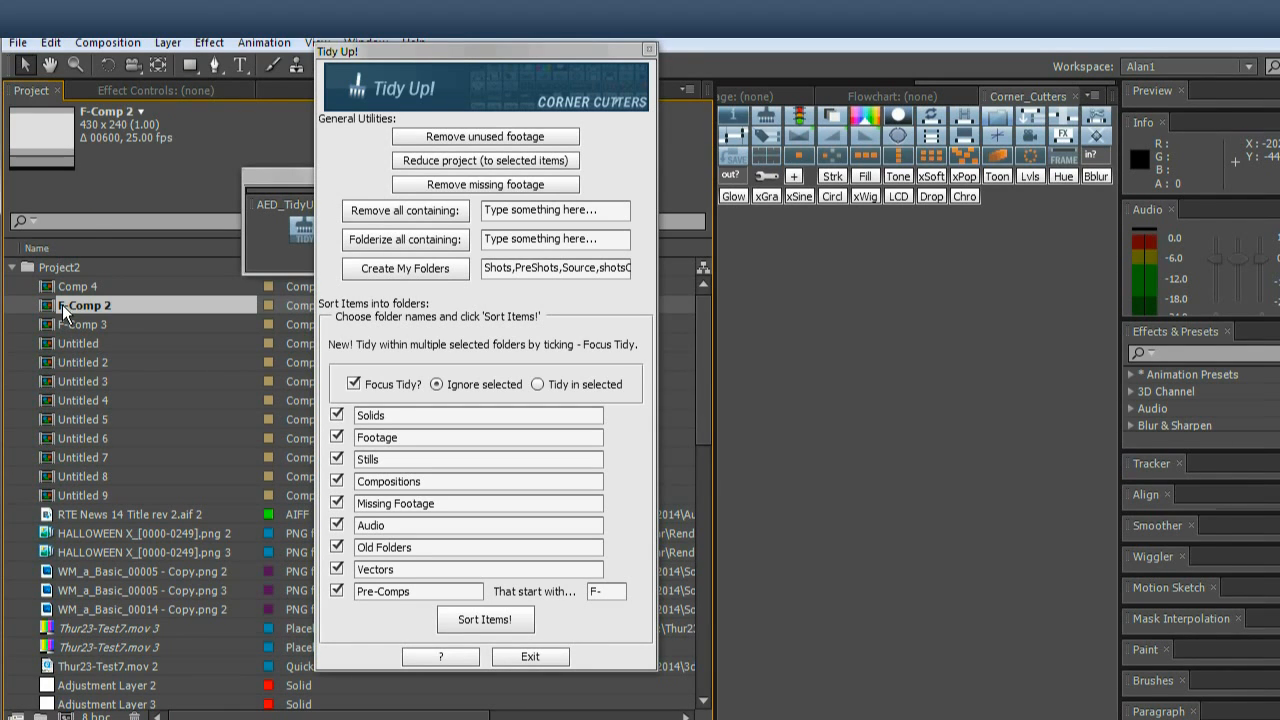
{"action": "mouse_move", "coordinate": [168, 282]}
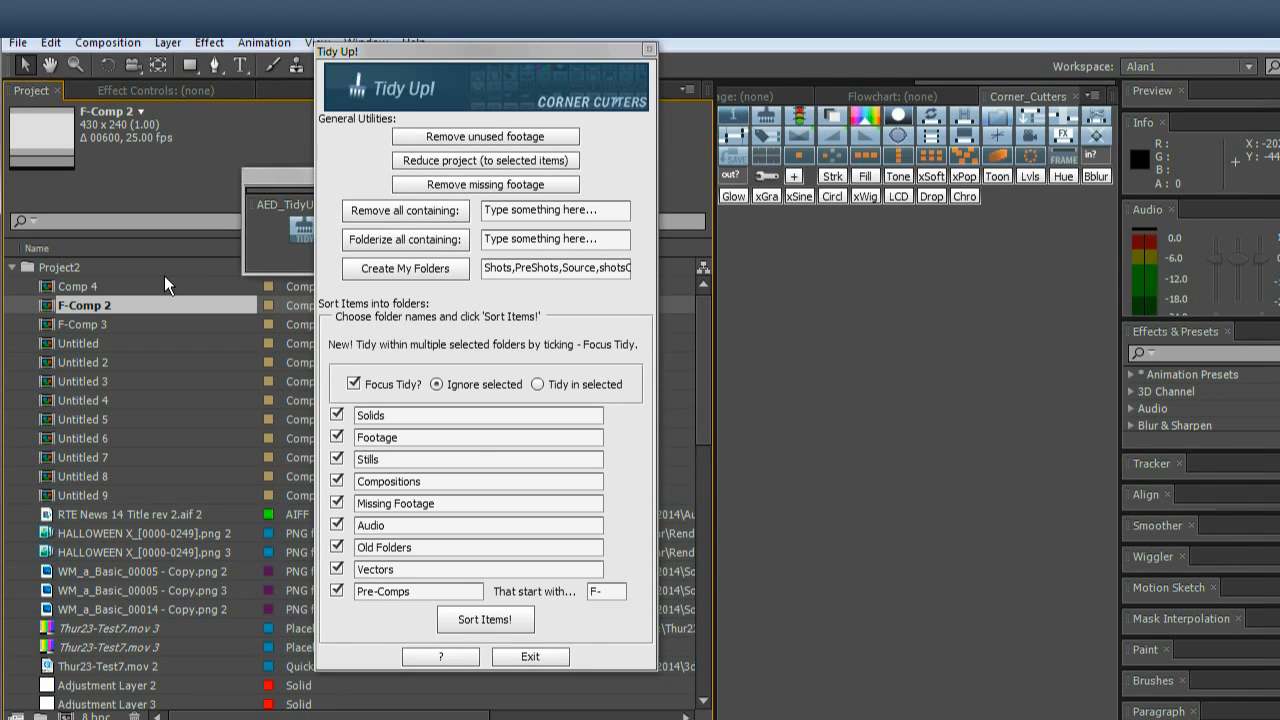
{"action": "left_click", "coordinate": [84, 324]}
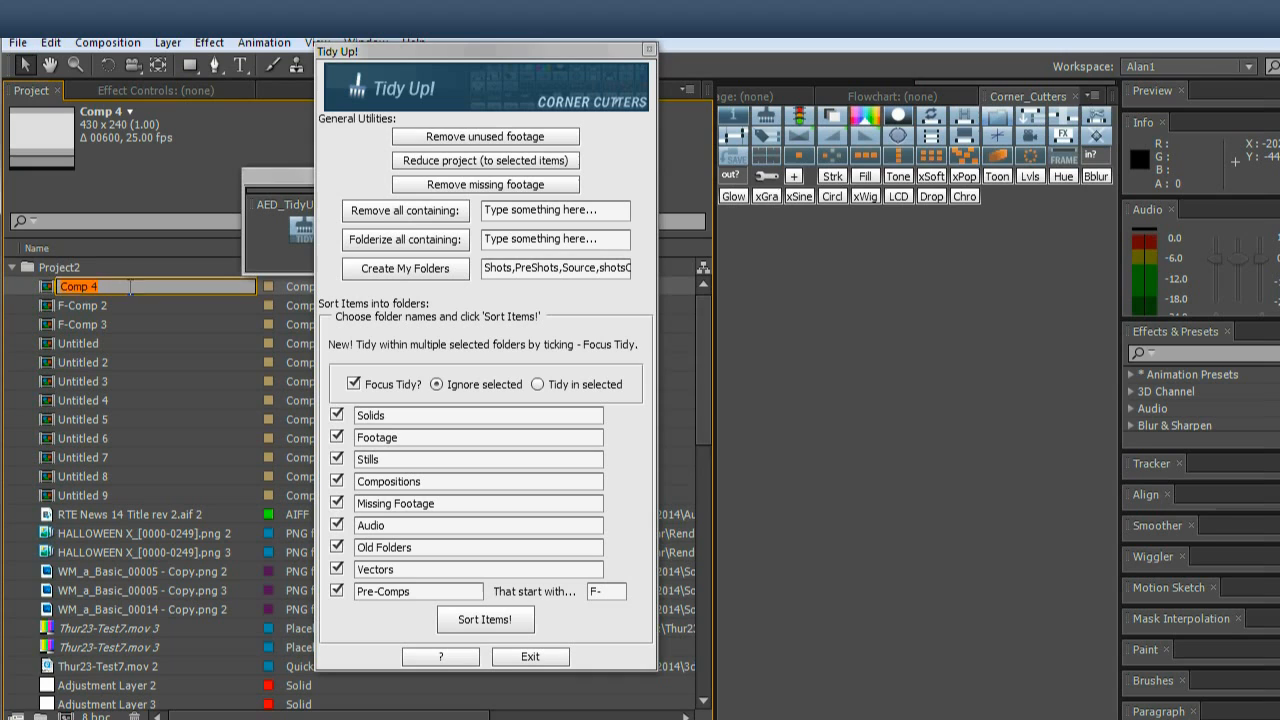
{"action": "type", "text": "final render"}
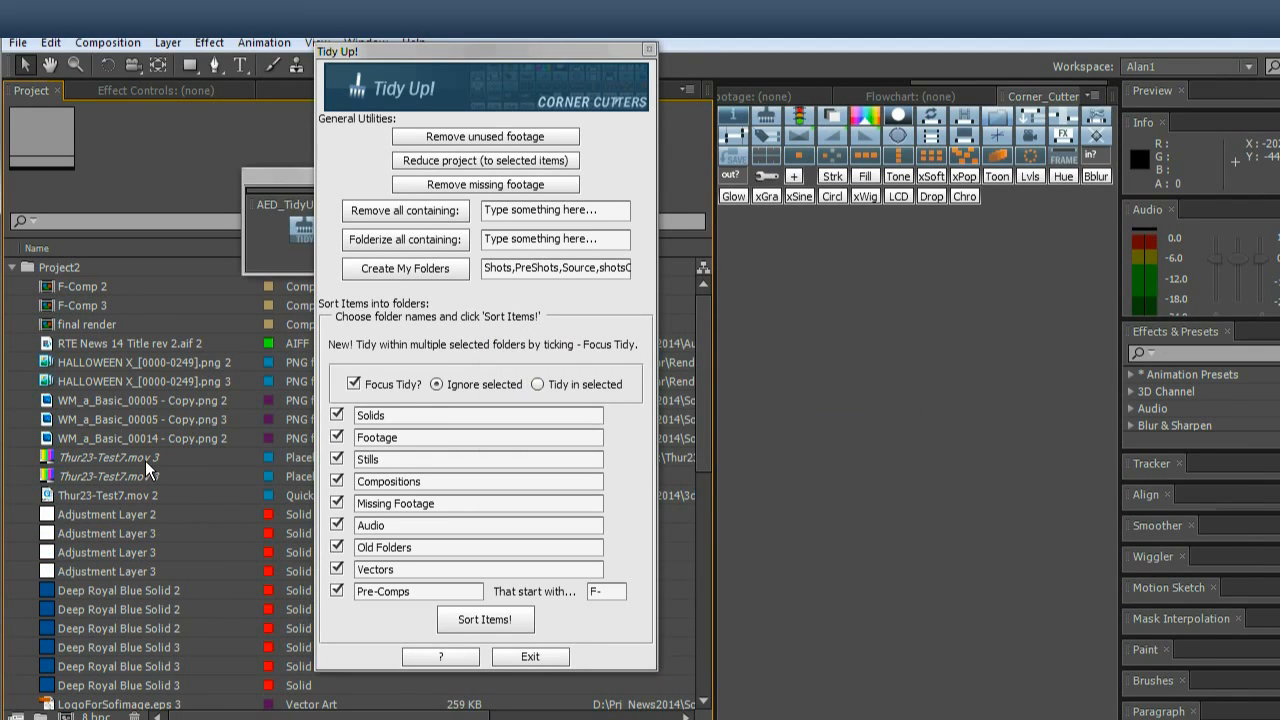
Re-enter the pre-comp prefix dash, turn Focus Tidy off, and sort all items into folders.
{"action": "left_click", "coordinate": [605, 591]}
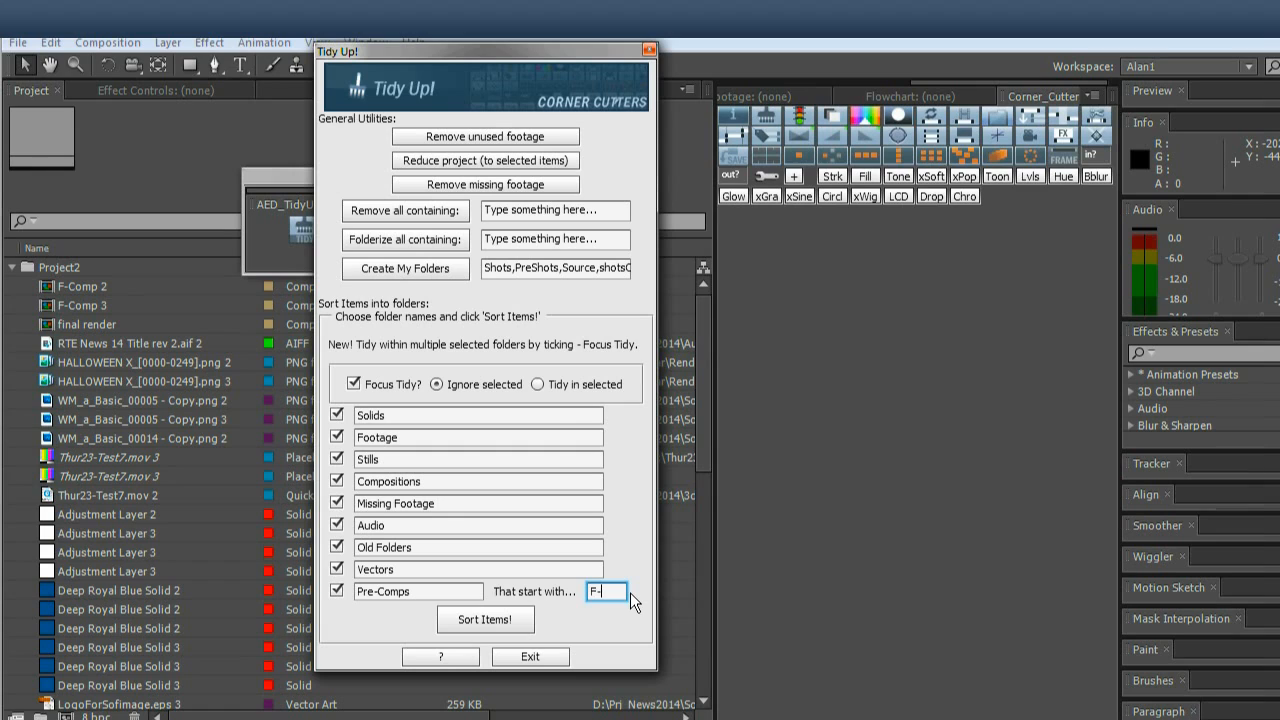
{"action": "key", "text": "Backspace"}
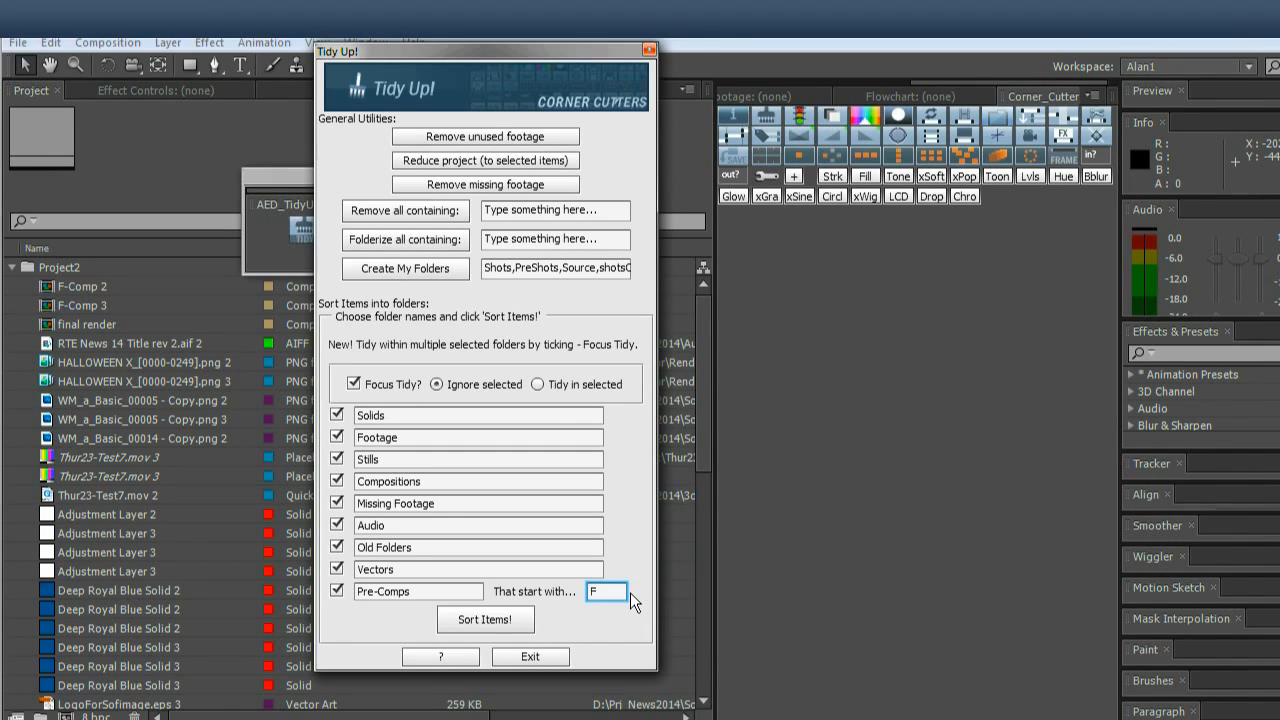
{"action": "type", "text": "-"}
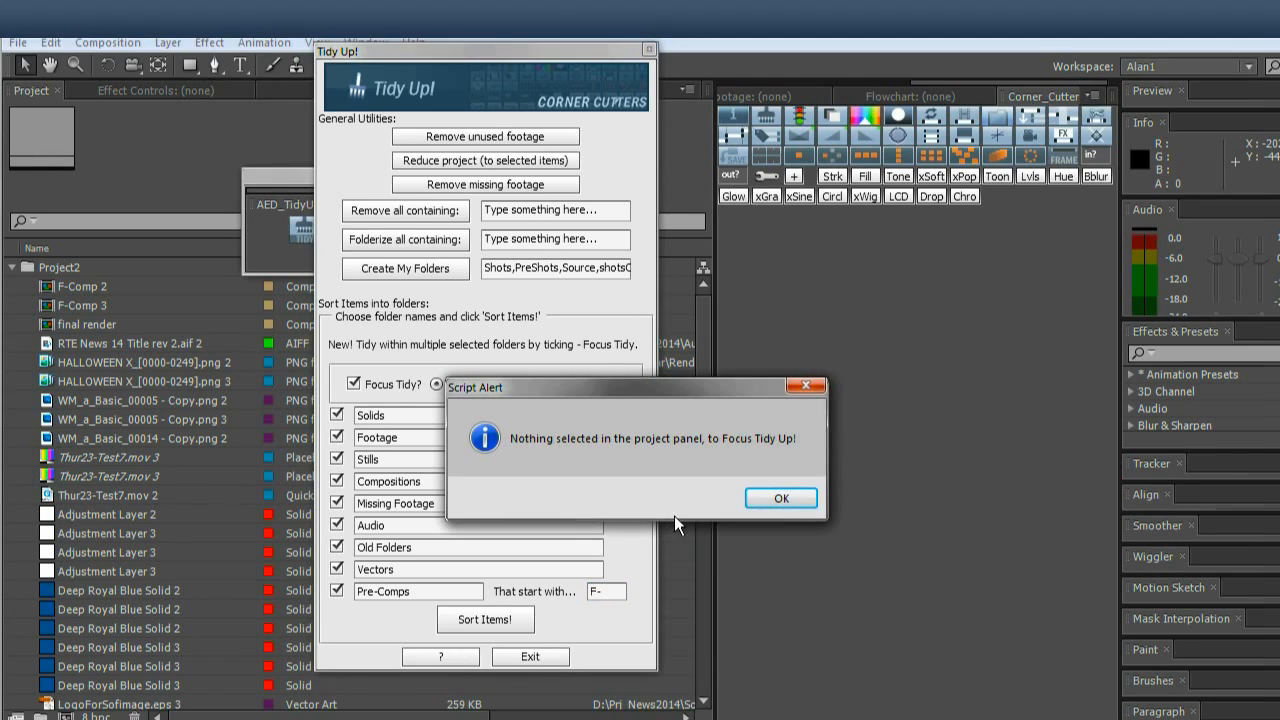
{"action": "left_click", "coordinate": [781, 498]}
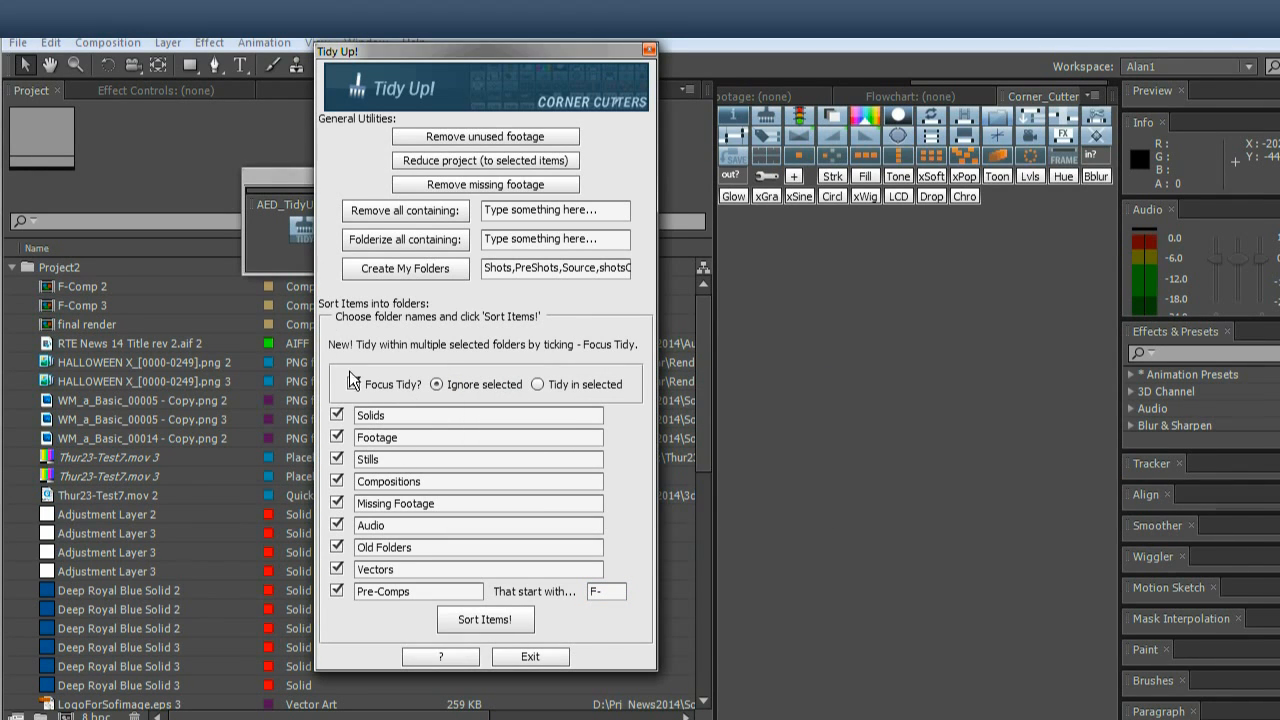
{"action": "left_click", "coordinate": [352, 383]}
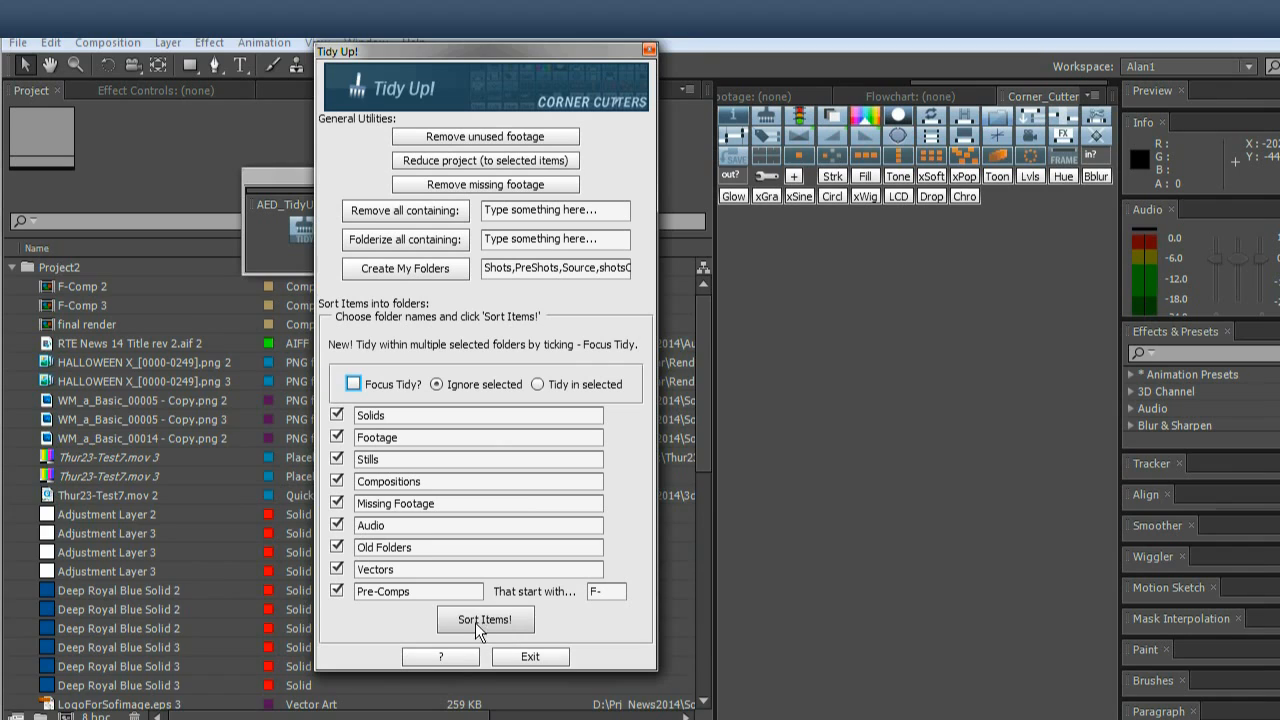
{"action": "left_click", "coordinate": [485, 619]}
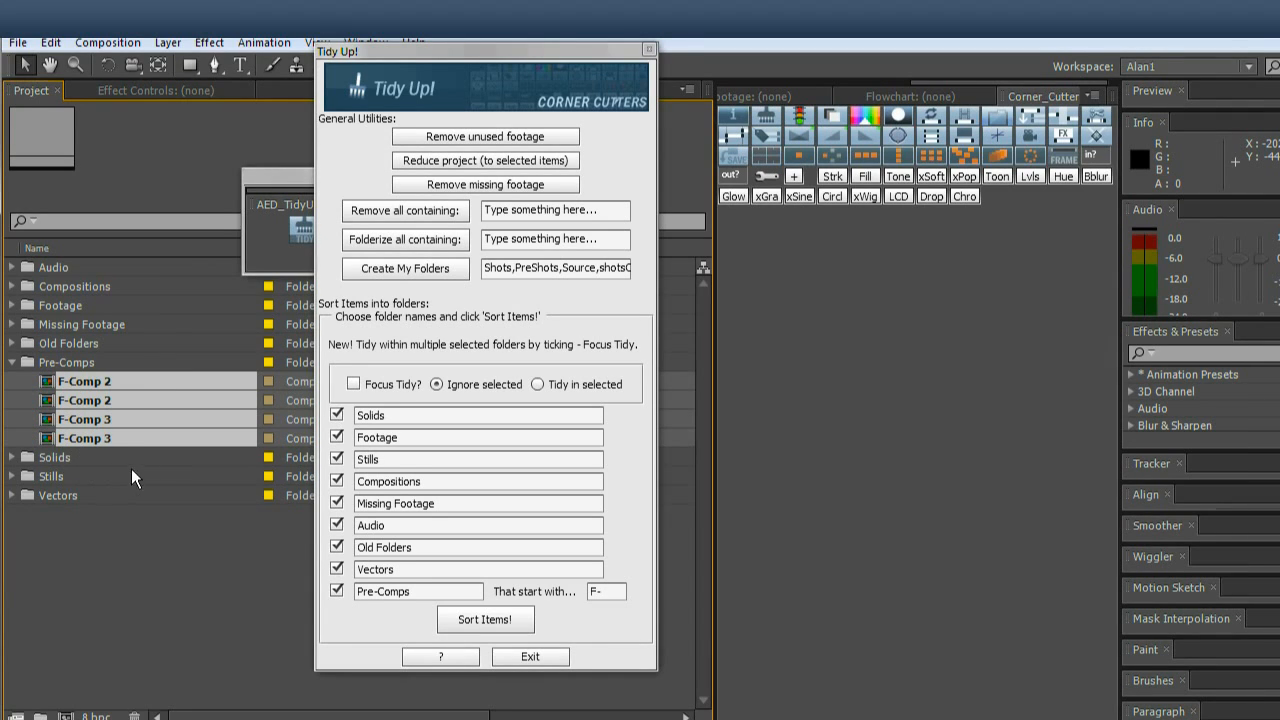
{"action": "mouse_move", "coordinate": [228, 293]}
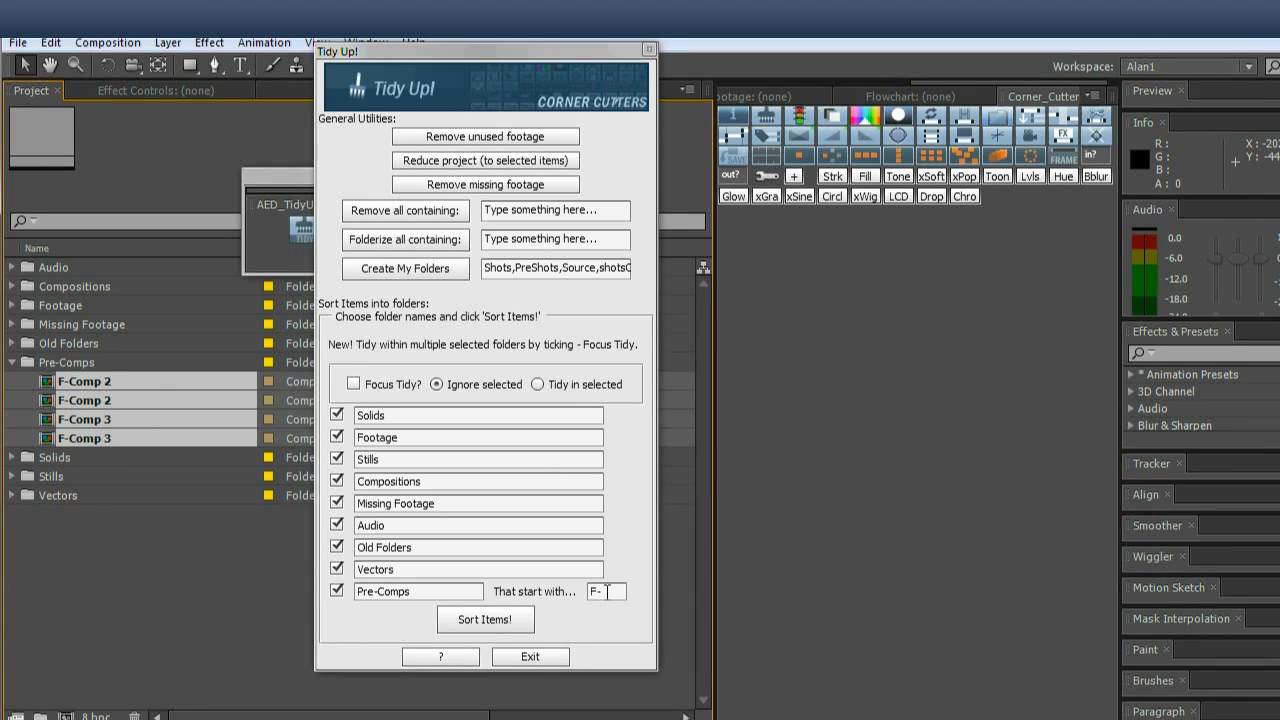
Rename the Solids folder name field to LesSolides.
{"action": "left_click", "coordinate": [478, 415]}
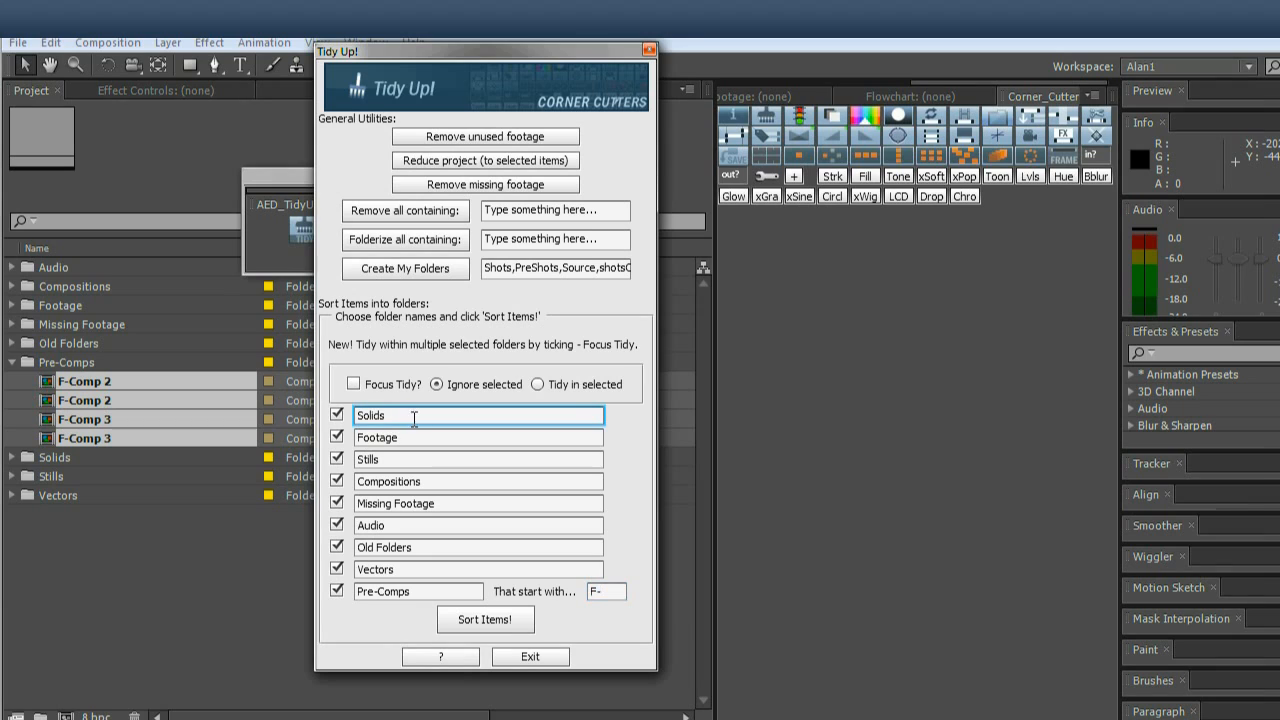
{"action": "left_click", "coordinate": [478, 459]}
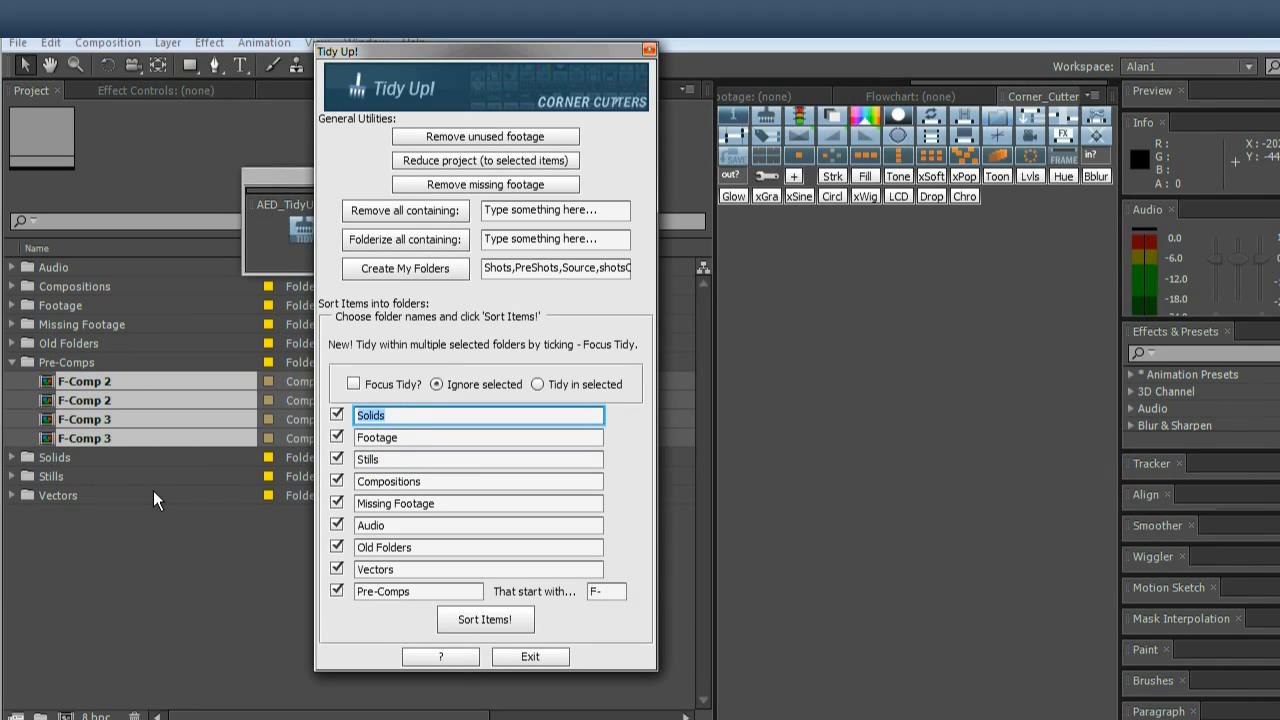
{"action": "type", "text": "Les"}
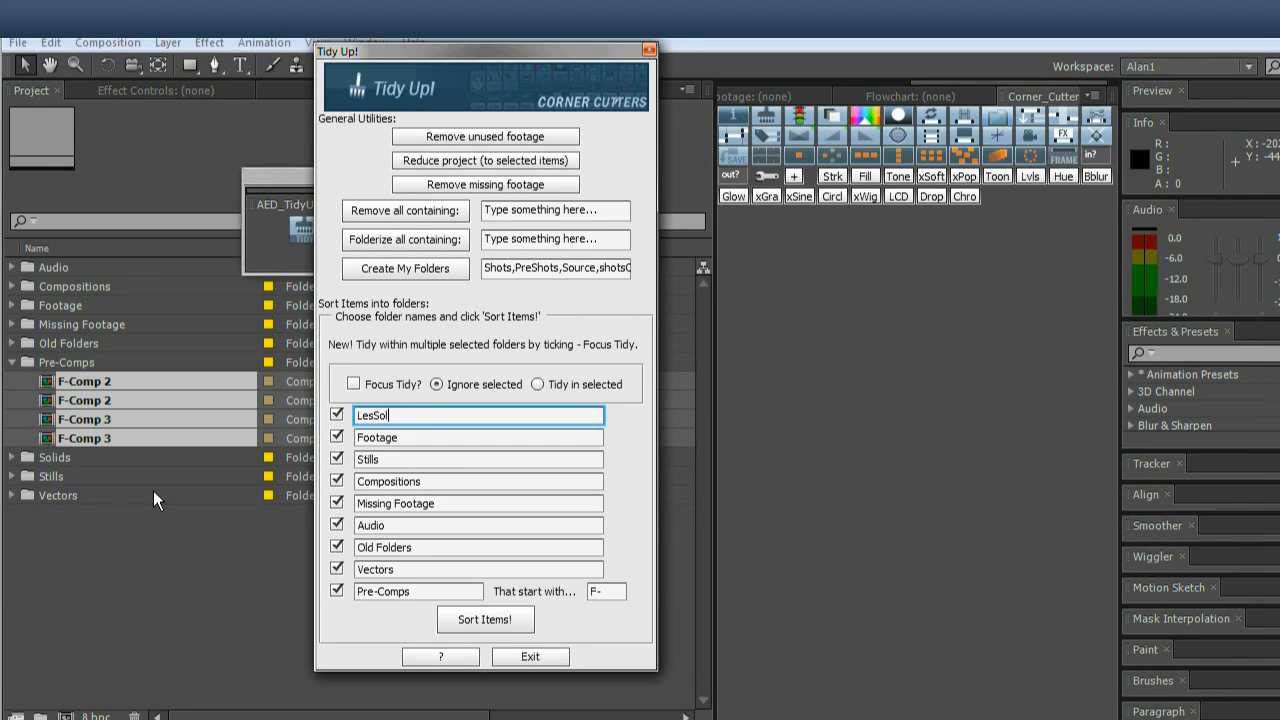
{"action": "type", "text": "ides"}
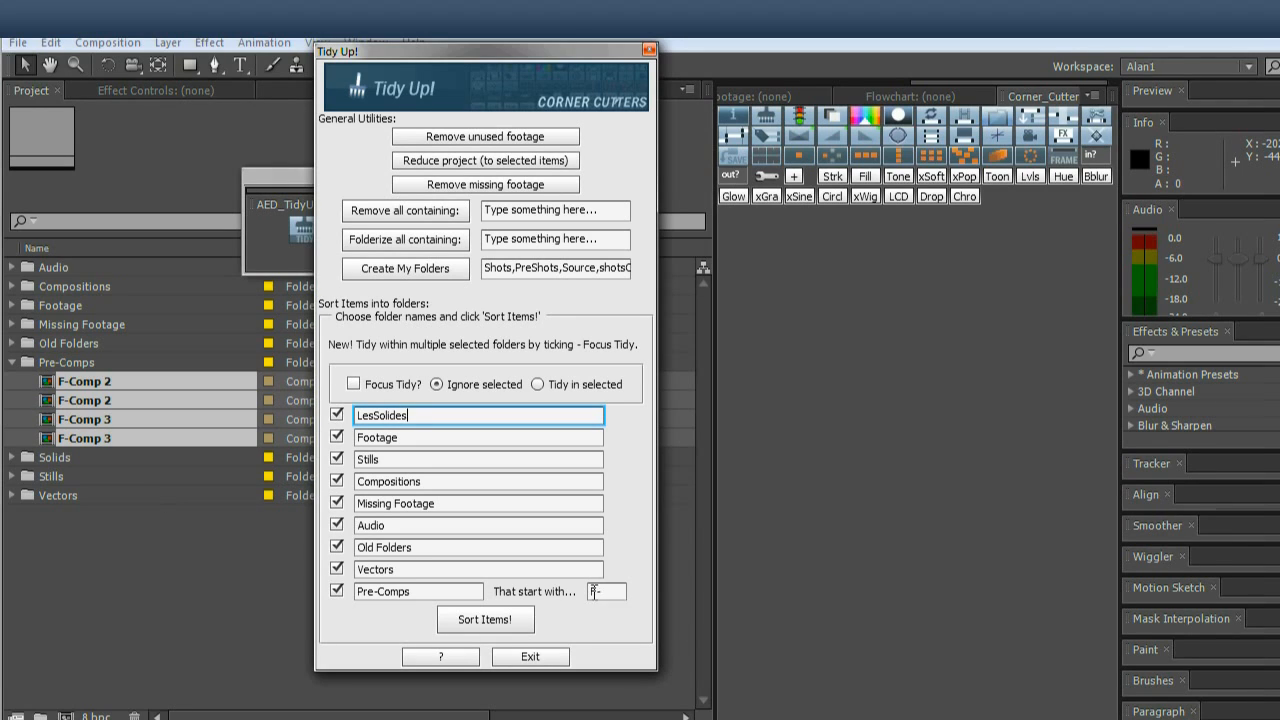
Change the pre-comp prefix to P- and re-sort the project items.
{"action": "left_click", "coordinate": [605, 591]}
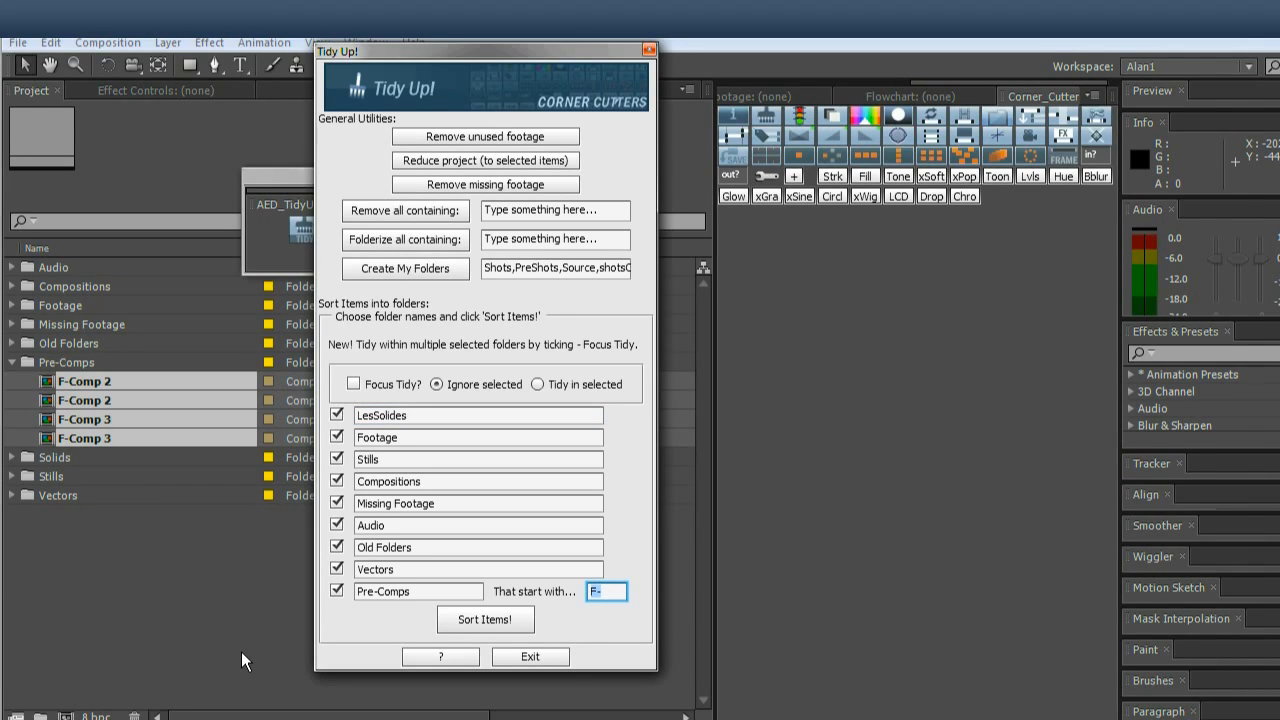
{"action": "type", "text": "Pre-"}
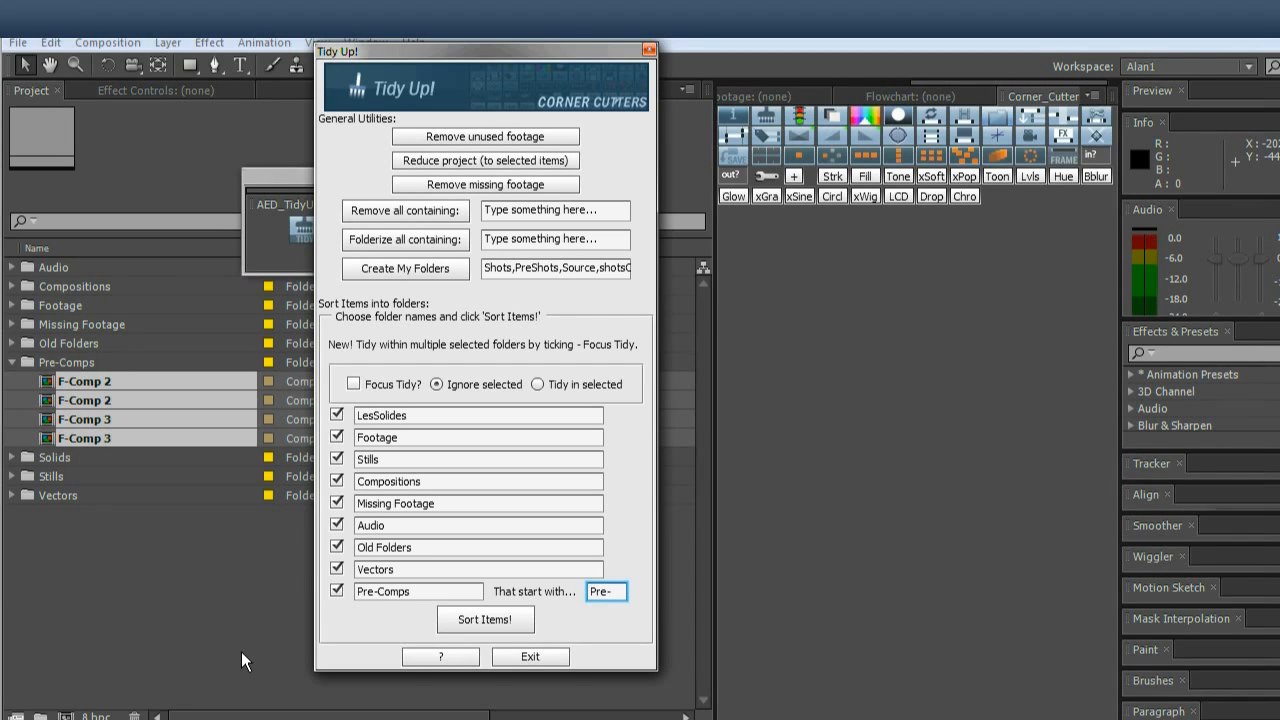
{"action": "type", "text": "P-"}
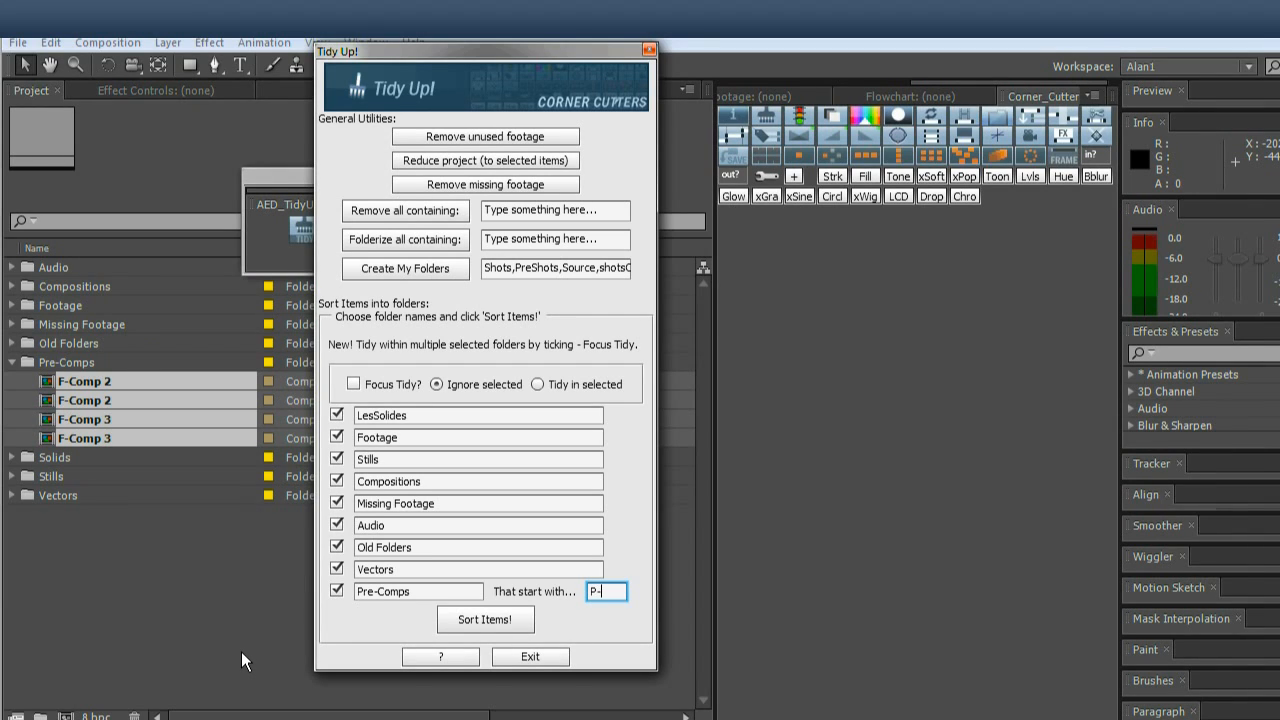
{"action": "left_click", "coordinate": [484, 619]}
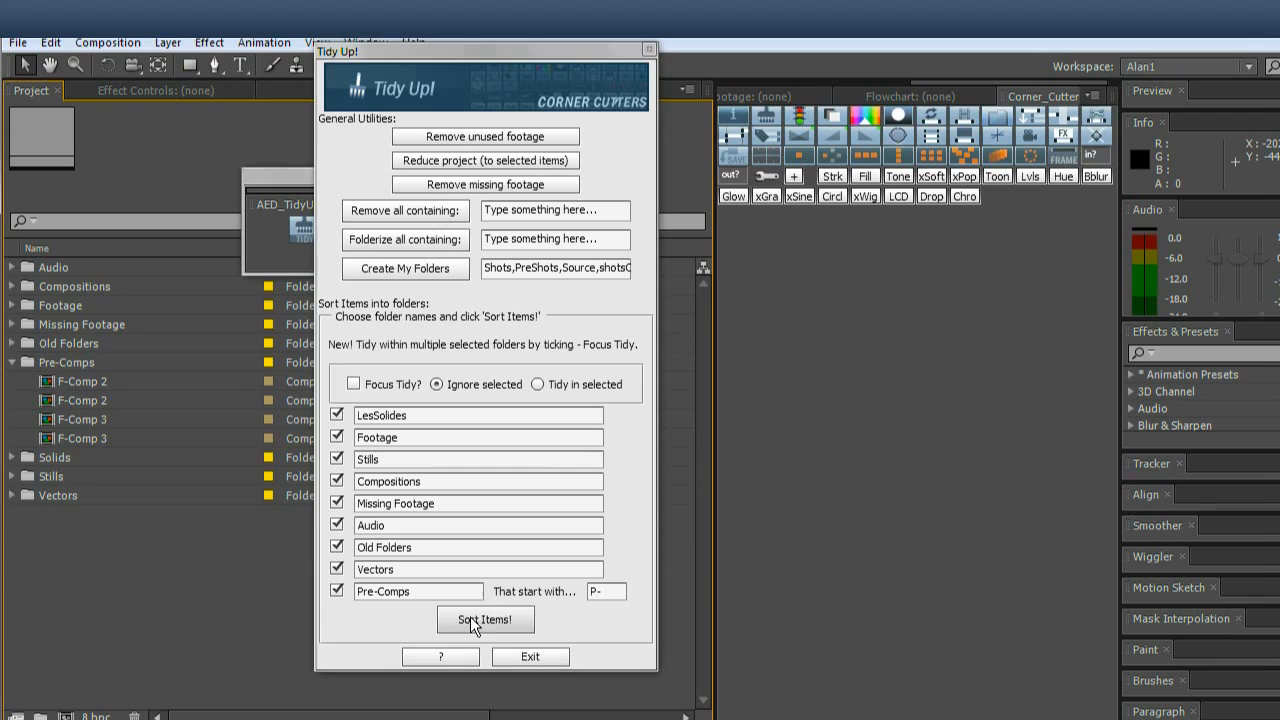
{"action": "left_click", "coordinate": [485, 619]}
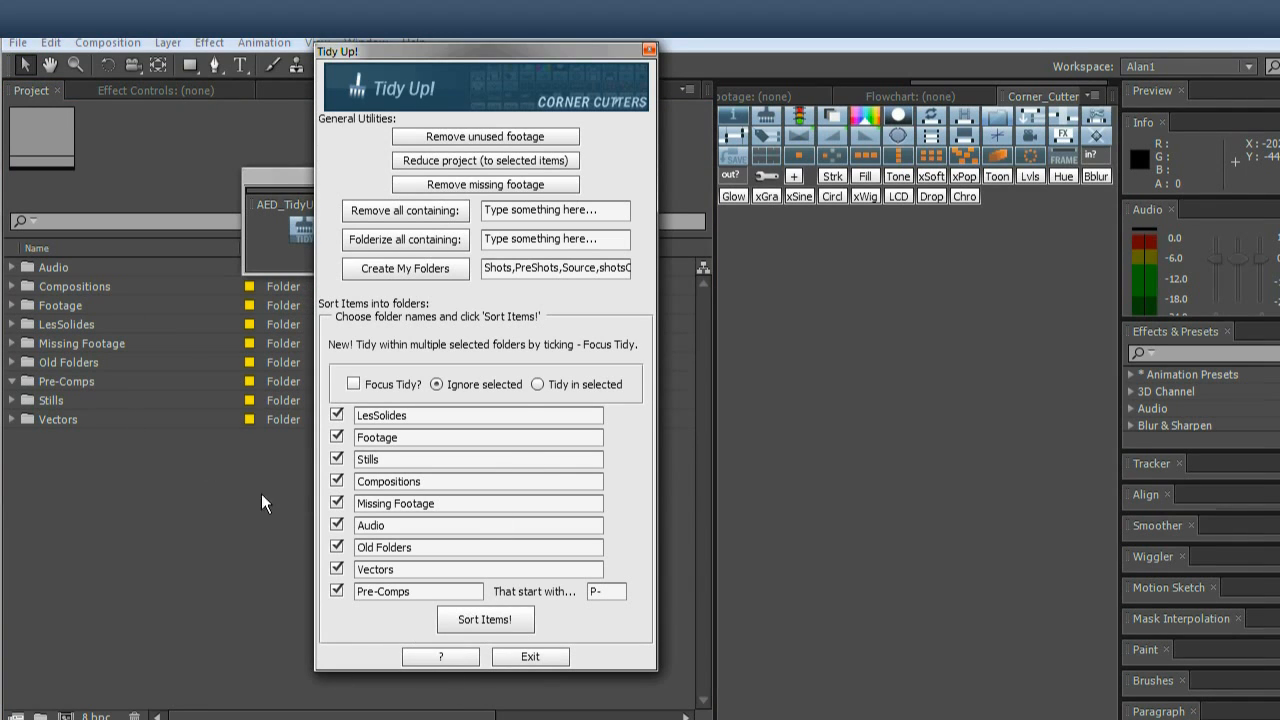
{"action": "mouse_move", "coordinate": [587, 612]}
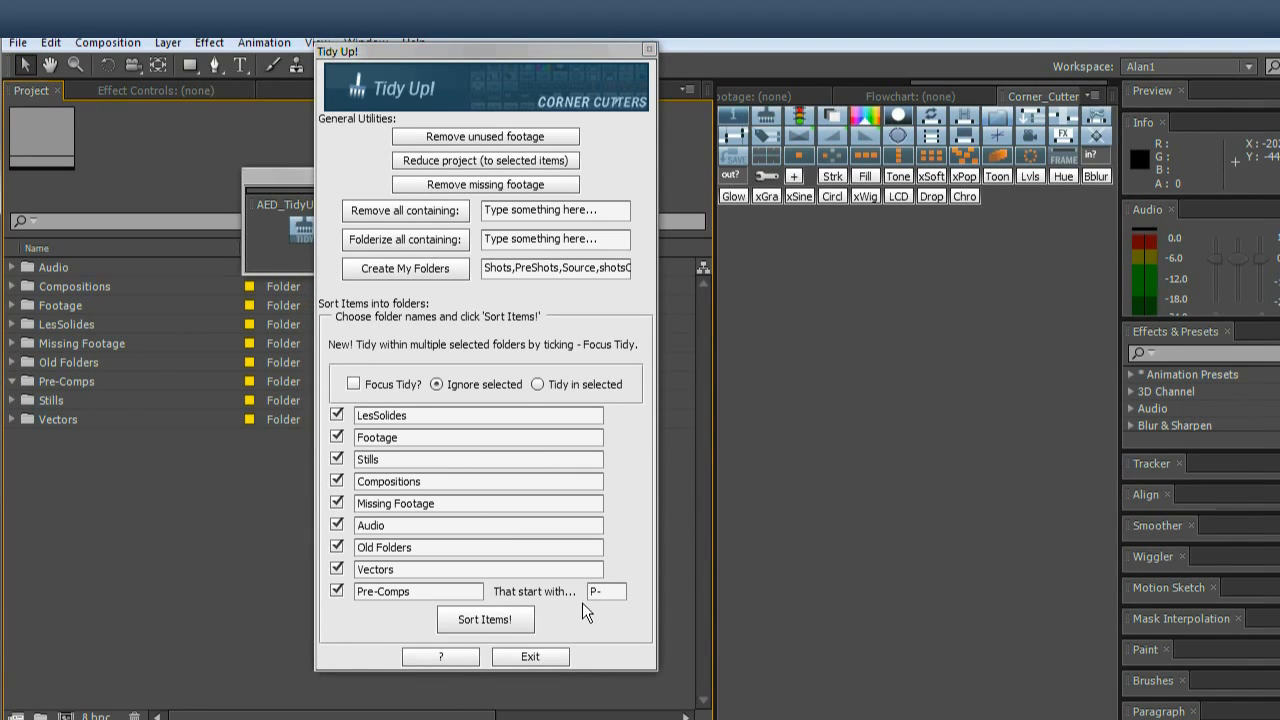
{"action": "left_click", "coordinate": [605, 591]}
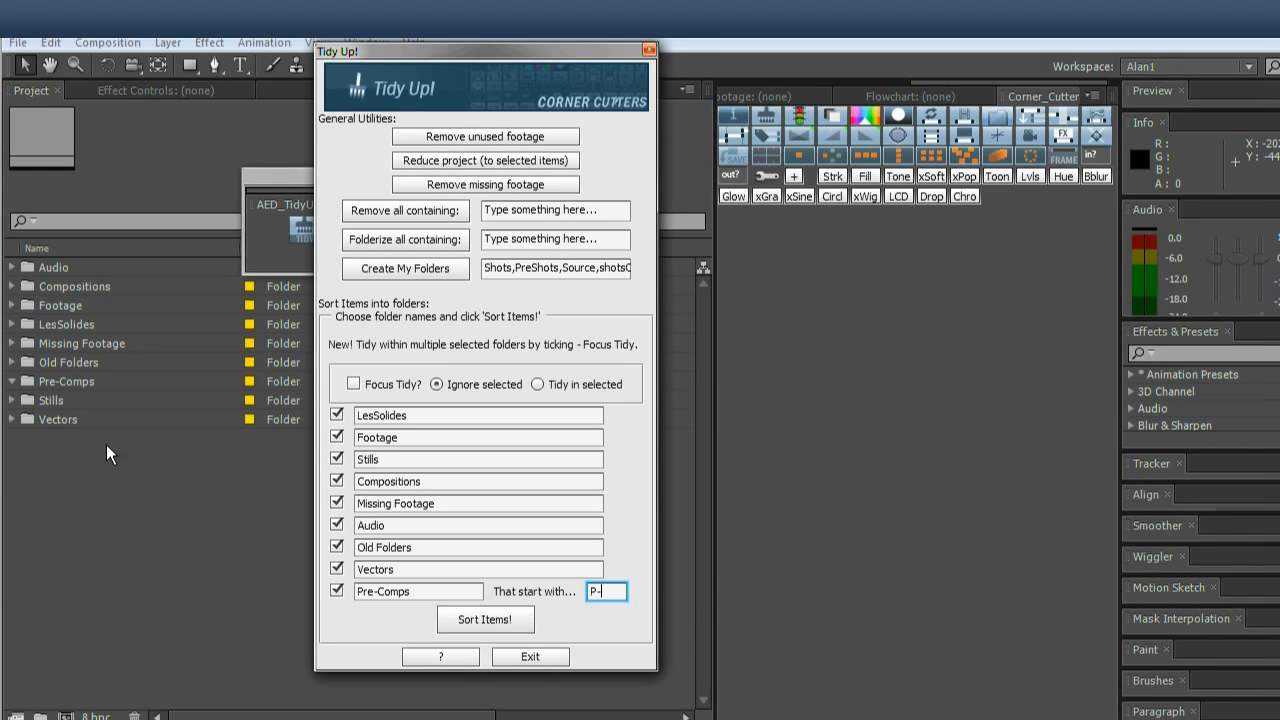
{"action": "mouse_move", "coordinate": [207, 574]}
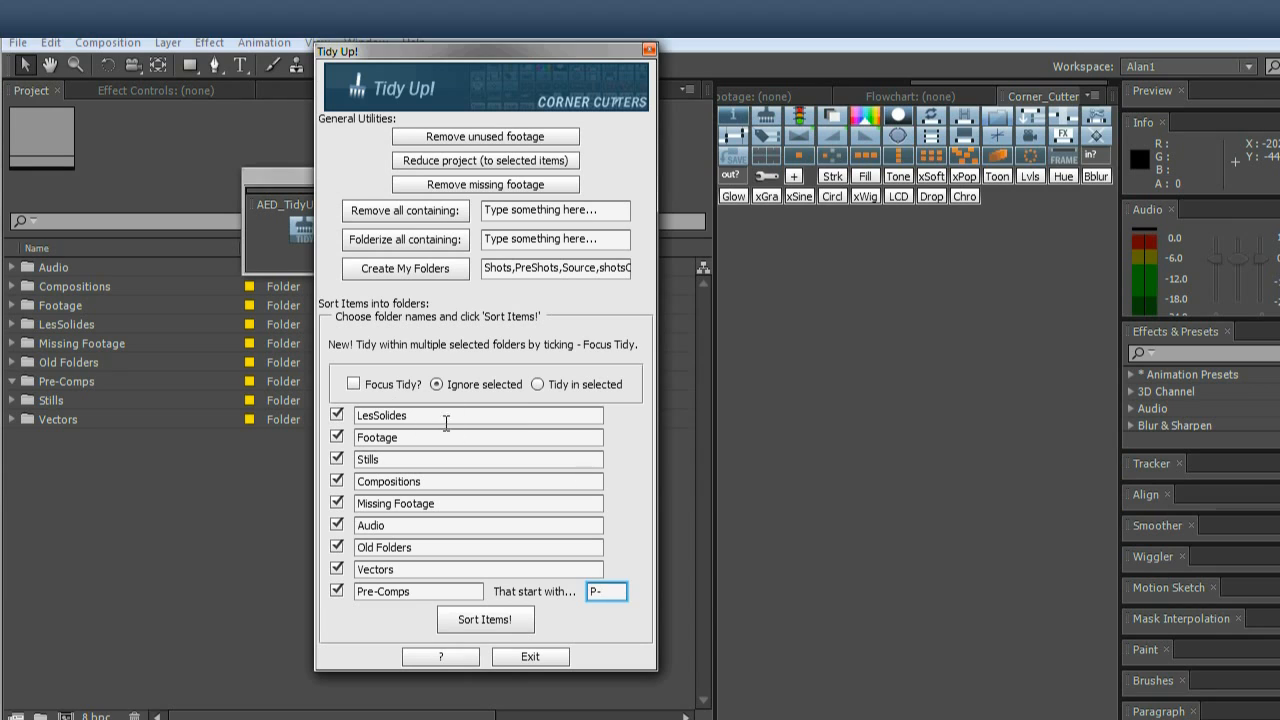
{"action": "left_click", "coordinate": [477, 437]}
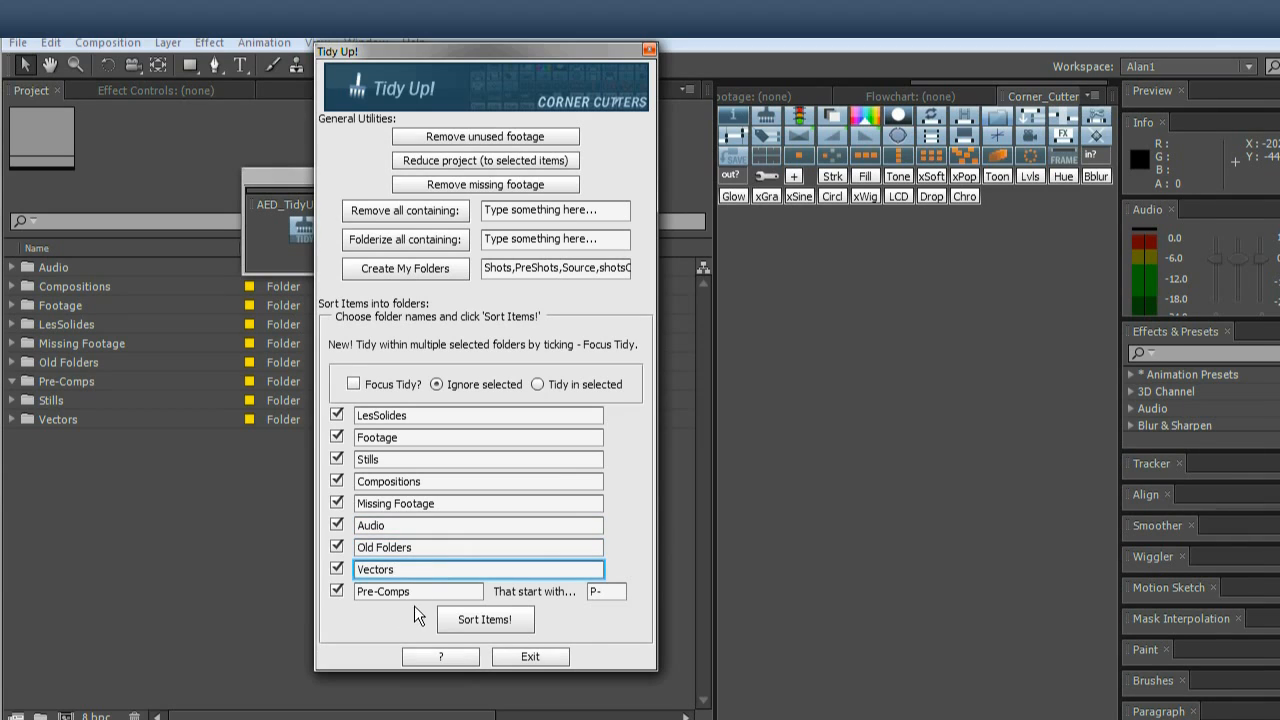
{"action": "left_click", "coordinate": [418, 591]}
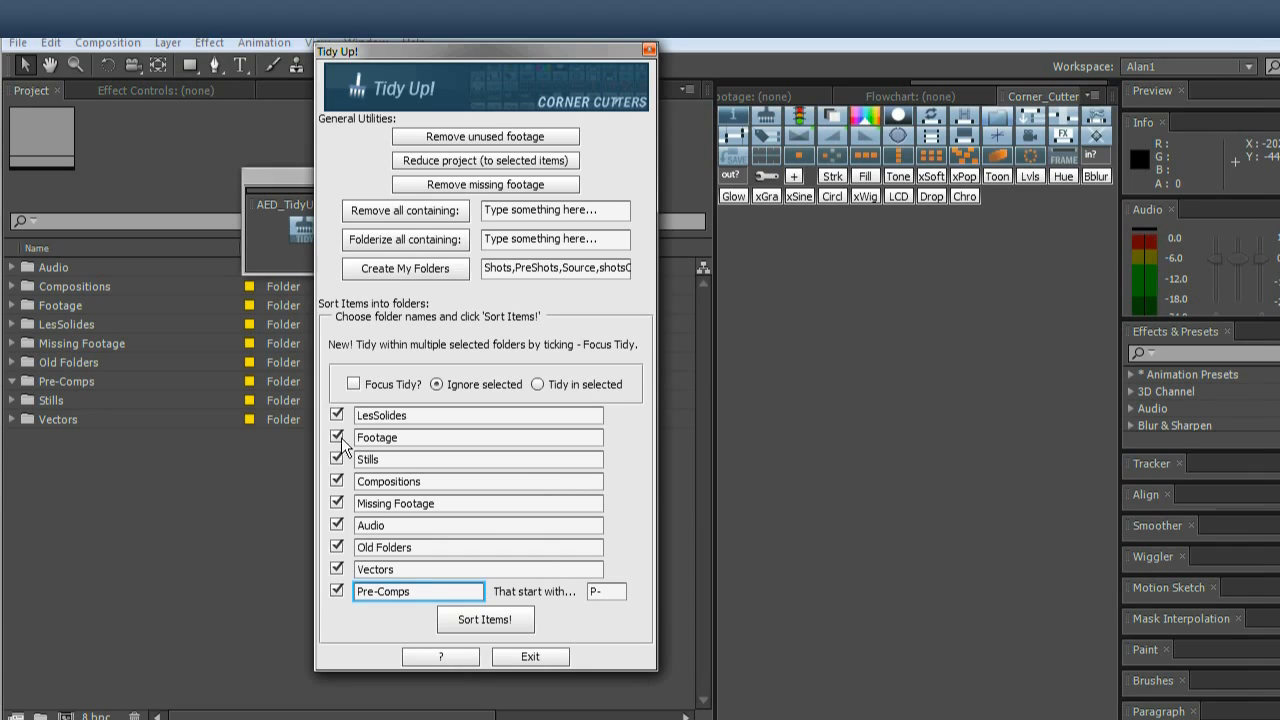
{"action": "left_click", "coordinate": [336, 503]}
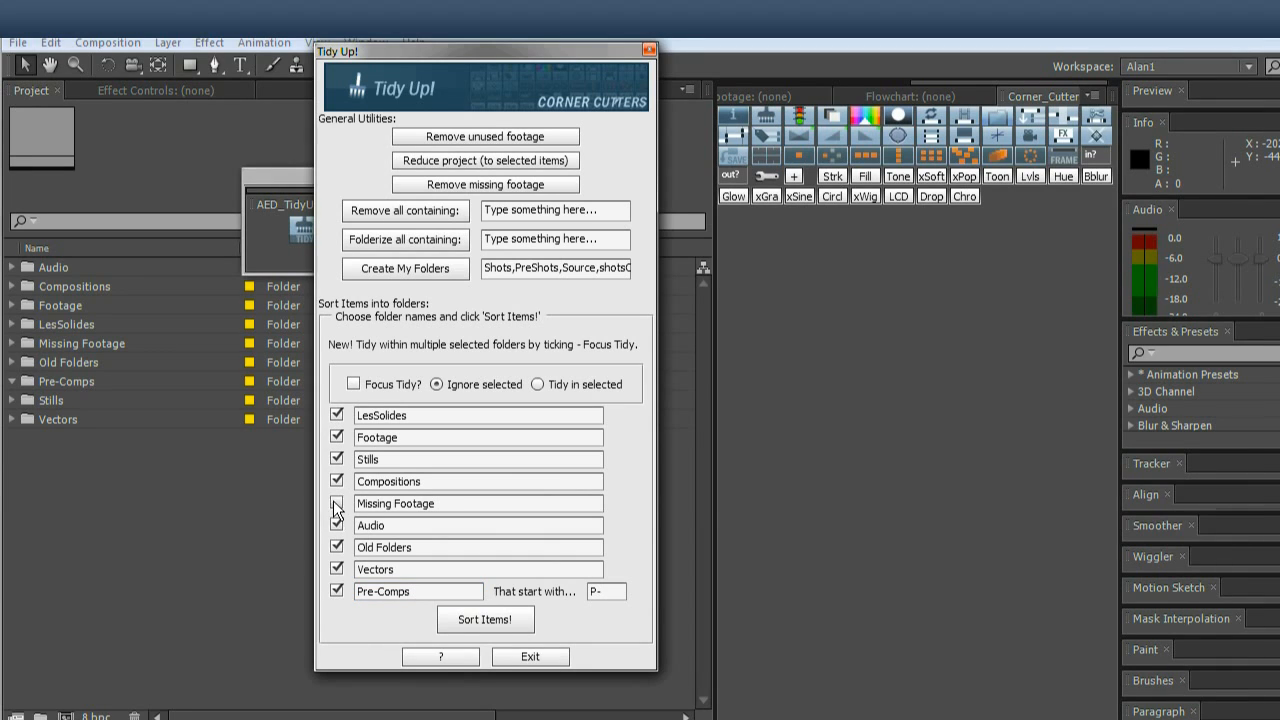
{"action": "left_click", "coordinate": [337, 503]}
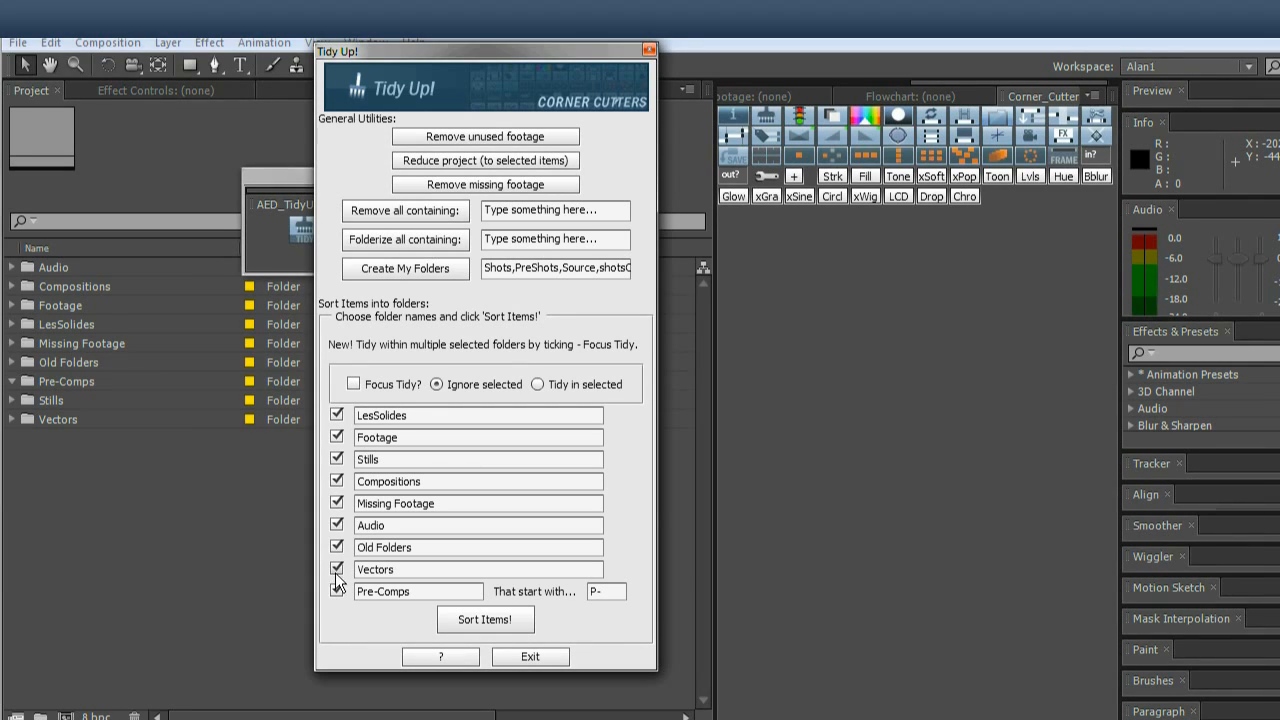
{"action": "left_click", "coordinate": [478, 569]}
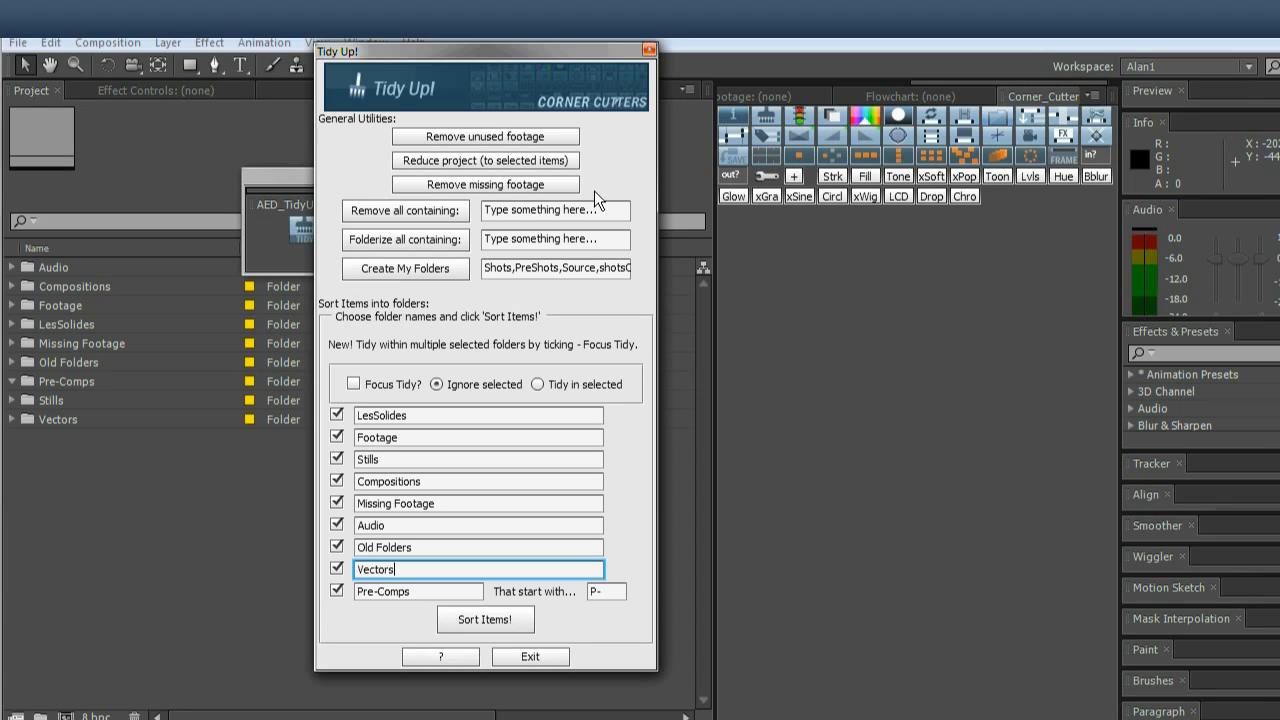
{"action": "mouse_move", "coordinate": [92, 627]}
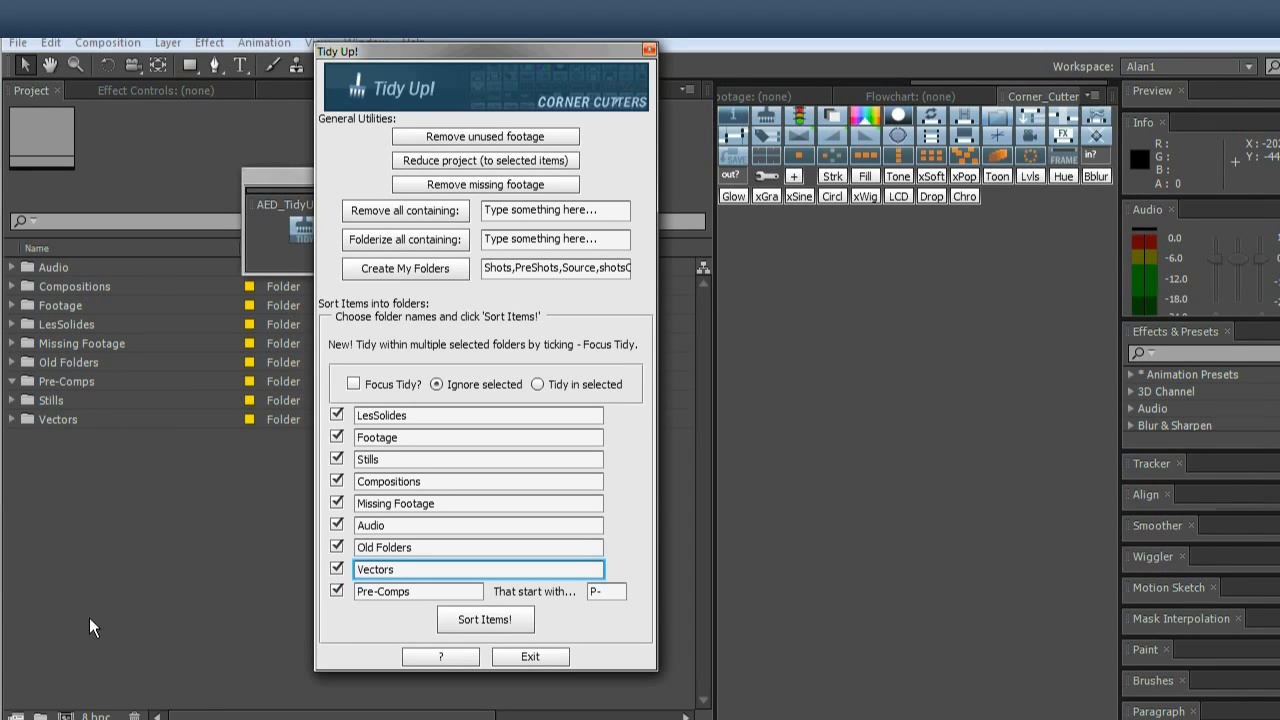
{"action": "left_click", "coordinate": [400, 569]}
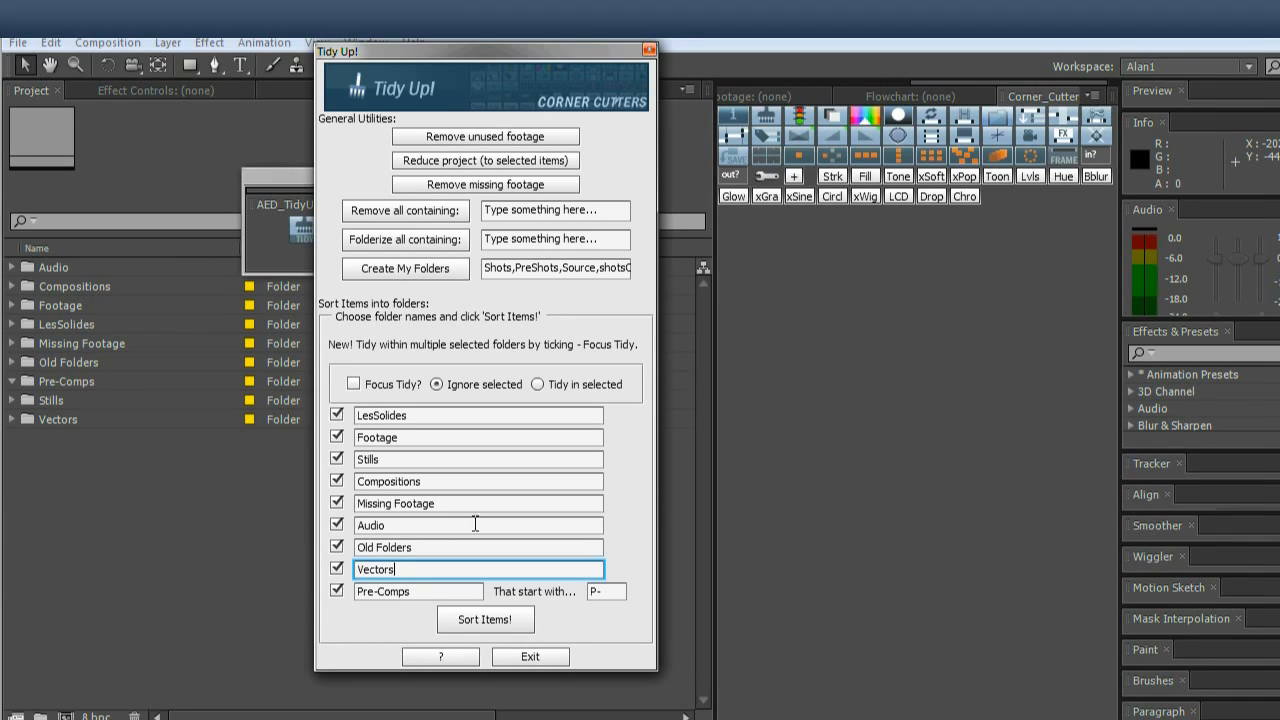
{"action": "mouse_move", "coordinate": [247, 462]}
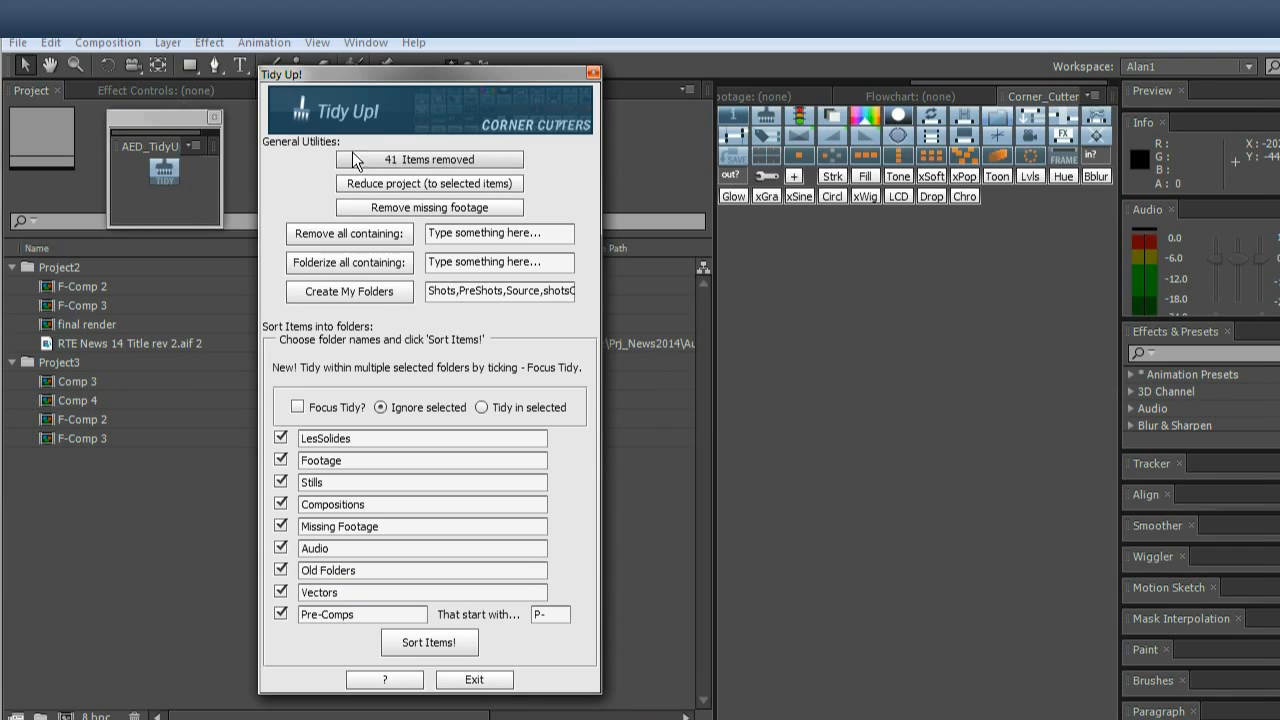
{"action": "mouse_move", "coordinate": [125, 553]}
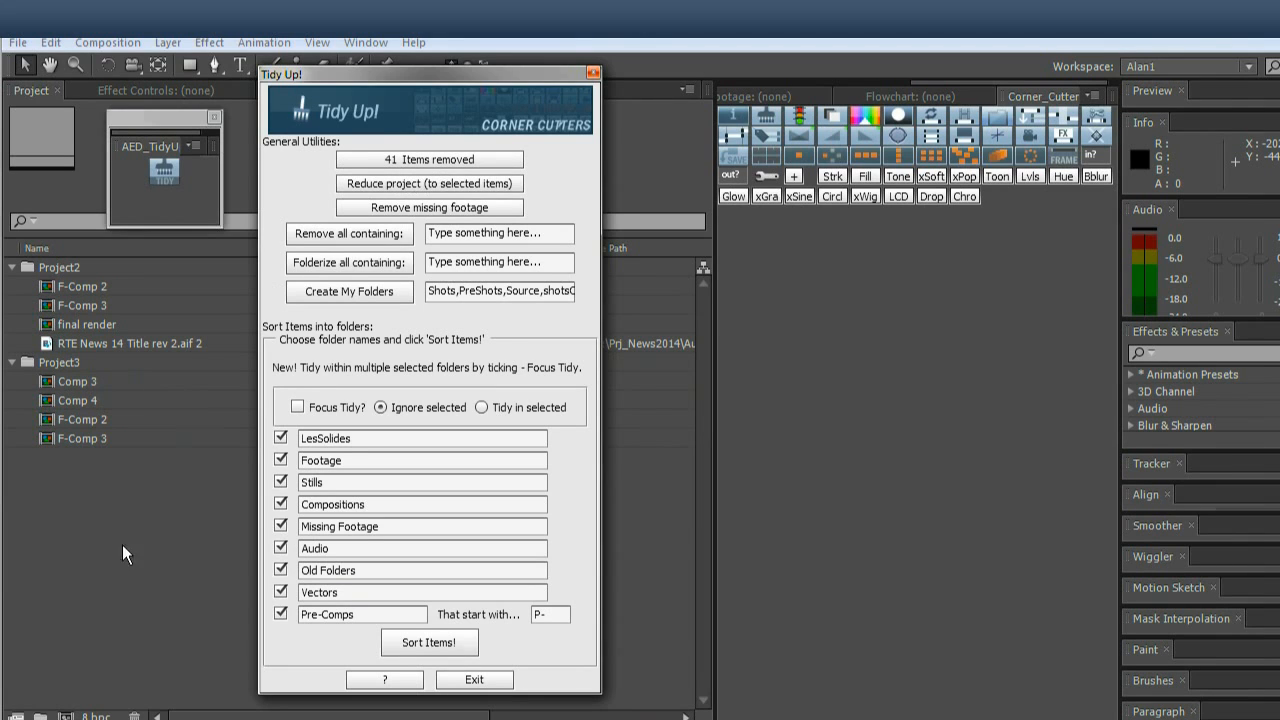
Remove 41 unused items, reduce the project by 48 items, and remove 4 missing footage items.
{"action": "left_click", "coordinate": [428, 183]}
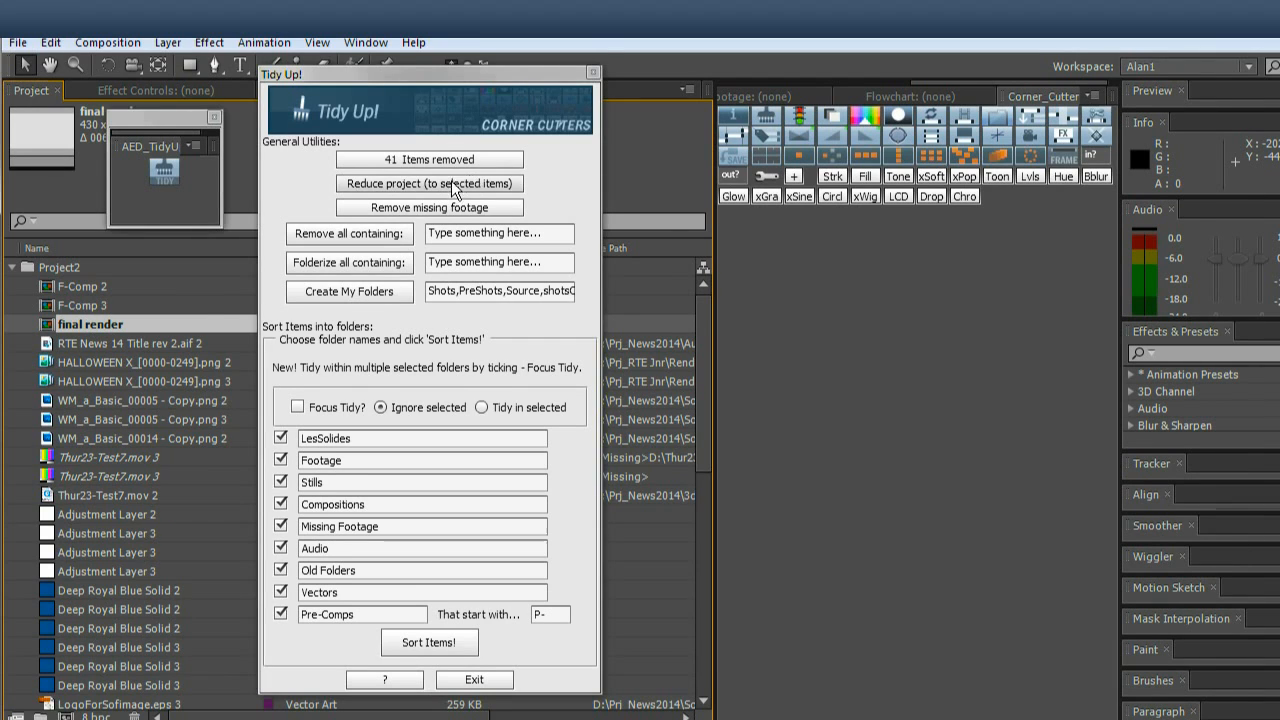
{"action": "left_click", "coordinate": [428, 183]}
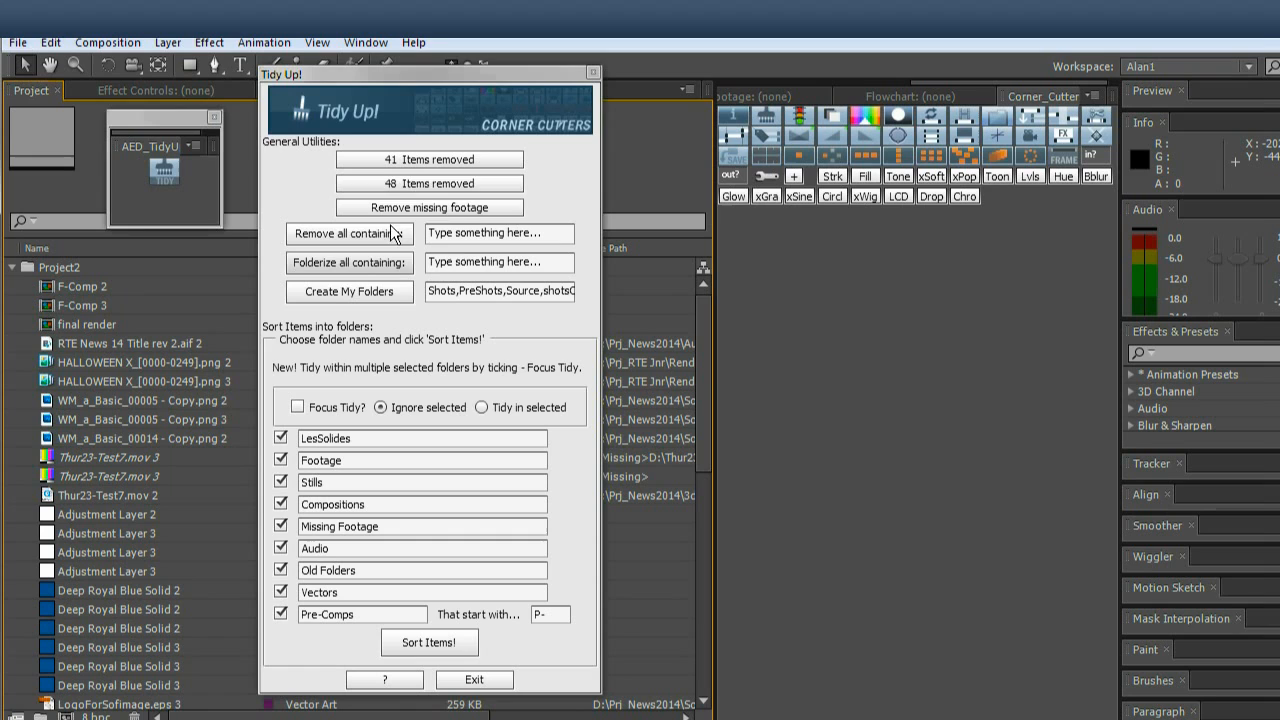
{"action": "left_click", "coordinate": [428, 207]}
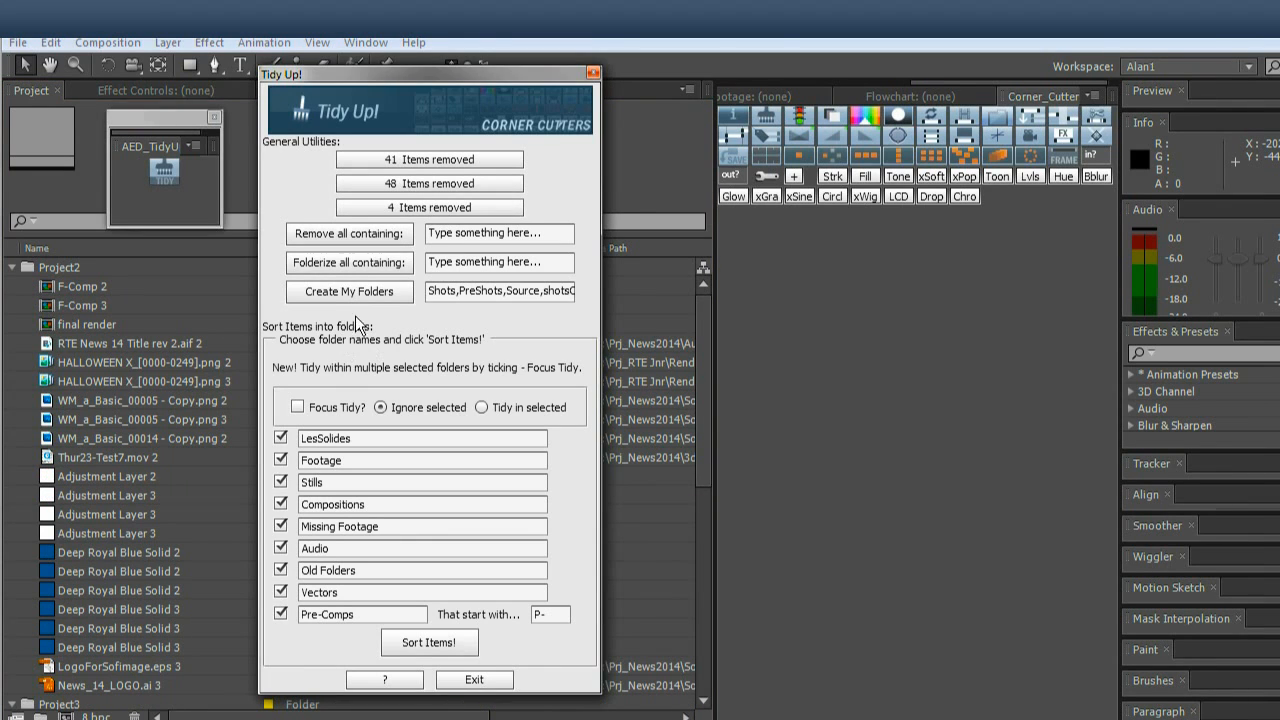
{"action": "left_click", "coordinate": [113, 476]}
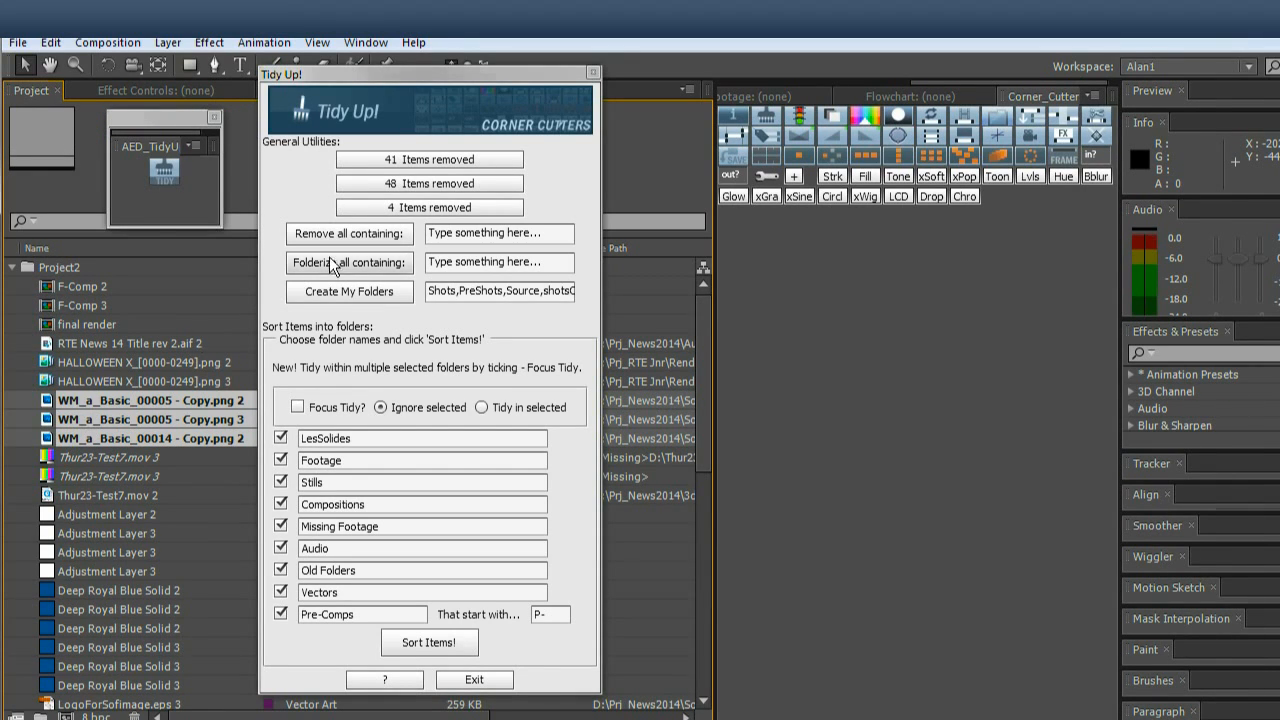
Remove the six items containing WM_a and enter WM_a as the folderize match.
{"action": "left_click", "coordinate": [499, 233]}
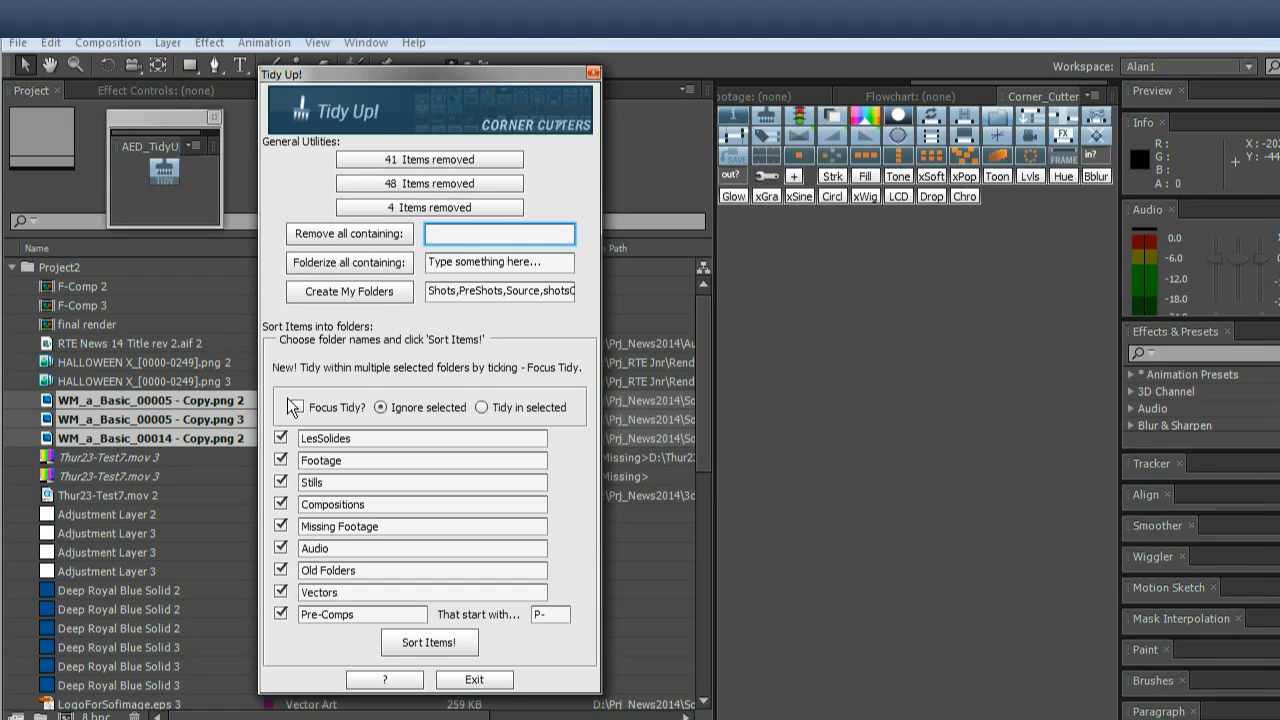
{"action": "type", "text": "WM_a"}
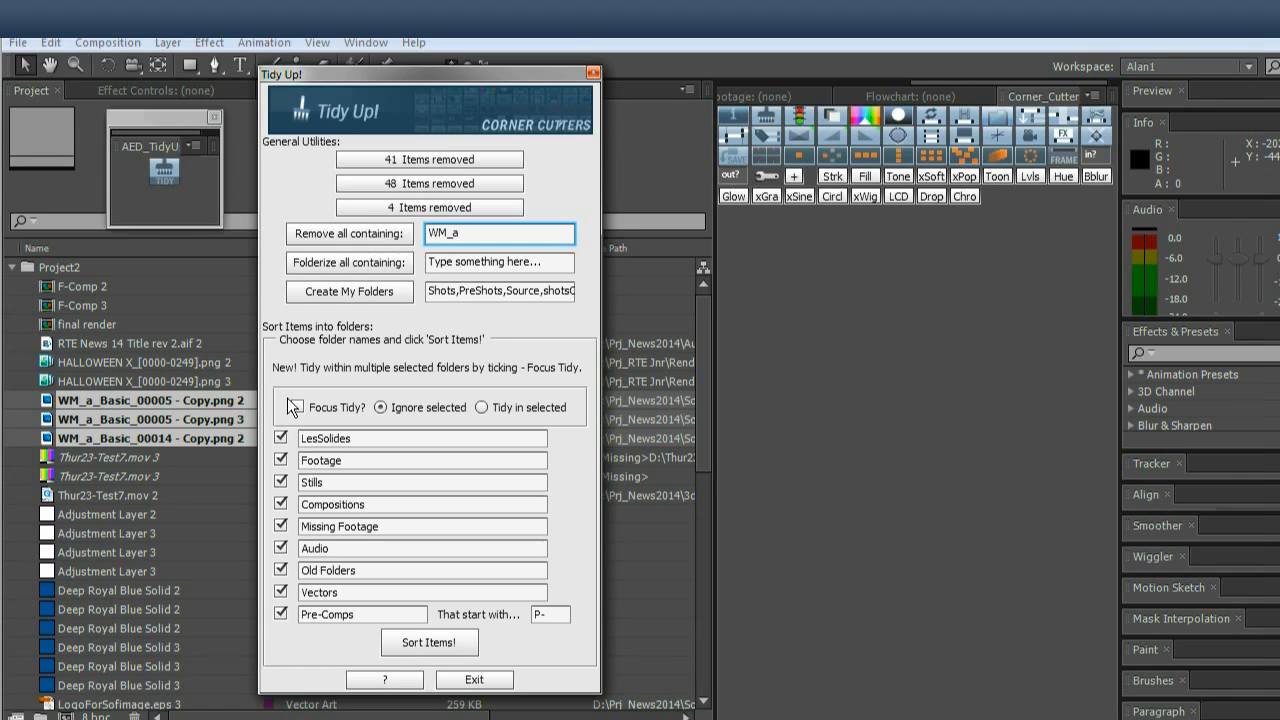
{"action": "left_click", "coordinate": [297, 407]}
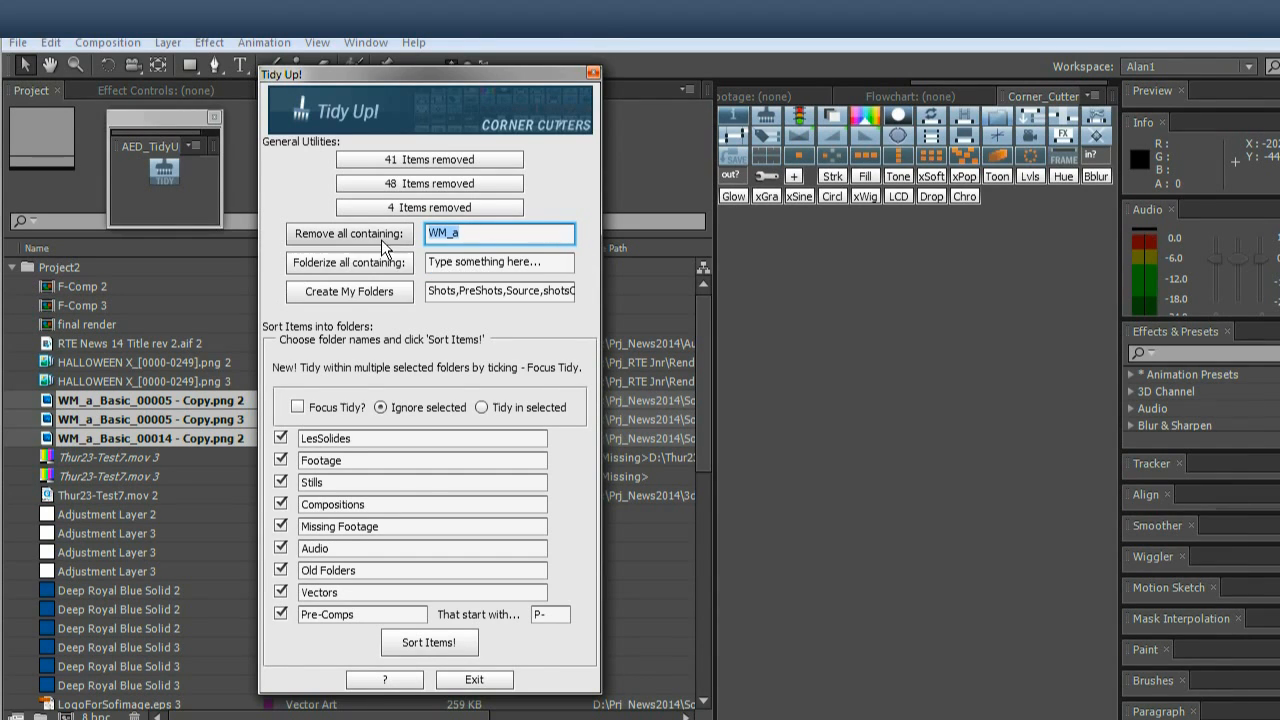
{"action": "left_click", "coordinate": [349, 233]}
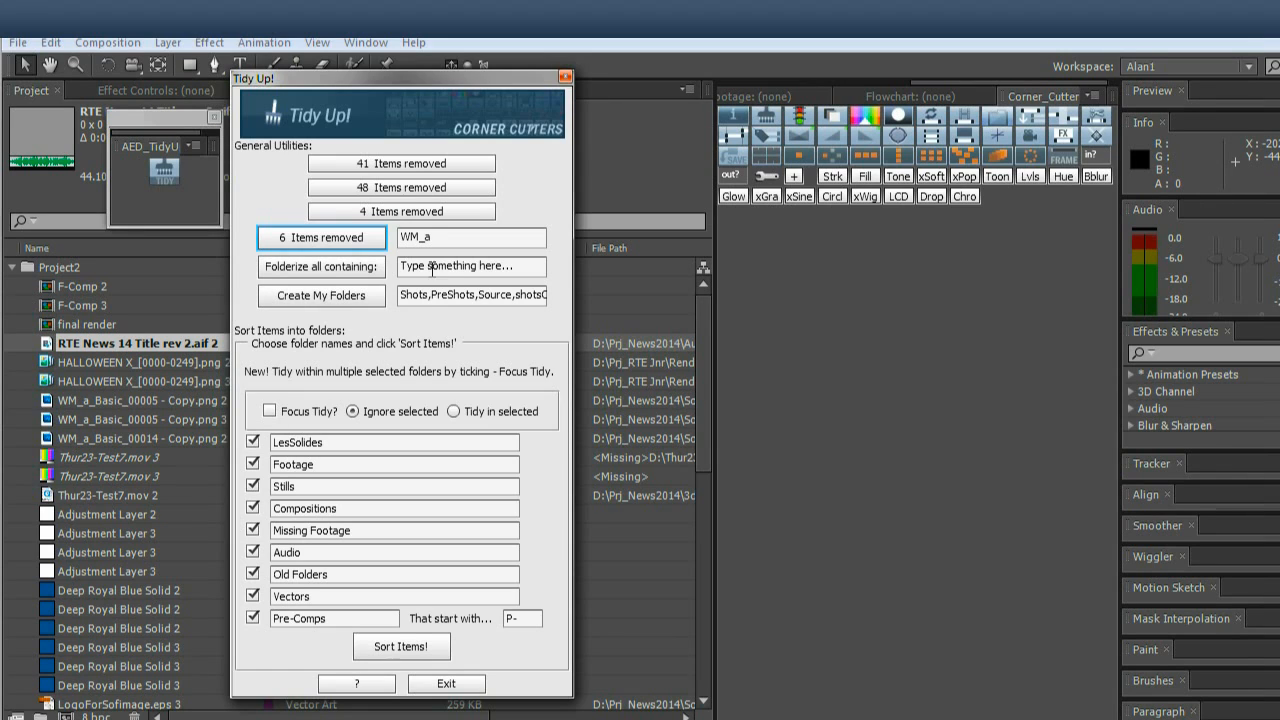
{"action": "type", "text": "WM_a"}
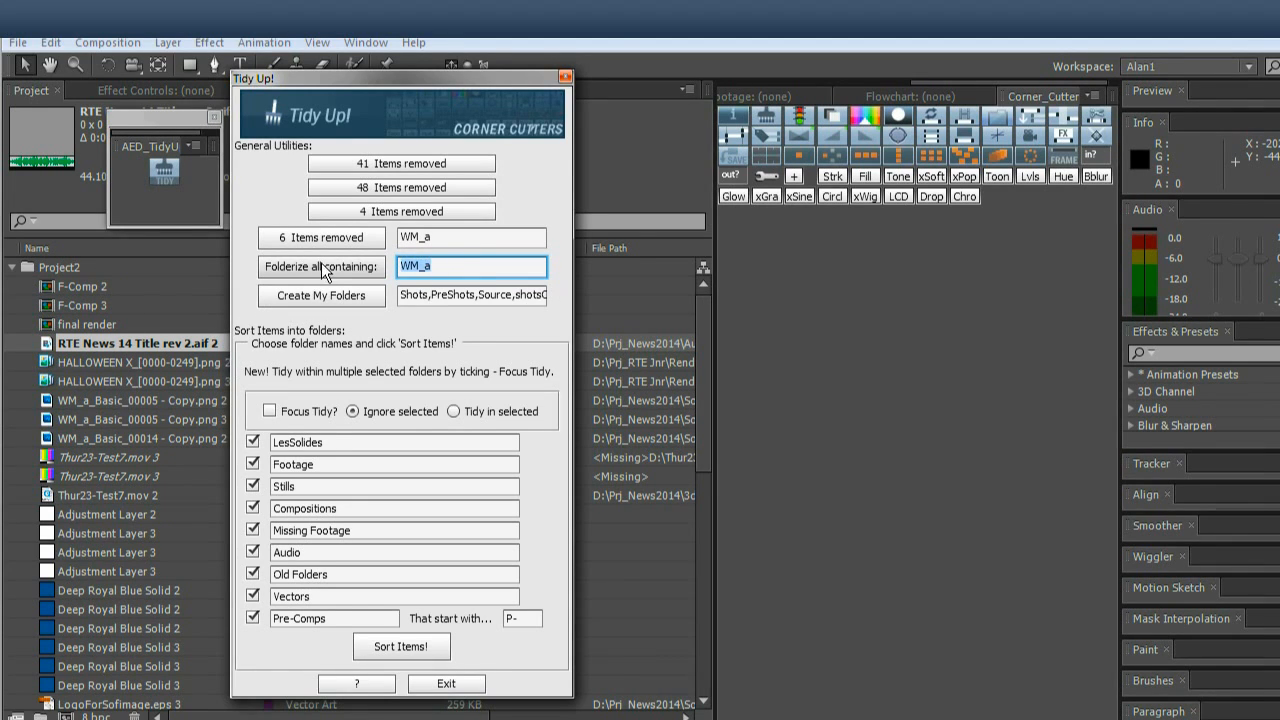
Folderize the six WM_a items, then collect the ten PNG items into a .png folder.
{"action": "left_click", "coordinate": [320, 266]}
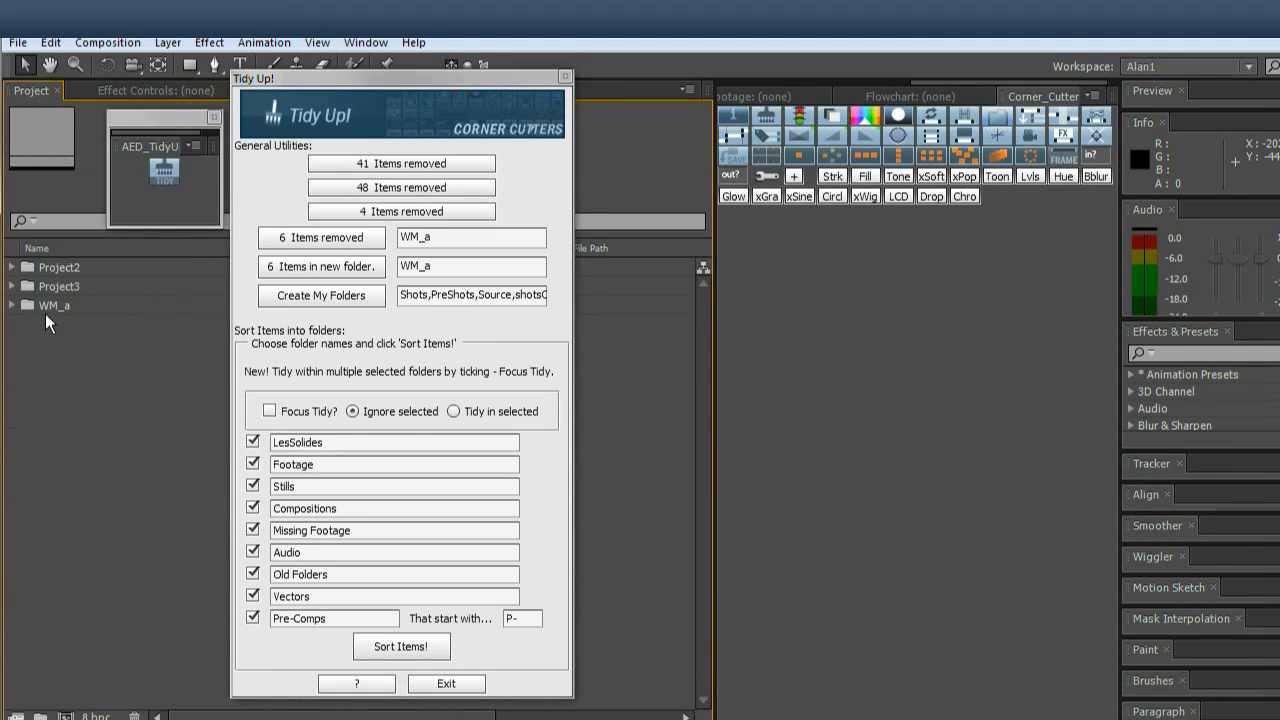
{"action": "left_click", "coordinate": [12, 305]}
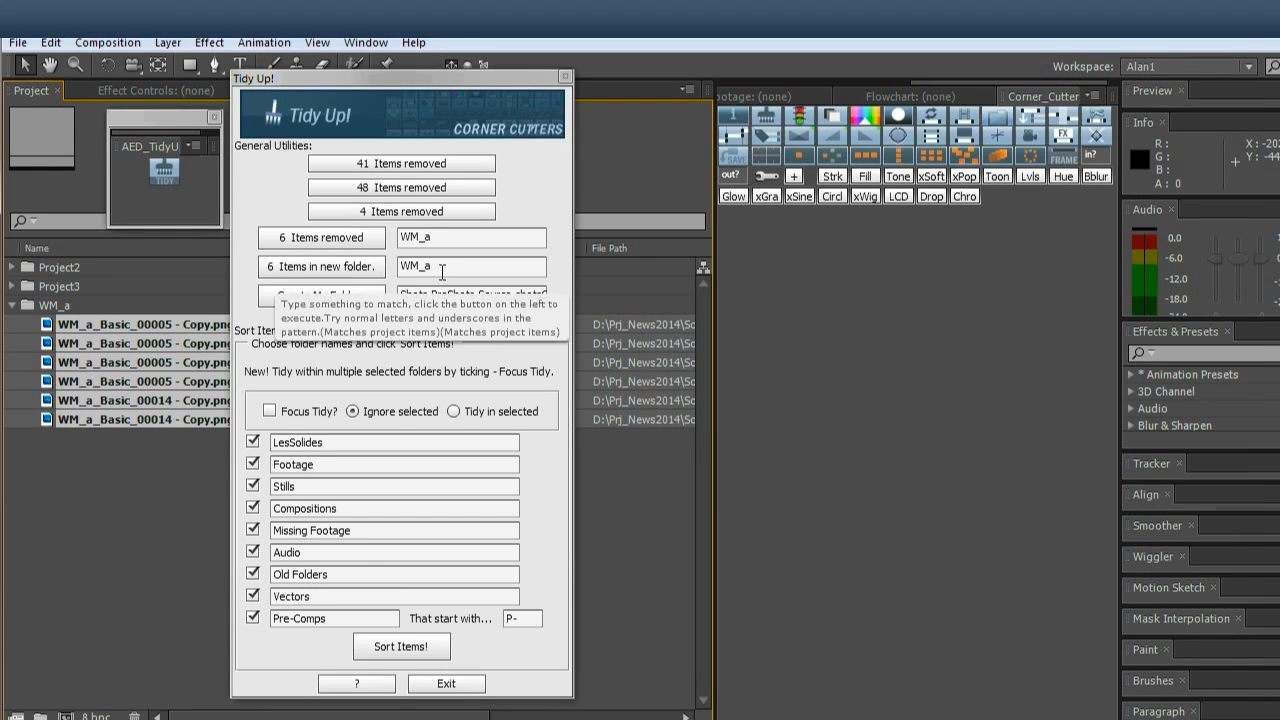
{"action": "left_click", "coordinate": [470, 266]}
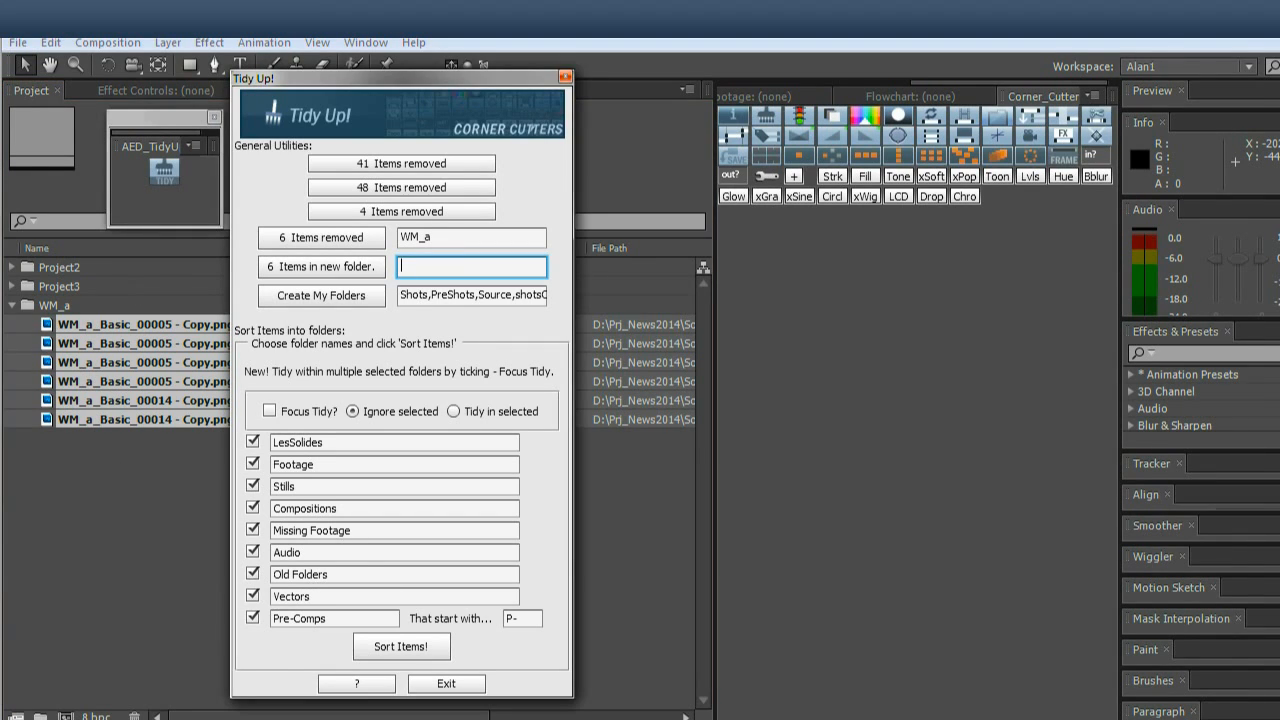
{"action": "type", "text": ".png"}
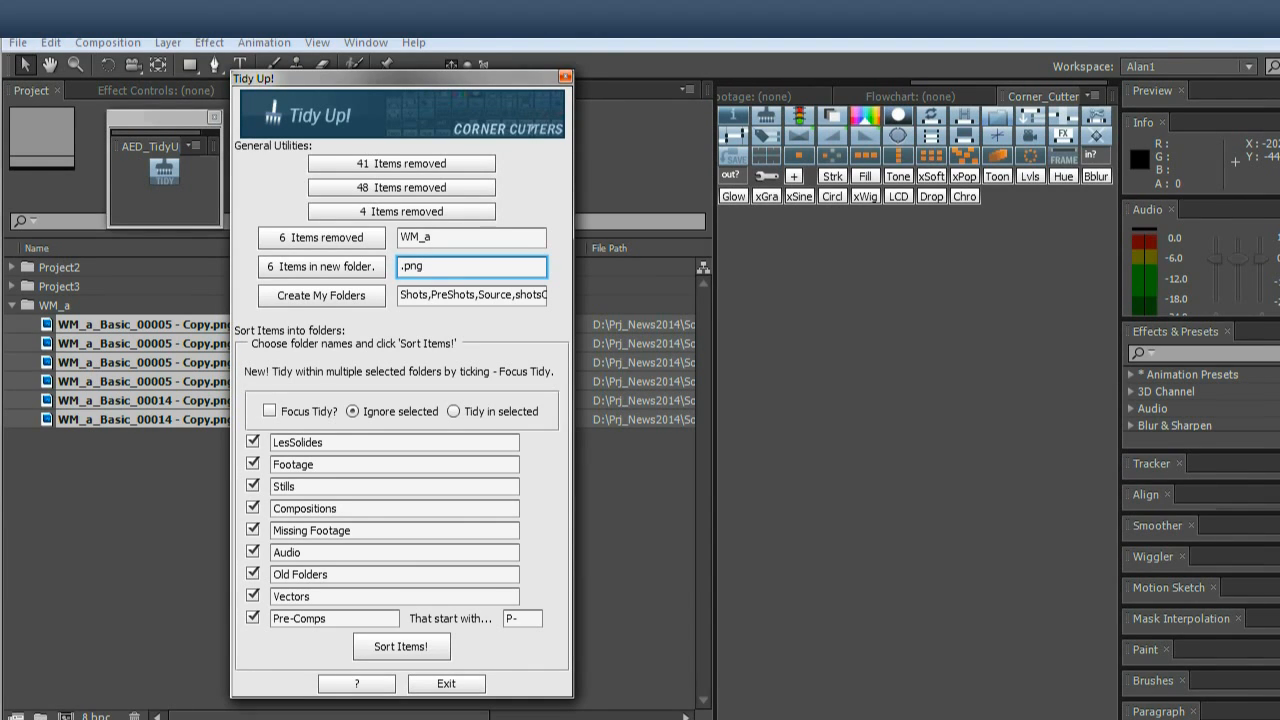
{"action": "left_click", "coordinate": [321, 266]}
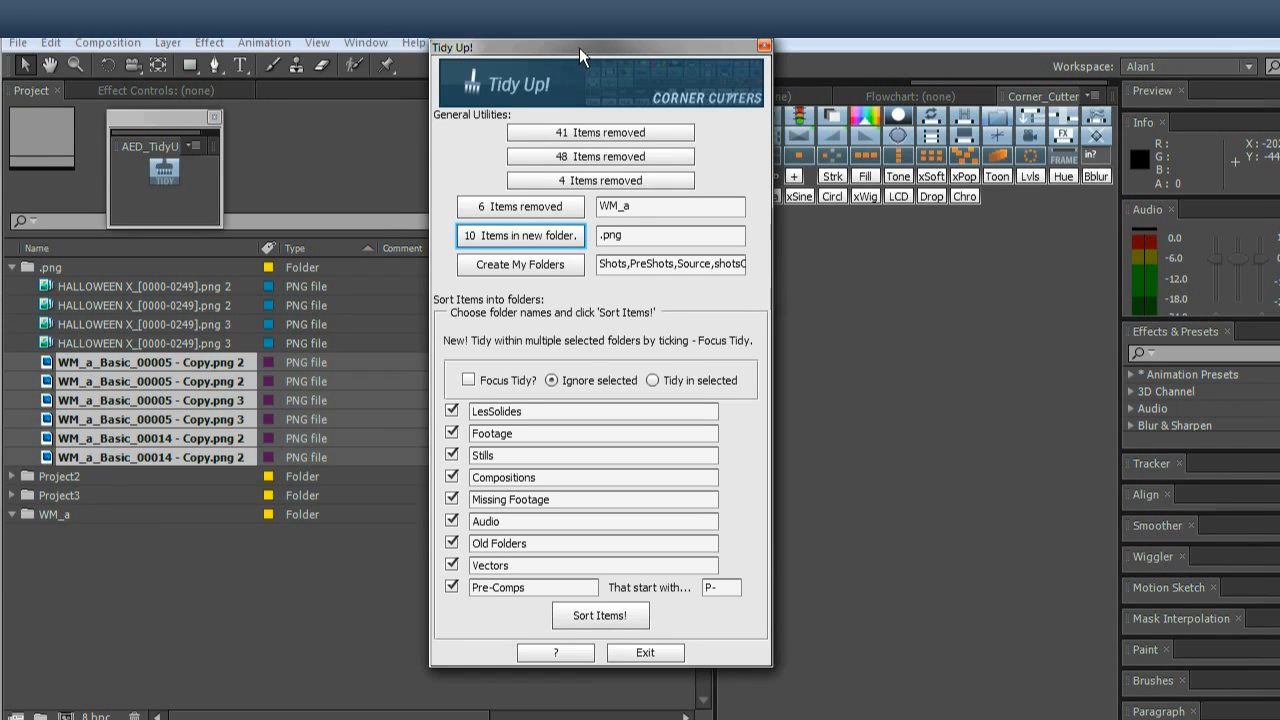
{"action": "left_click_drag", "start_coordinate": [583, 56], "coordinate": [470, 50]}
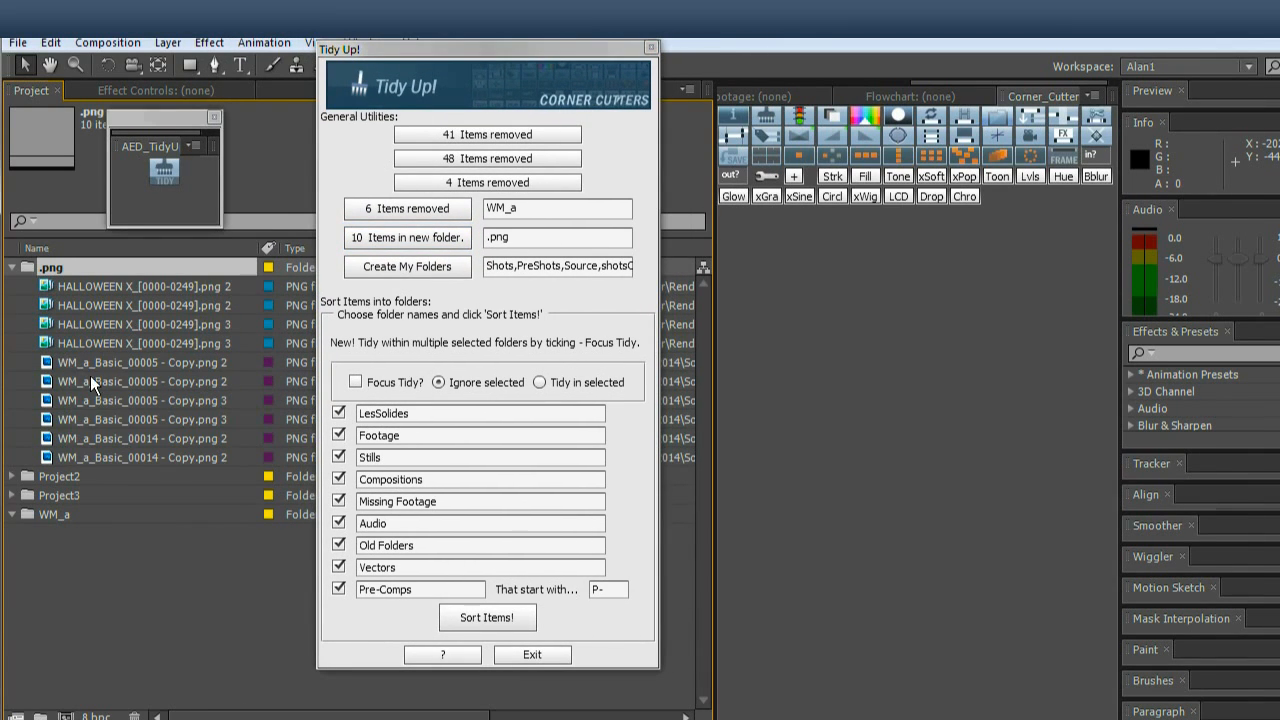
{"action": "mouse_move", "coordinate": [320, 415]}
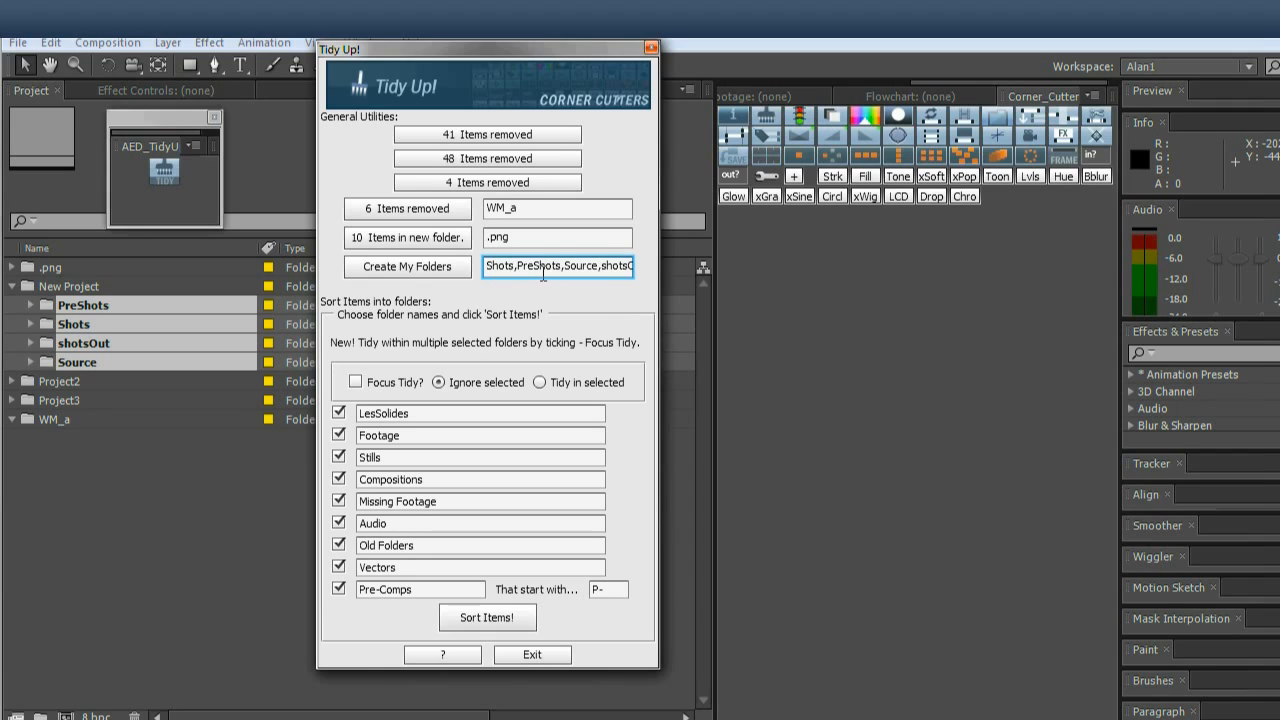
{"action": "mouse_move", "coordinate": [557, 266]}
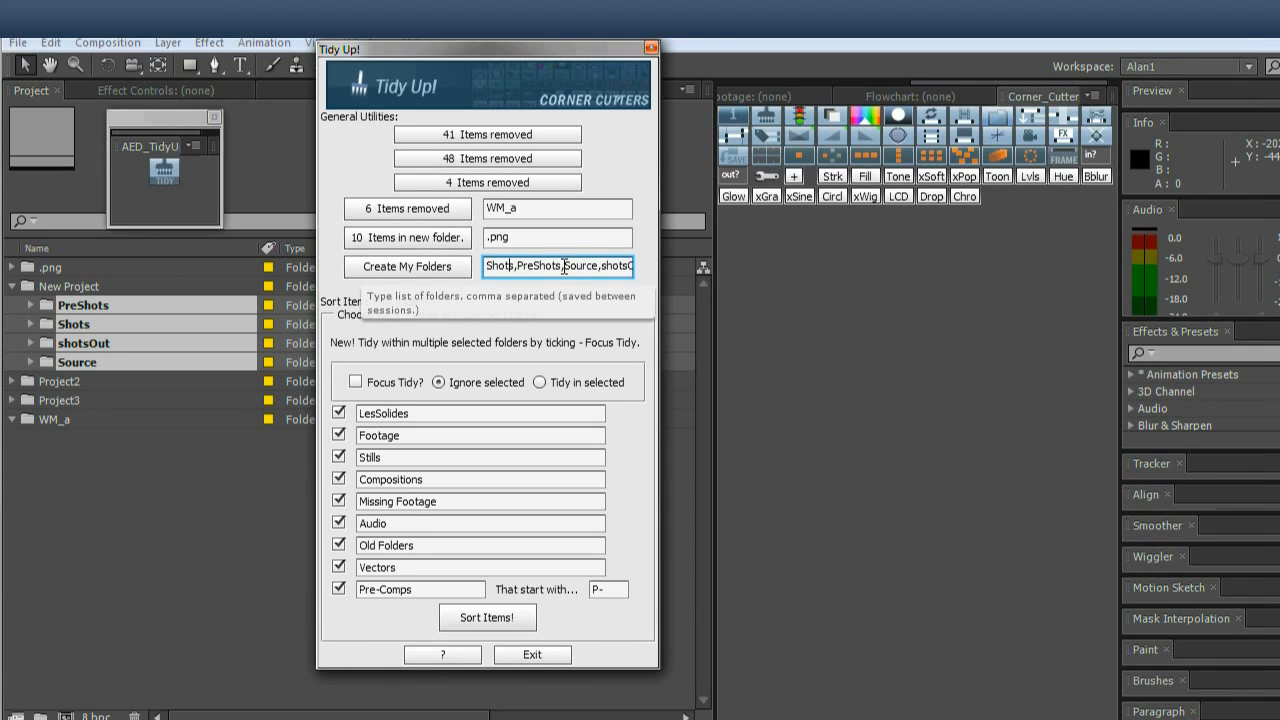